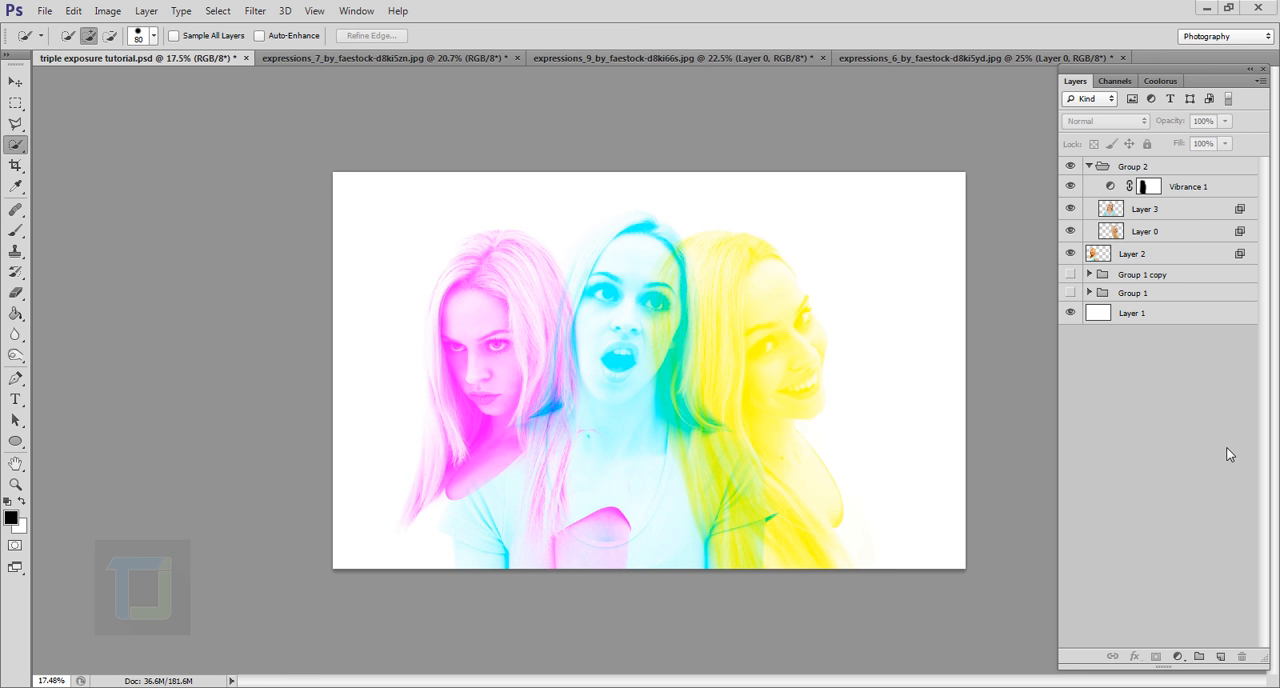
{"action": "mouse_move", "coordinate": [772, 384]}
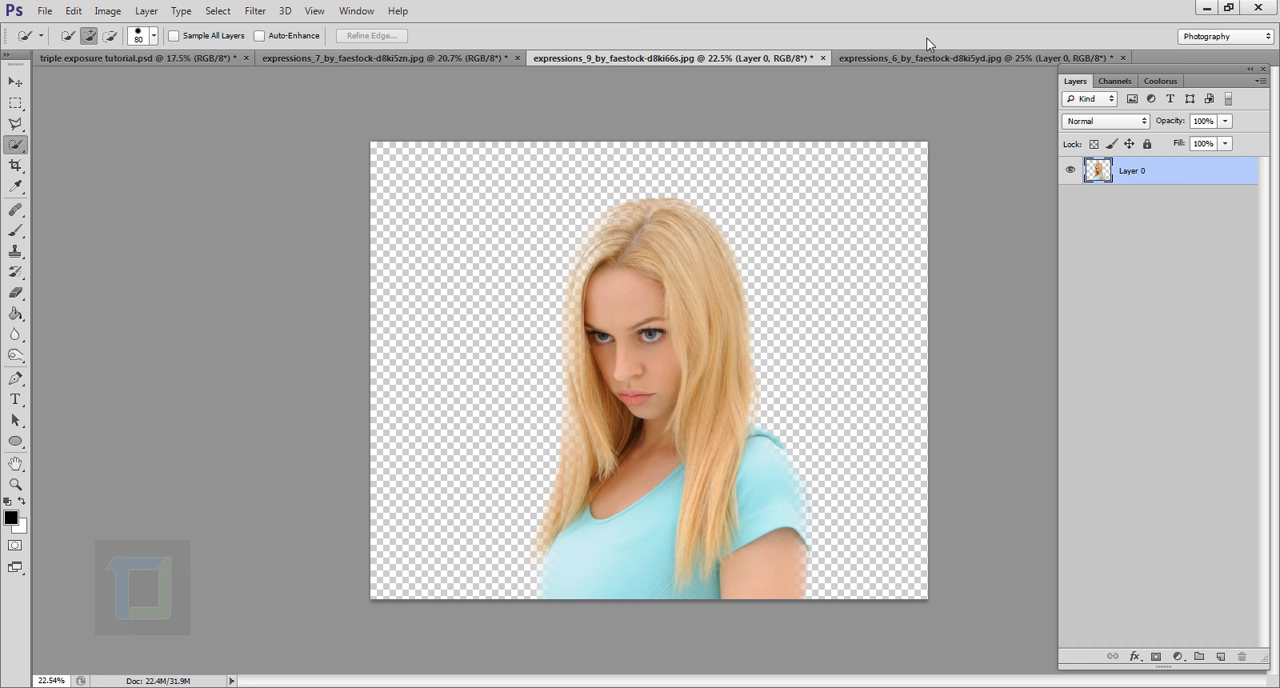
Switch between the open document tabs and settle on the smiling model's expressions_7 photo
{"action": "left_click", "coordinate": [385, 57]}
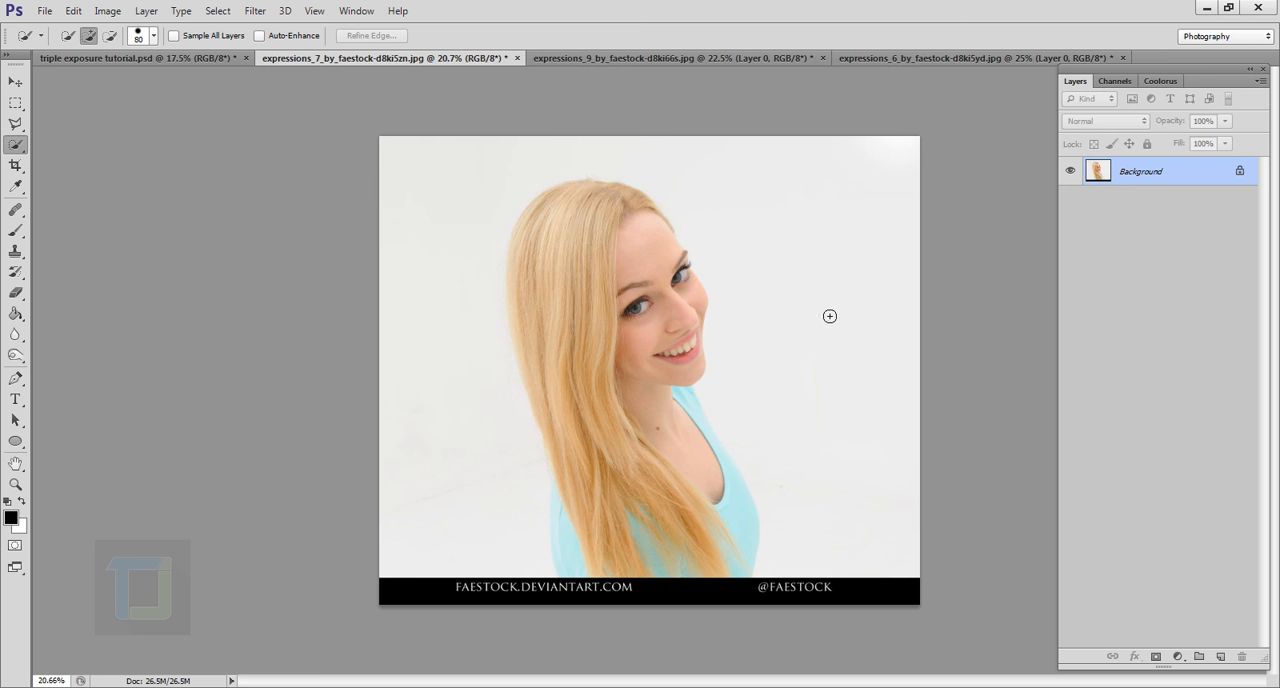
{"action": "mouse_move", "coordinate": [842, 425]}
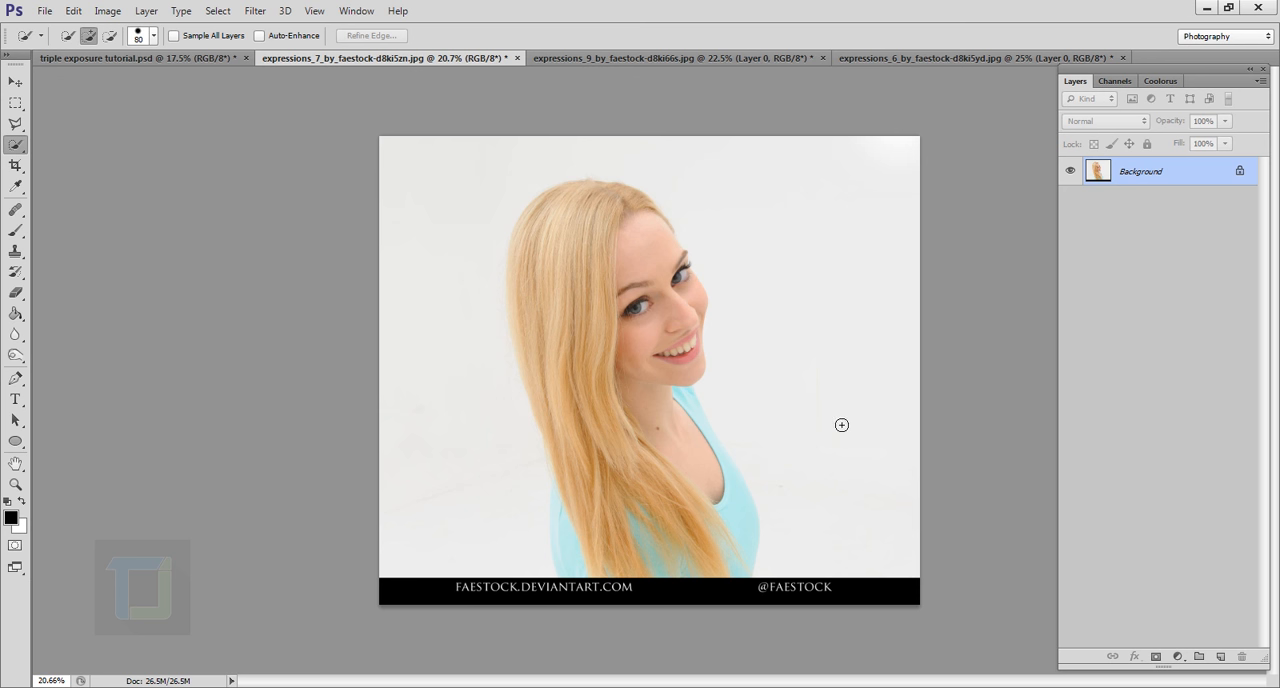
{"action": "mouse_move", "coordinate": [770, 387]}
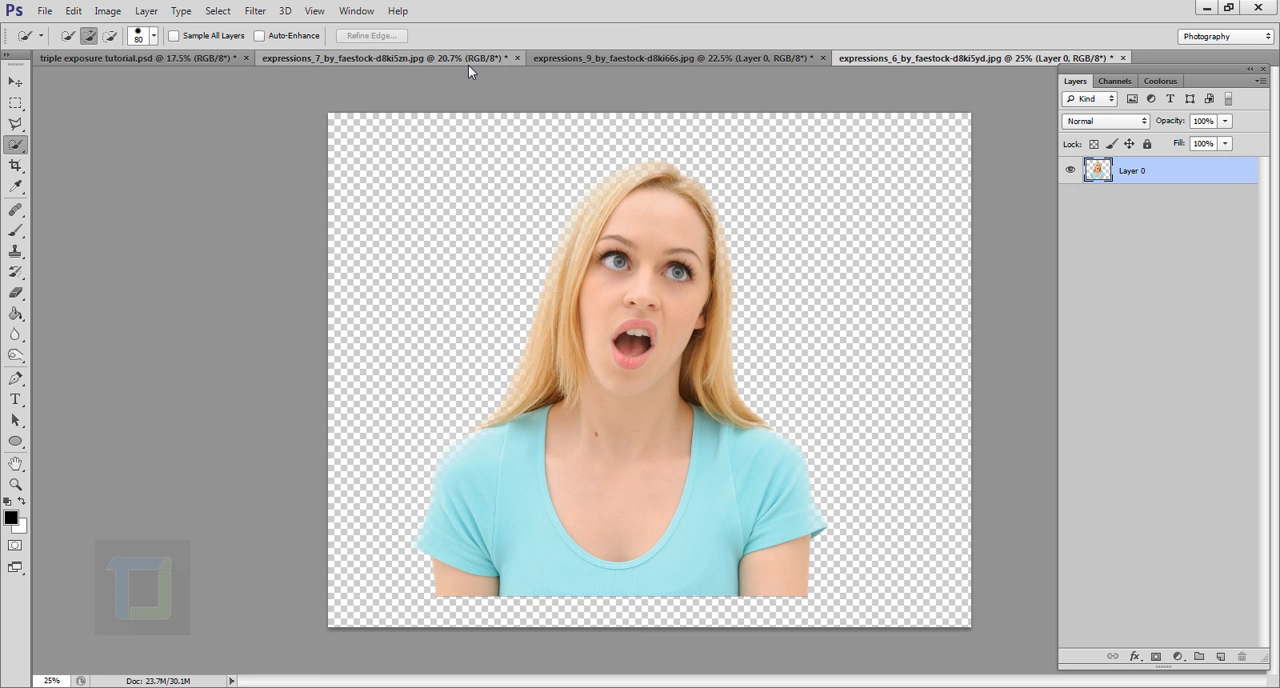
{"action": "left_click", "coordinate": [345, 57]}
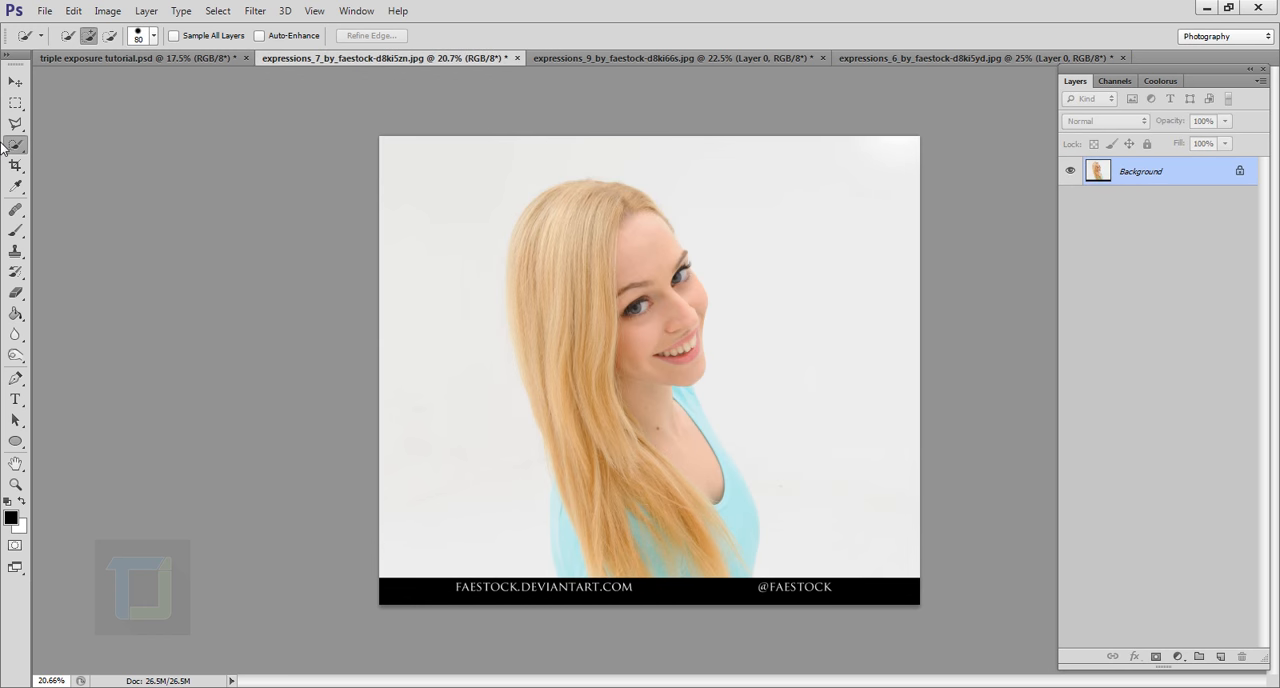
Crop the smiling portrait above its black watermark strip, deleting the cropped pixels
{"action": "left_click", "coordinate": [15, 165]}
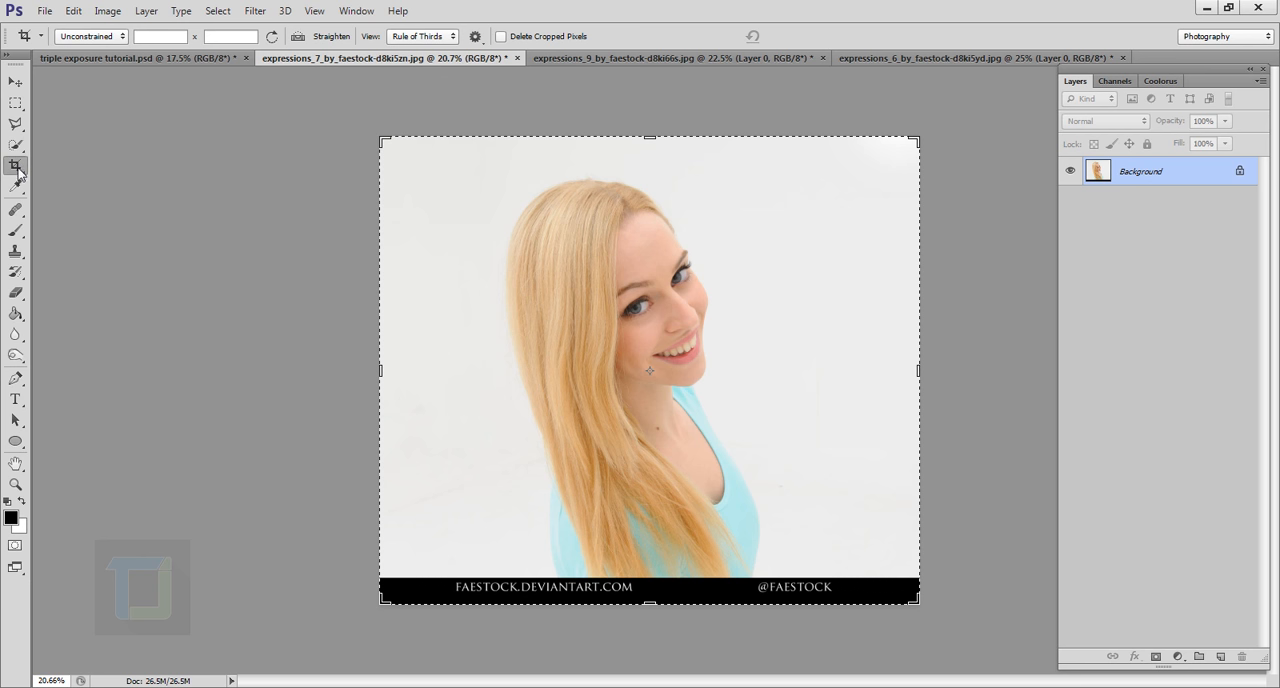
{"action": "mouse_move", "coordinate": [477, 474]}
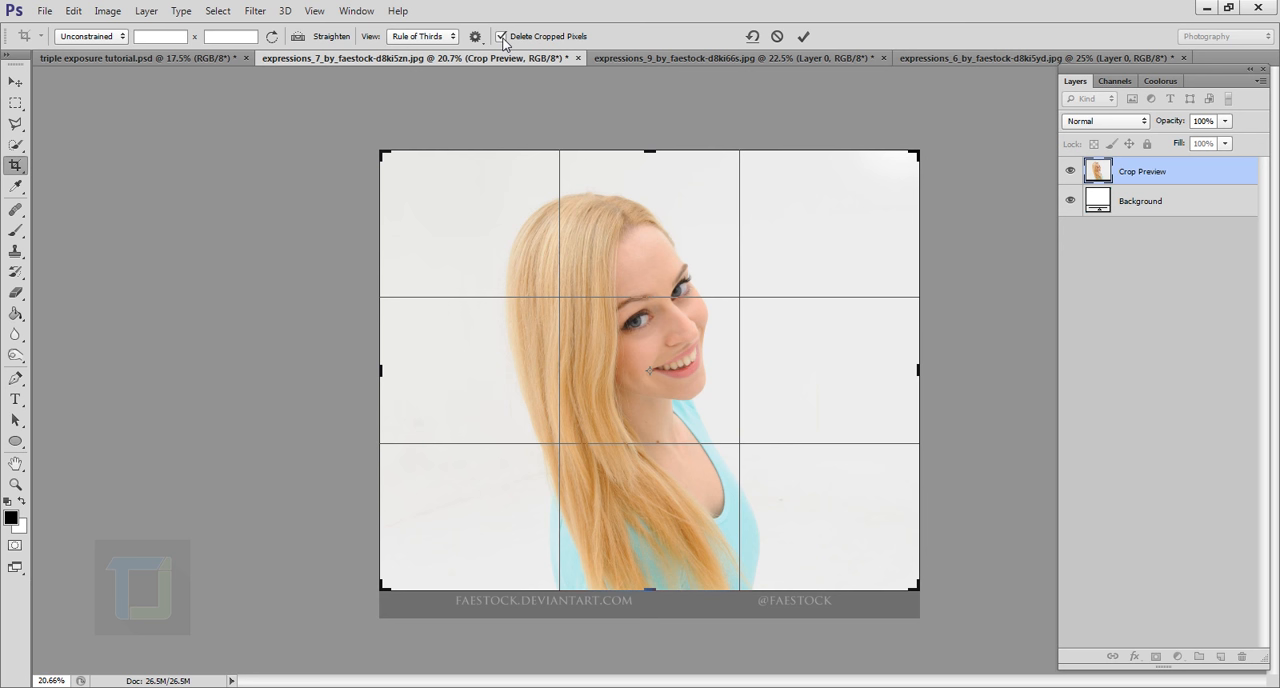
{"action": "left_click", "coordinate": [803, 36]}
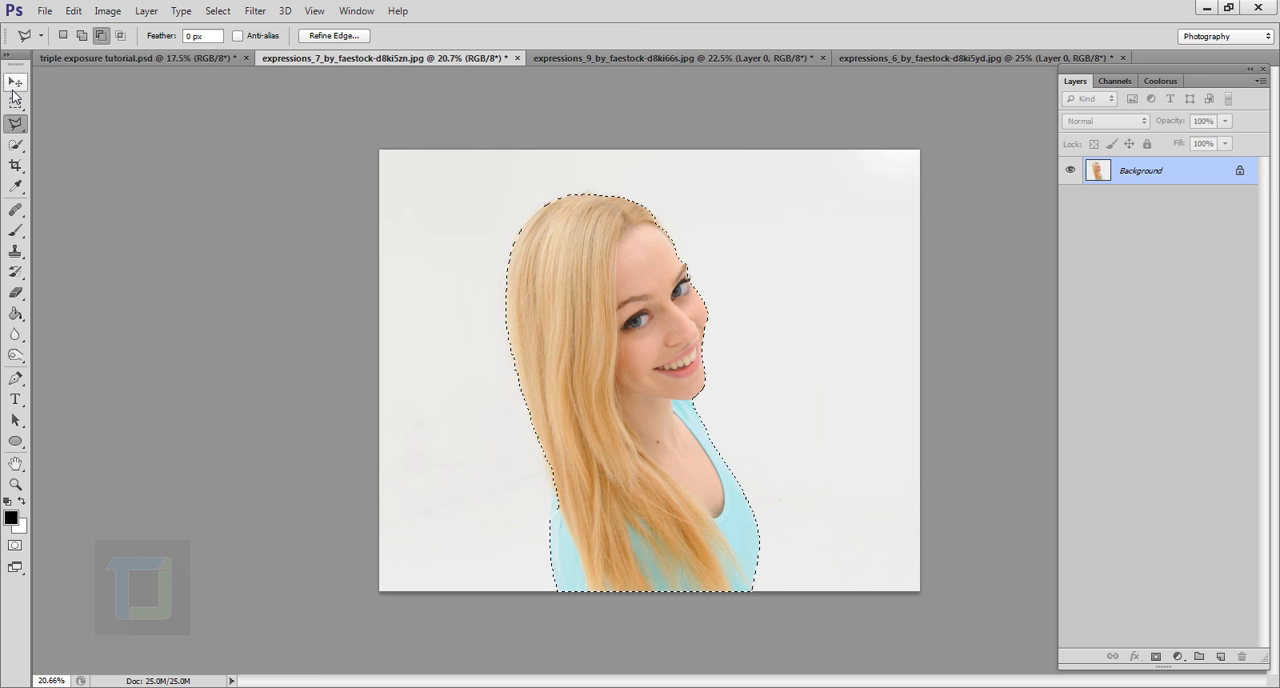
Paint a Quick Selection over the model's hair, face and shoulders, returning to Quick Selection after the Move tool
{"action": "left_click", "coordinate": [15, 81]}
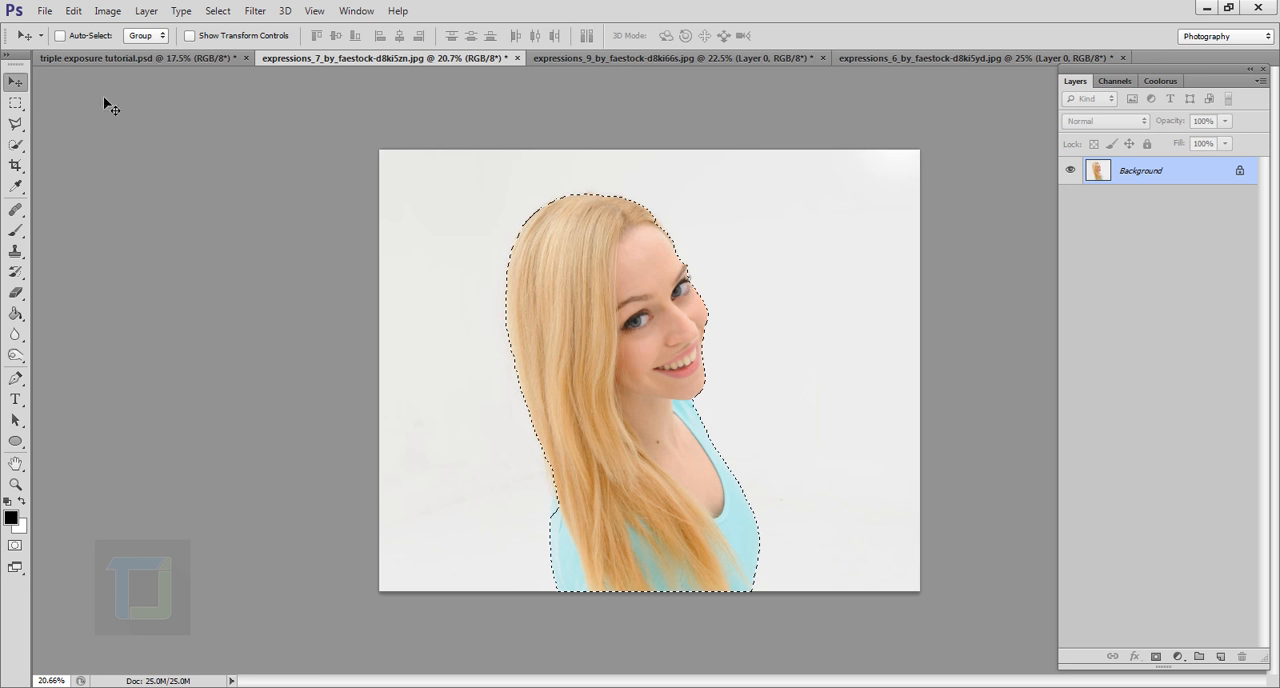
{"action": "left_click", "coordinate": [16, 143]}
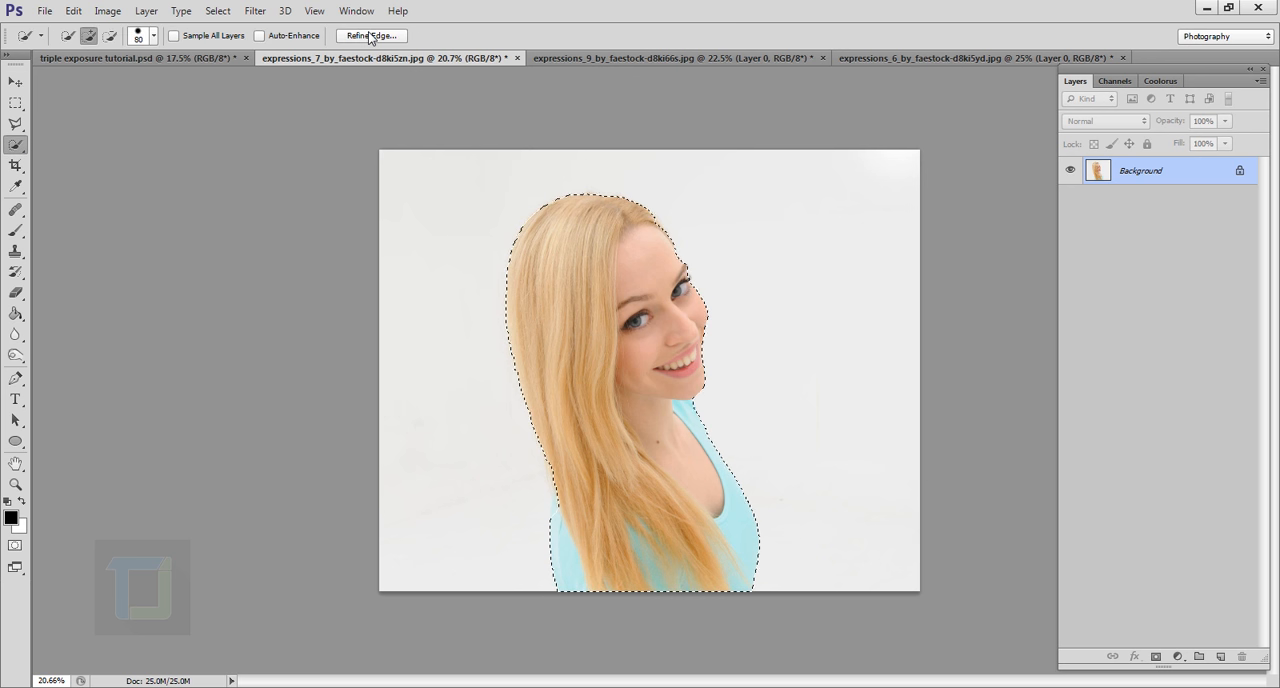
Apply Refine Edge, brushing the Refine Radius along the hair to capture loose strands
{"action": "left_click", "coordinate": [371, 35]}
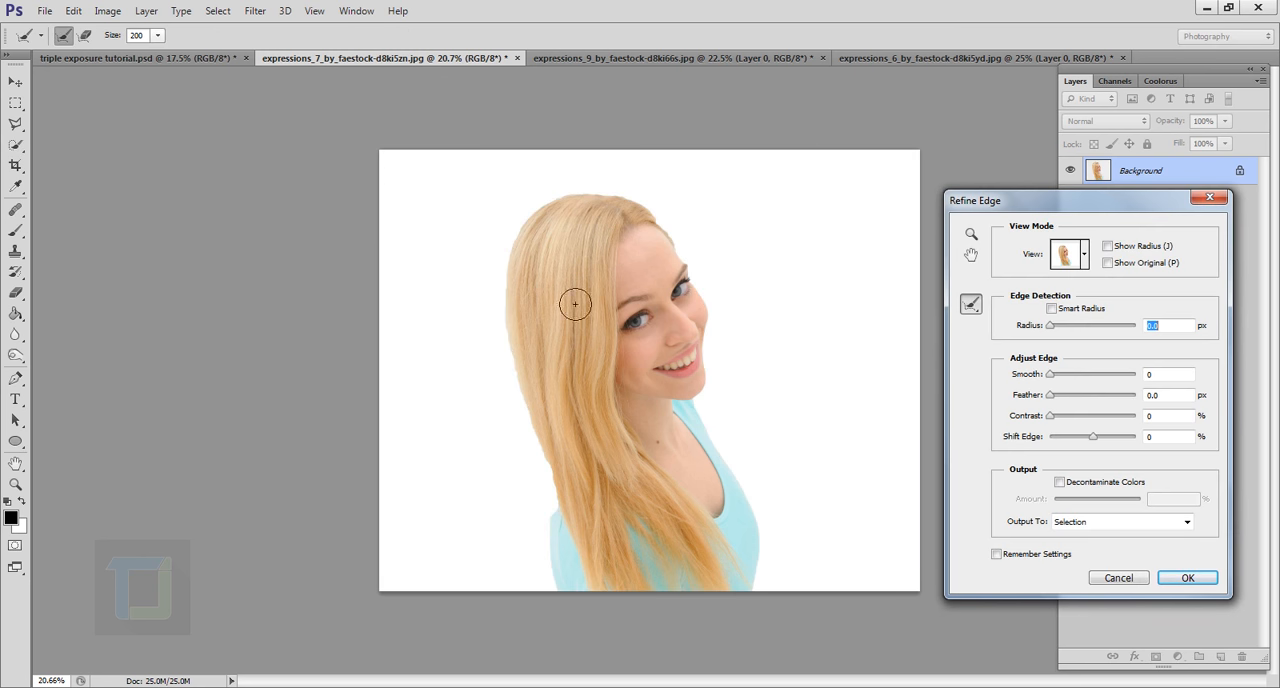
{"action": "mouse_move", "coordinate": [610, 508]}
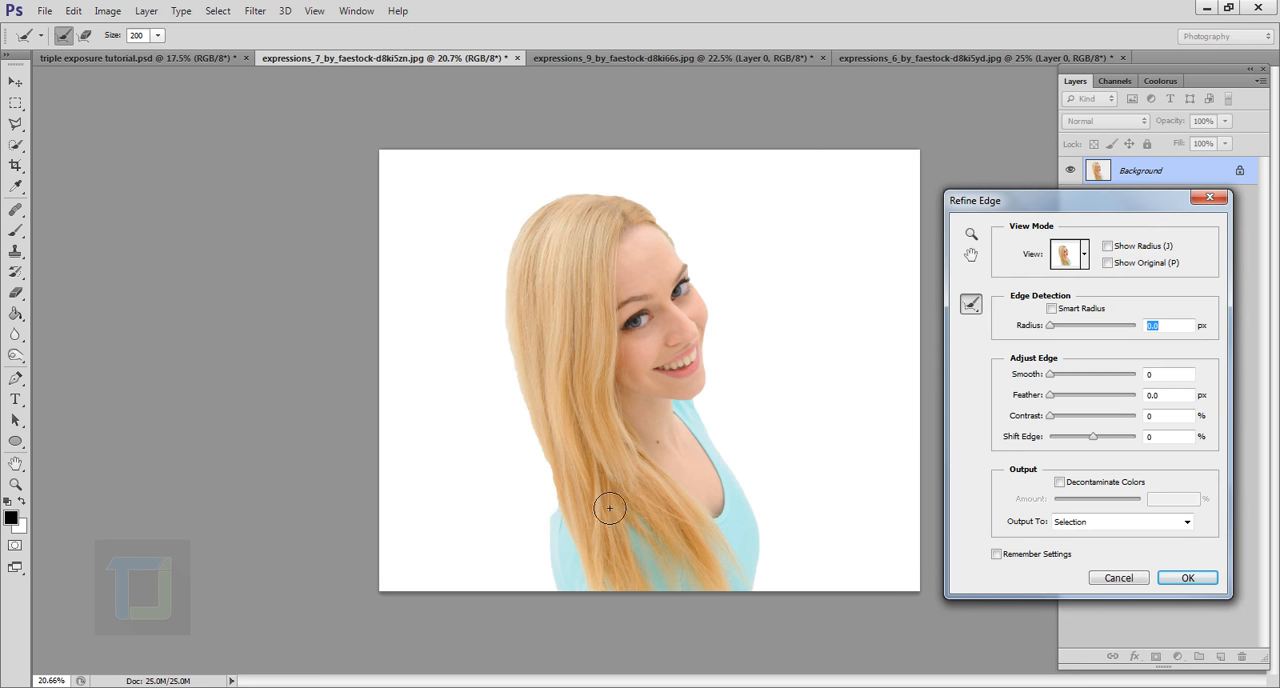
{"action": "mouse_move", "coordinate": [574, 515]}
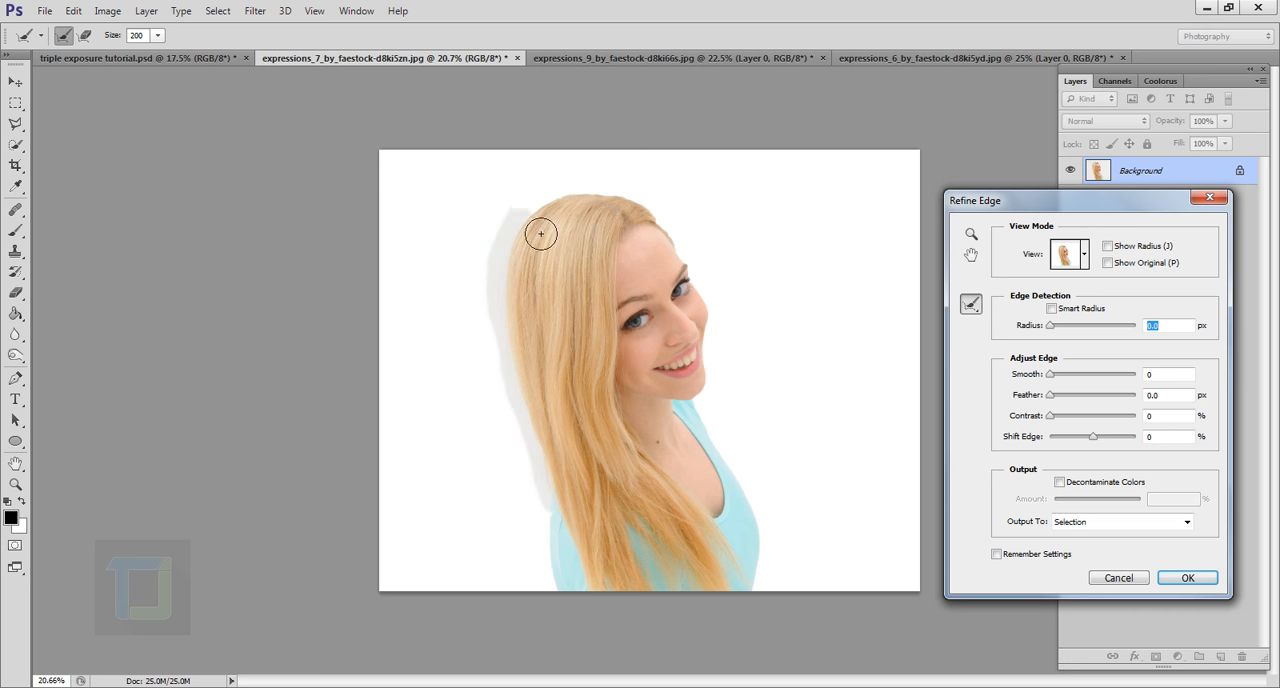
{"action": "left_click_drag", "start_coordinate": [540, 234], "coordinate": [737, 343]}
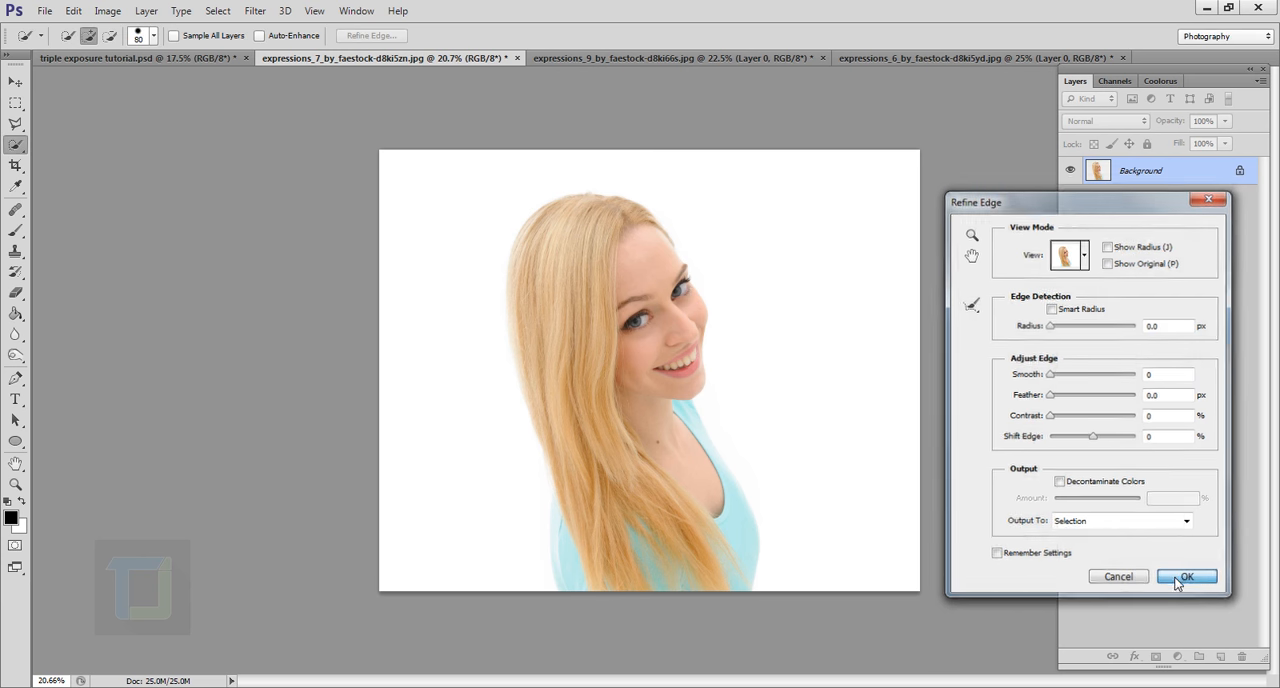
{"action": "left_click", "coordinate": [1186, 576]}
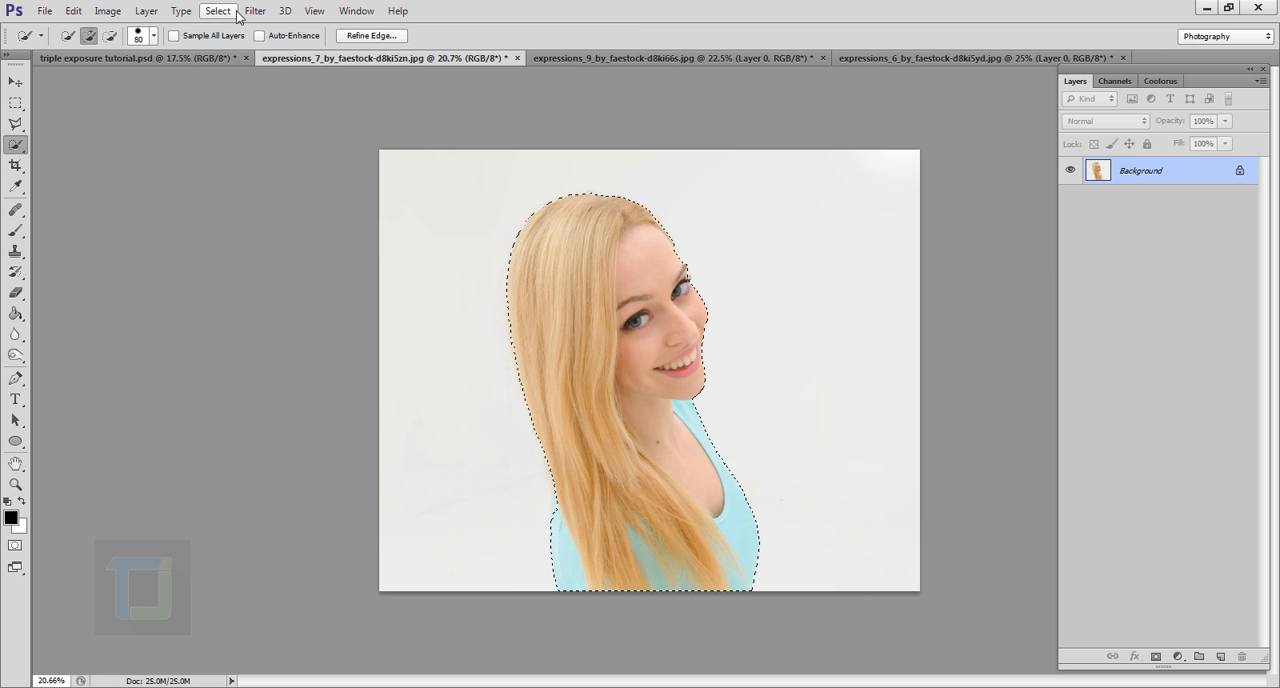
Invert the selection, unlock the Background layer, delete the white backdrop and deselect
{"action": "left_click", "coordinate": [217, 11]}
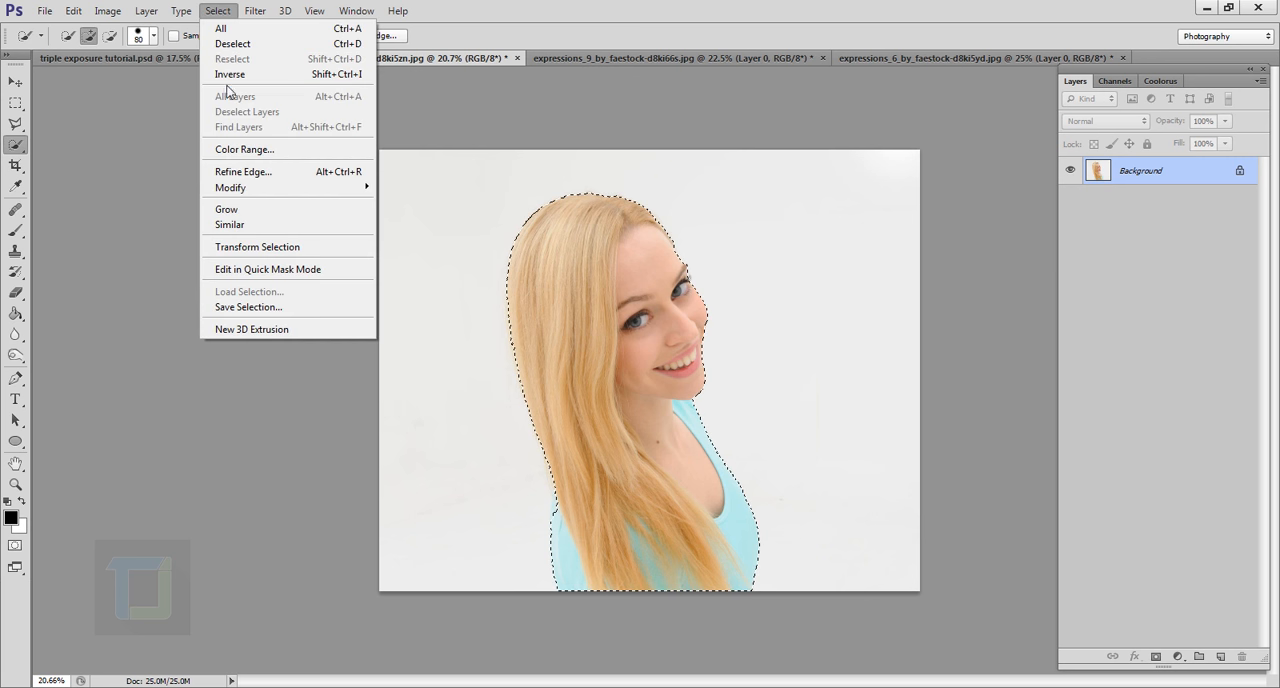
{"action": "left_click", "coordinate": [229, 74]}
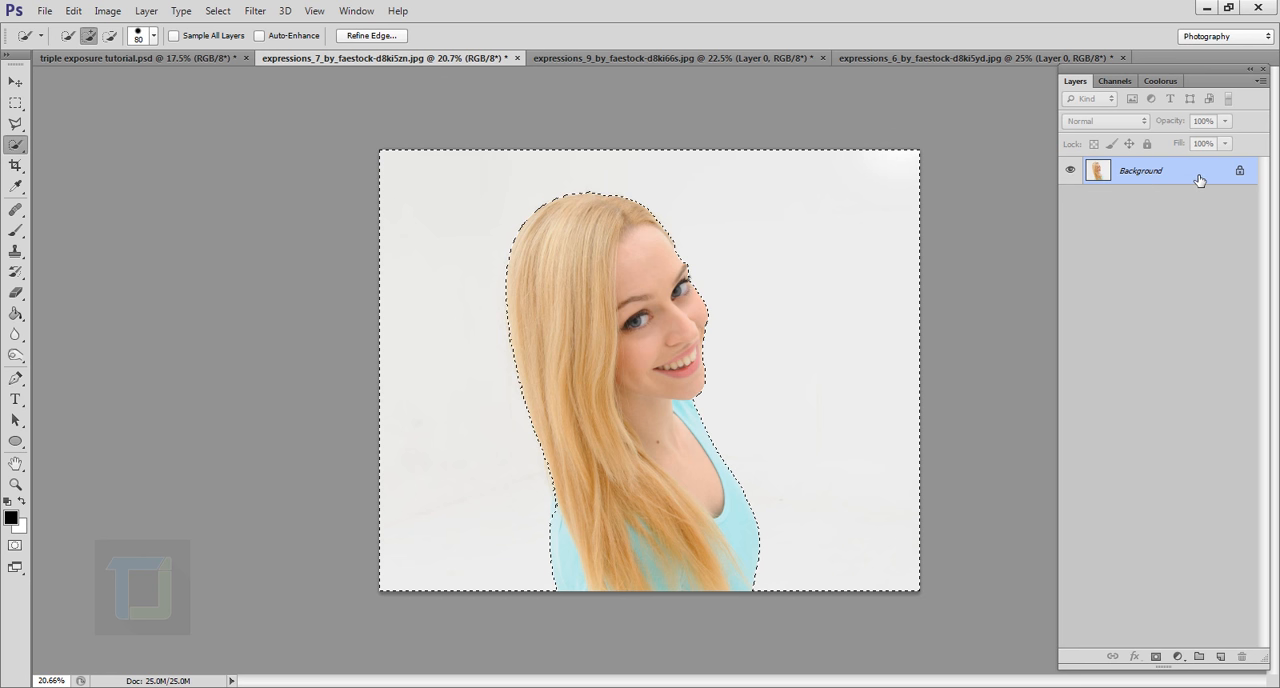
{"action": "double_click", "coordinate": [1140, 170]}
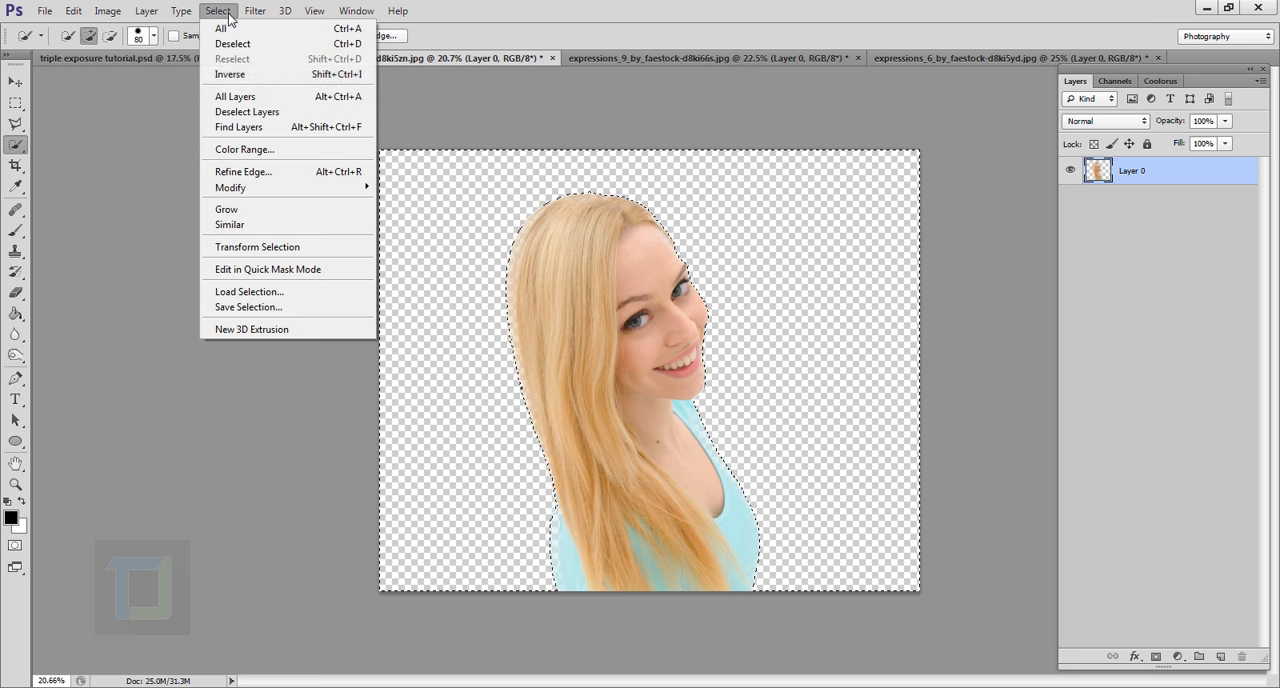
{"action": "left_click", "coordinate": [232, 43]}
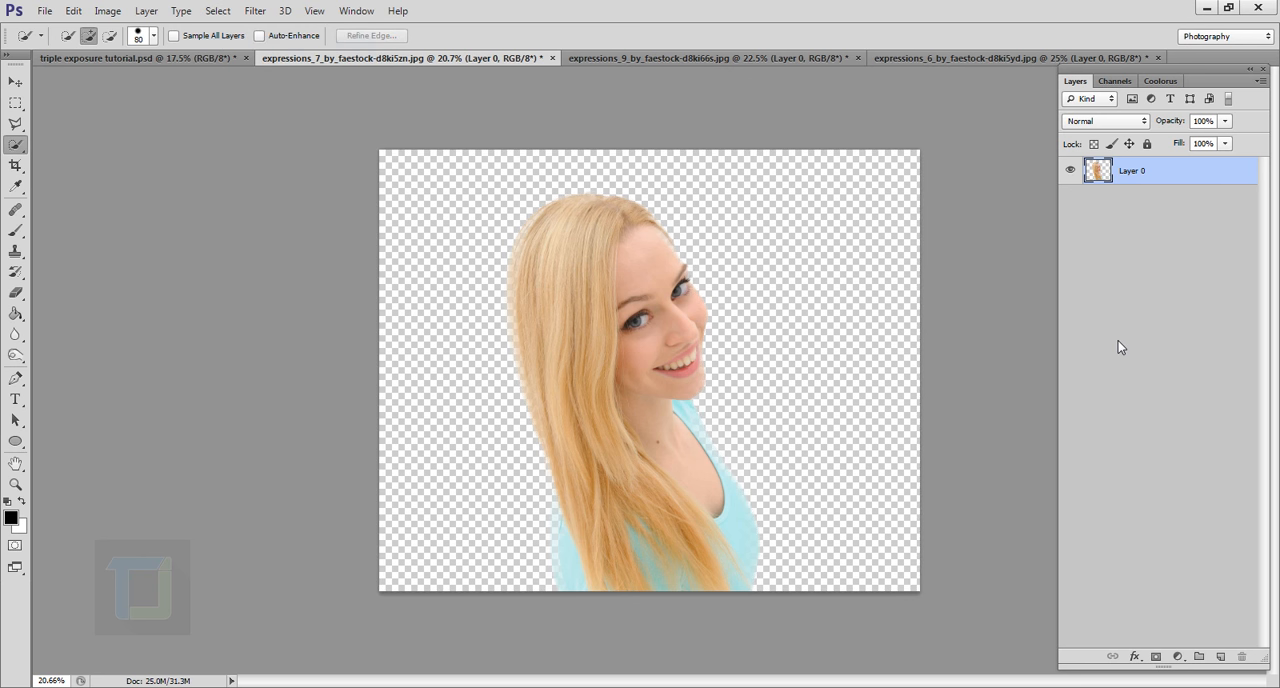
{"action": "left_click", "coordinate": [710, 57]}
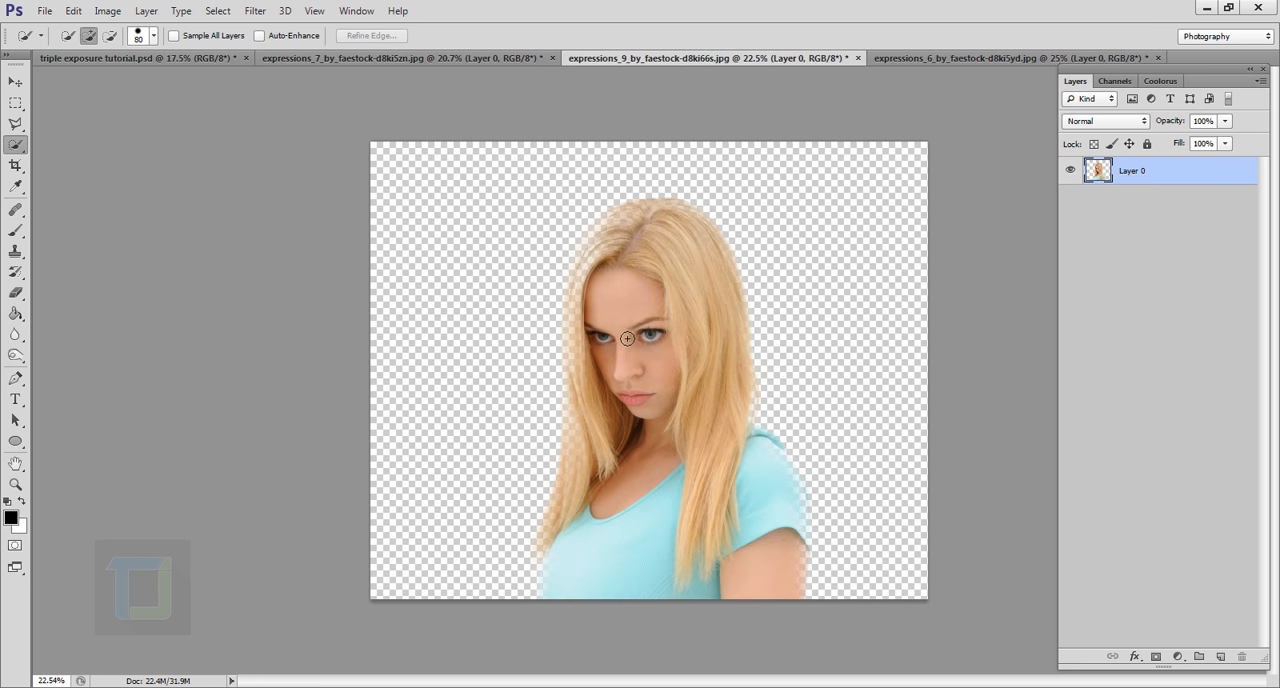
Copy the pouting portrait into the smiling model's document and close its photo
{"action": "key", "text": "ctrl+a"}
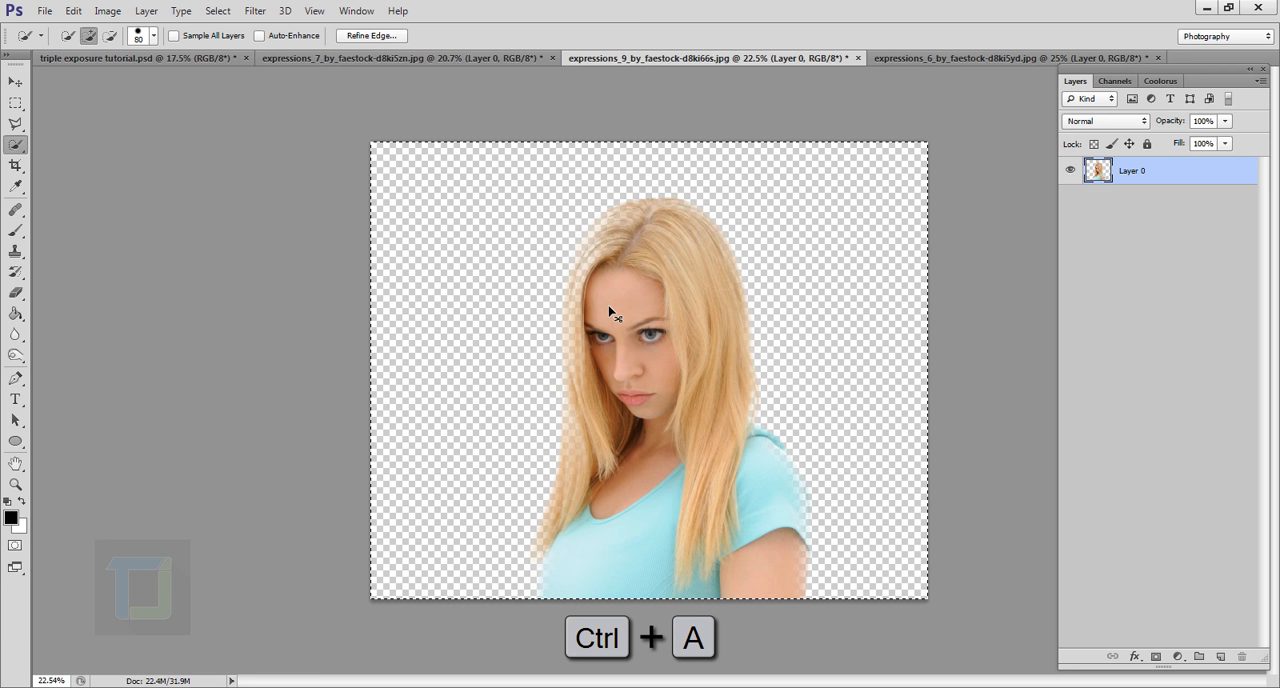
{"action": "key", "text": "ctrl+c"}
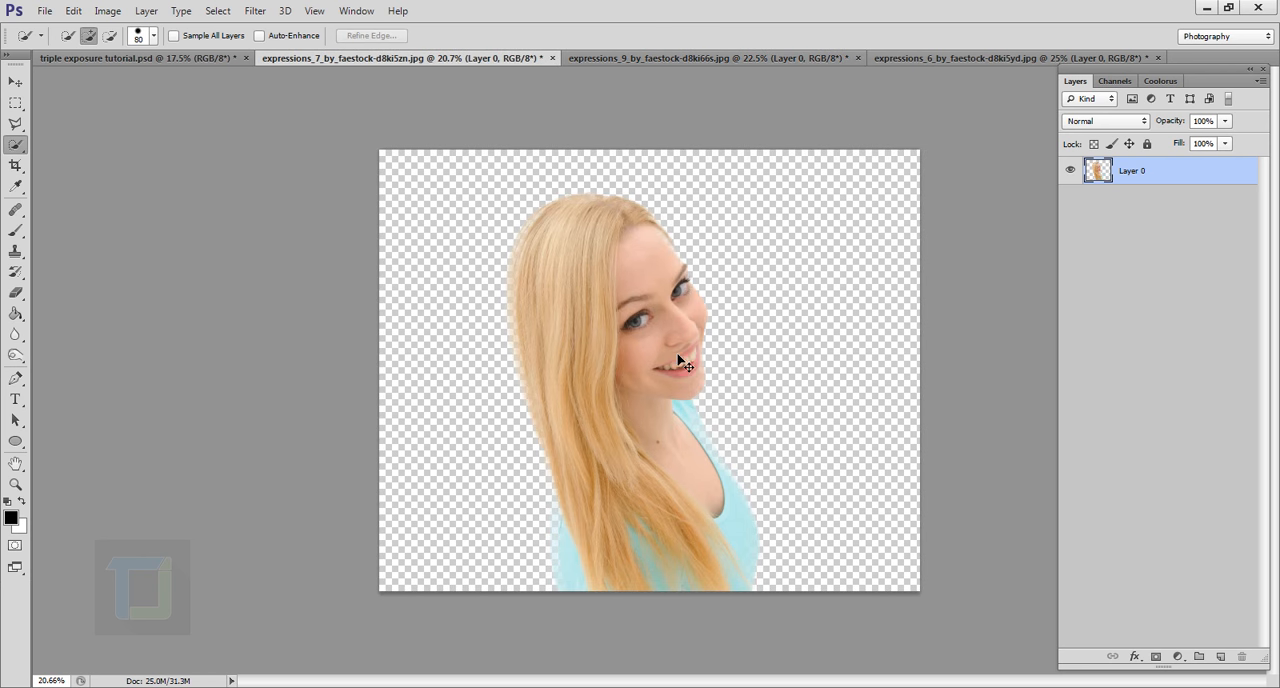
{"action": "key", "text": "ctrl+v"}
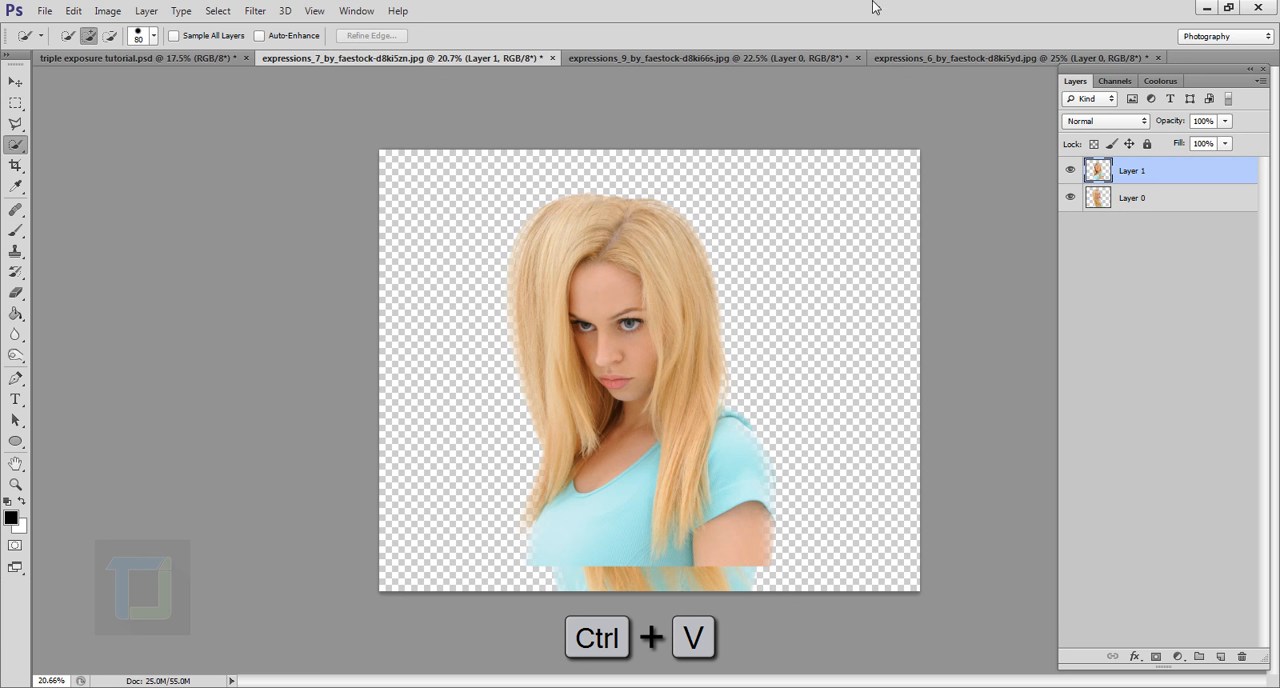
{"action": "left_click", "coordinate": [857, 57]}
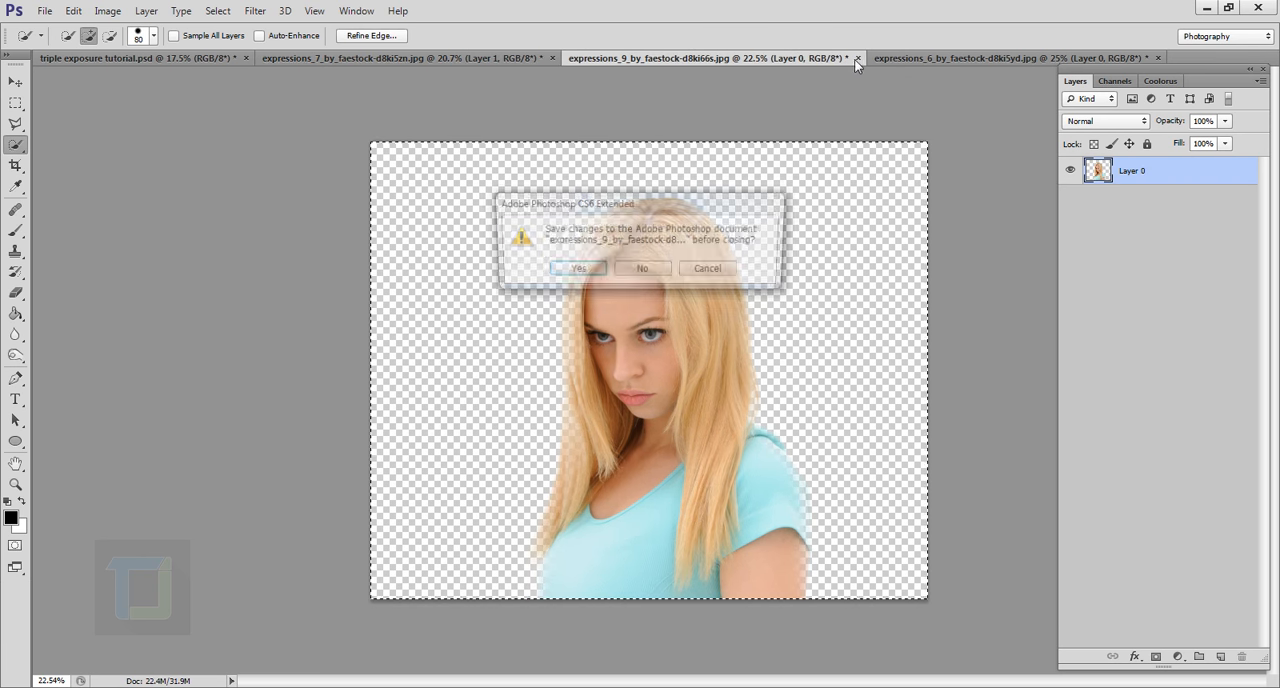
{"action": "left_click", "coordinate": [642, 268]}
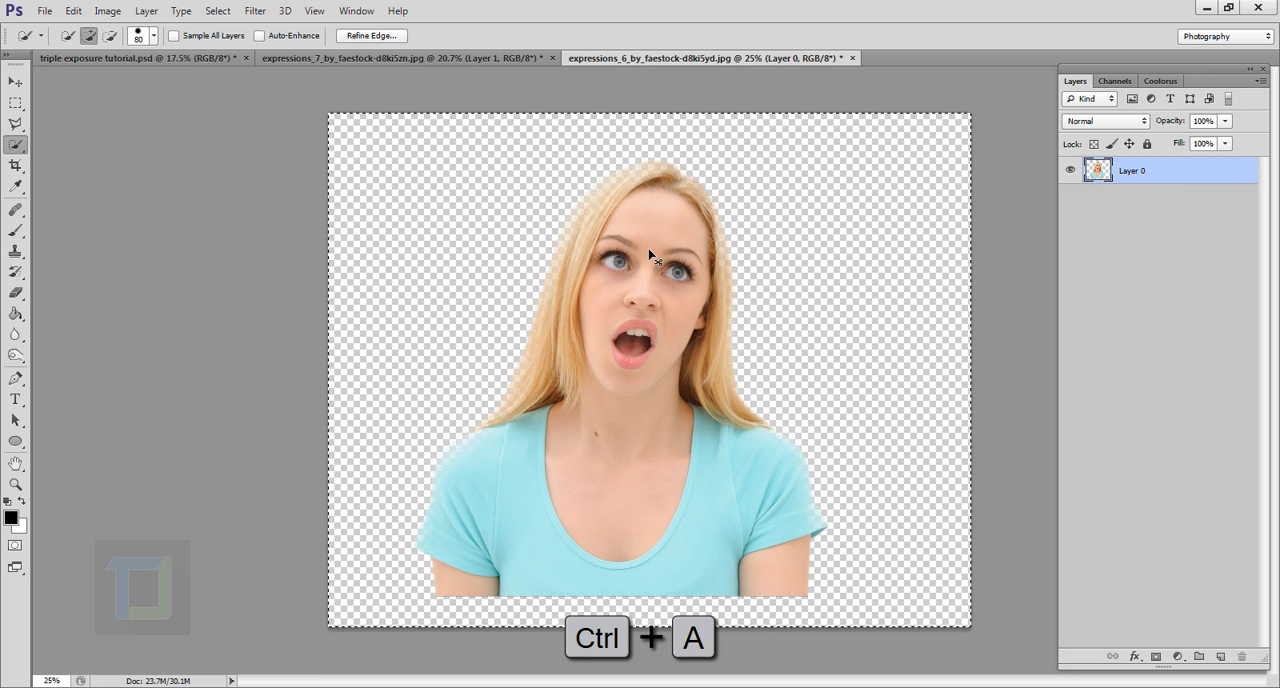
Paste the surprised portrait into the composite as another layer
{"action": "key", "text": "ctrl+c"}
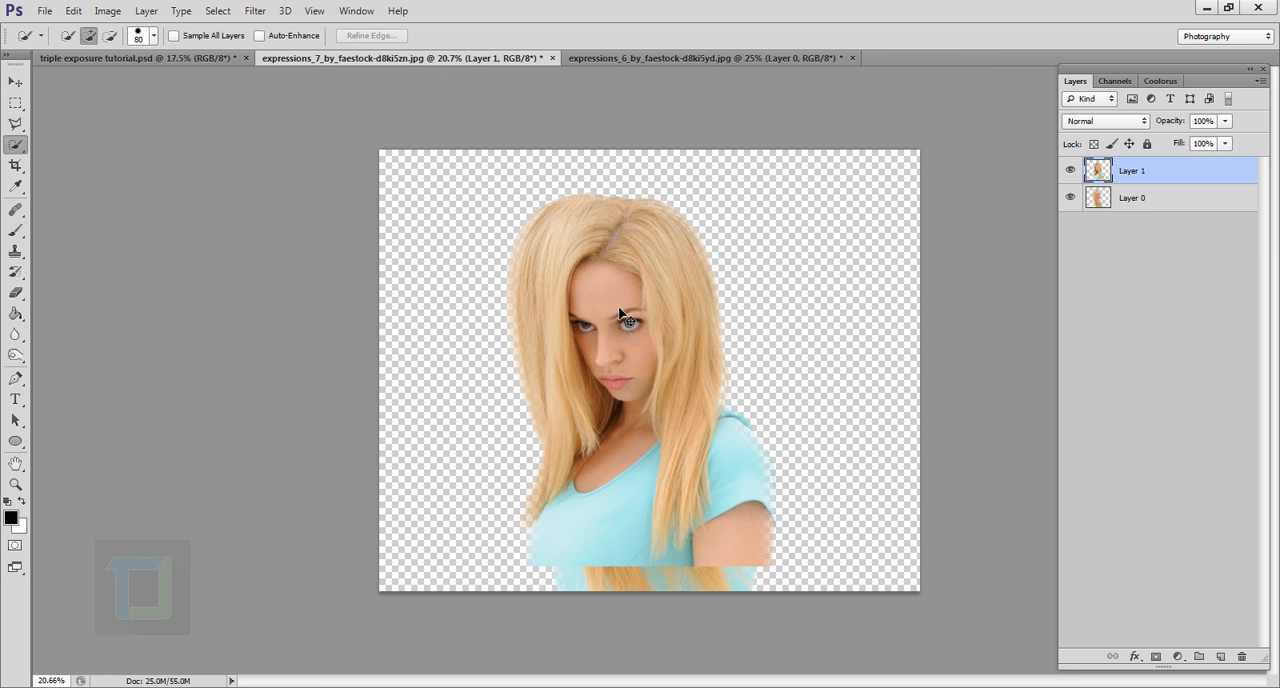
{"action": "key", "text": "ctrl+v"}
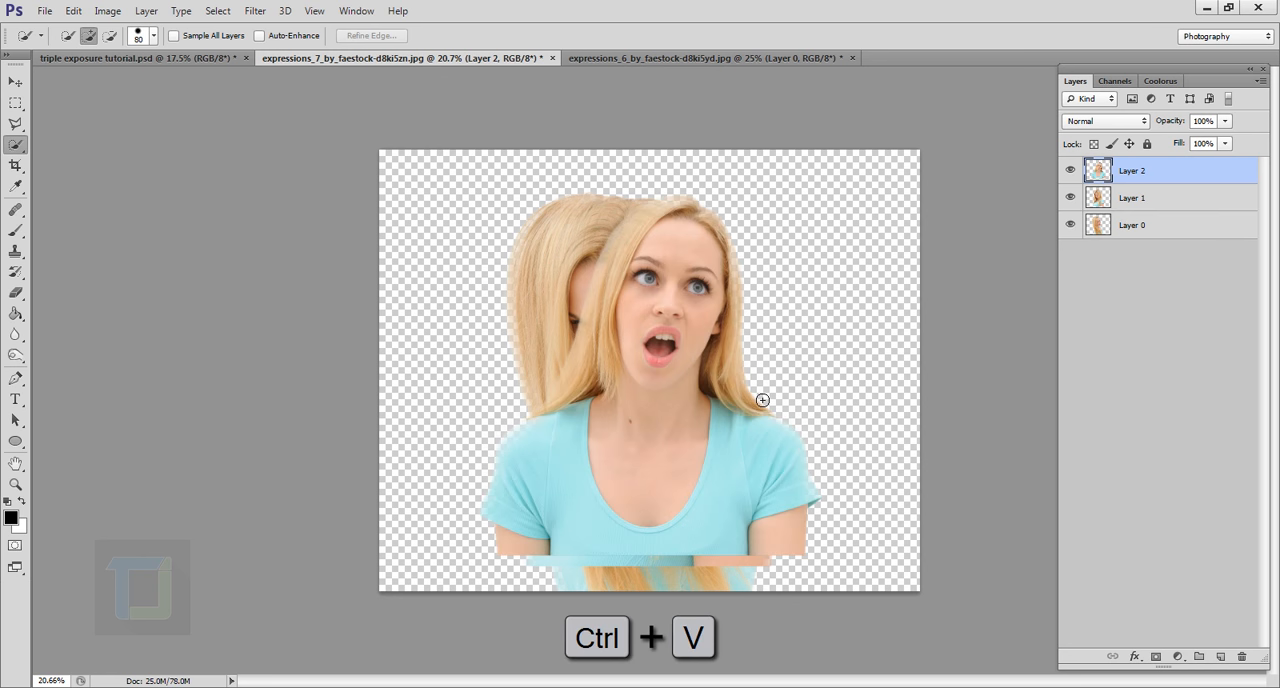
{"action": "key", "text": "ctrl+v"}
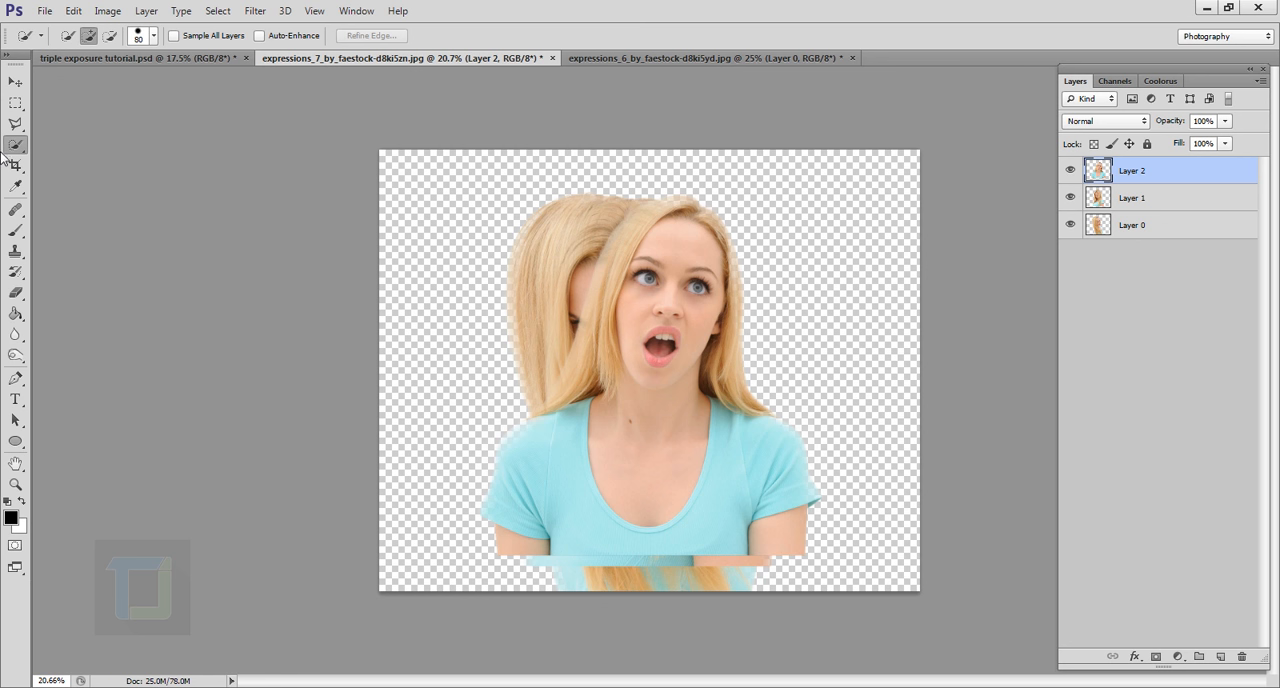
Extend the crop past both side edges to enlarge the composite canvas
{"action": "left_click", "coordinate": [15, 166]}
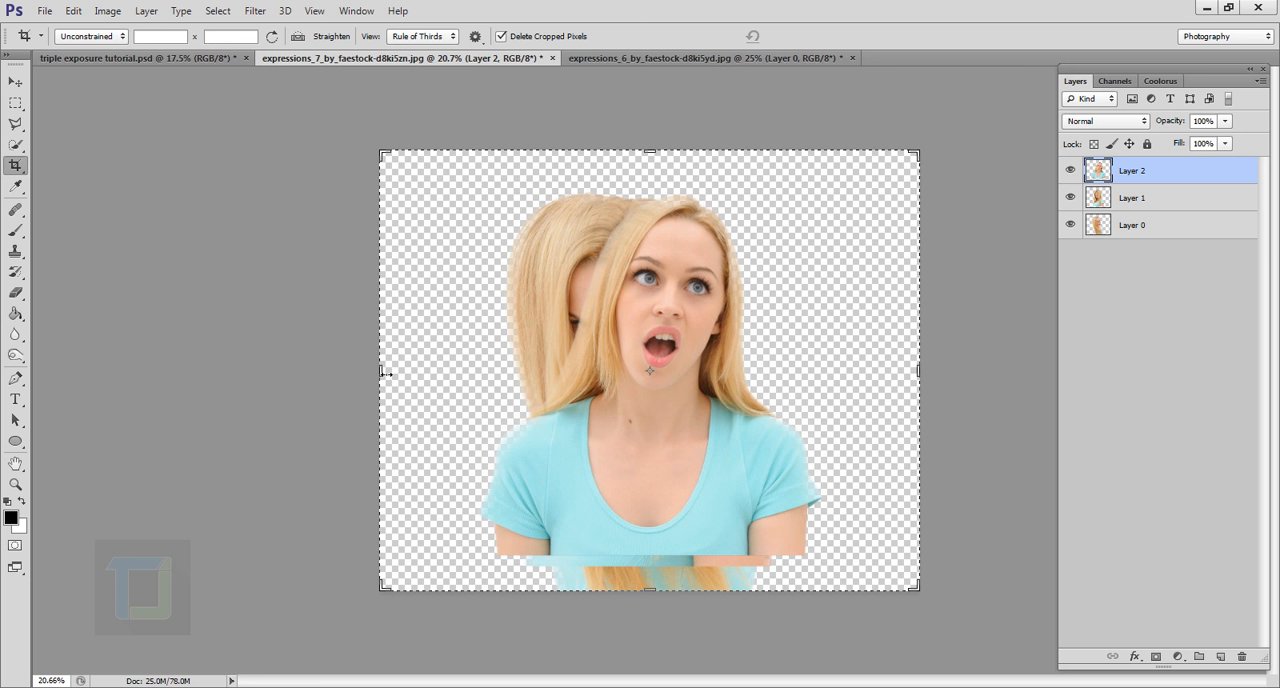
{"action": "mouse_move", "coordinate": [385, 322]}
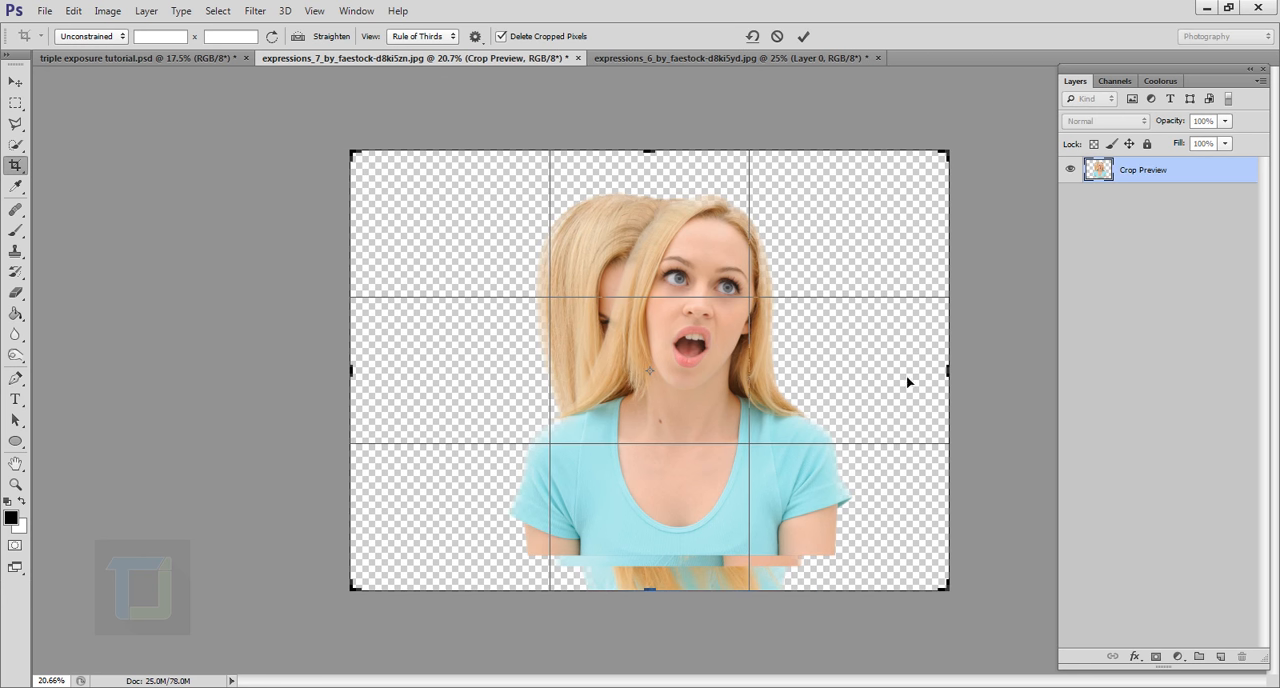
{"action": "left_click_drag", "start_coordinate": [948, 371], "coordinate": [965, 371]}
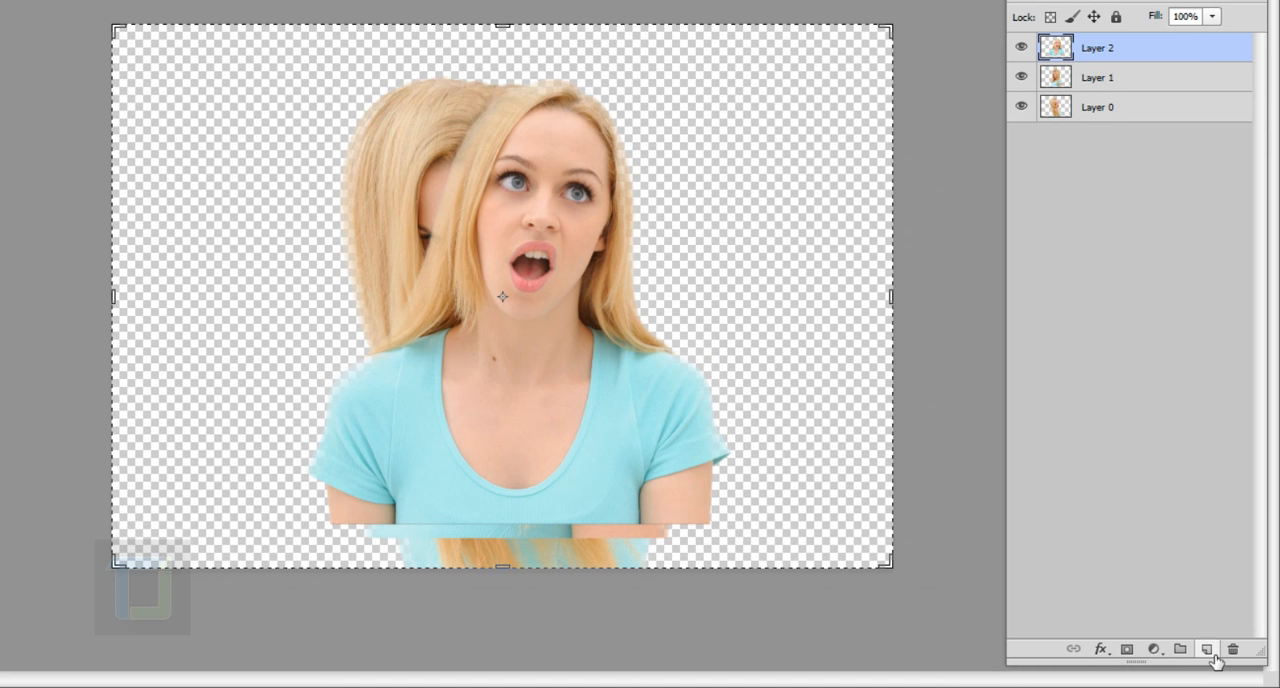
Add a new layer below Layer 0 and fill it white with the Paint Bucket
{"action": "left_click", "coordinate": [1207, 649]}
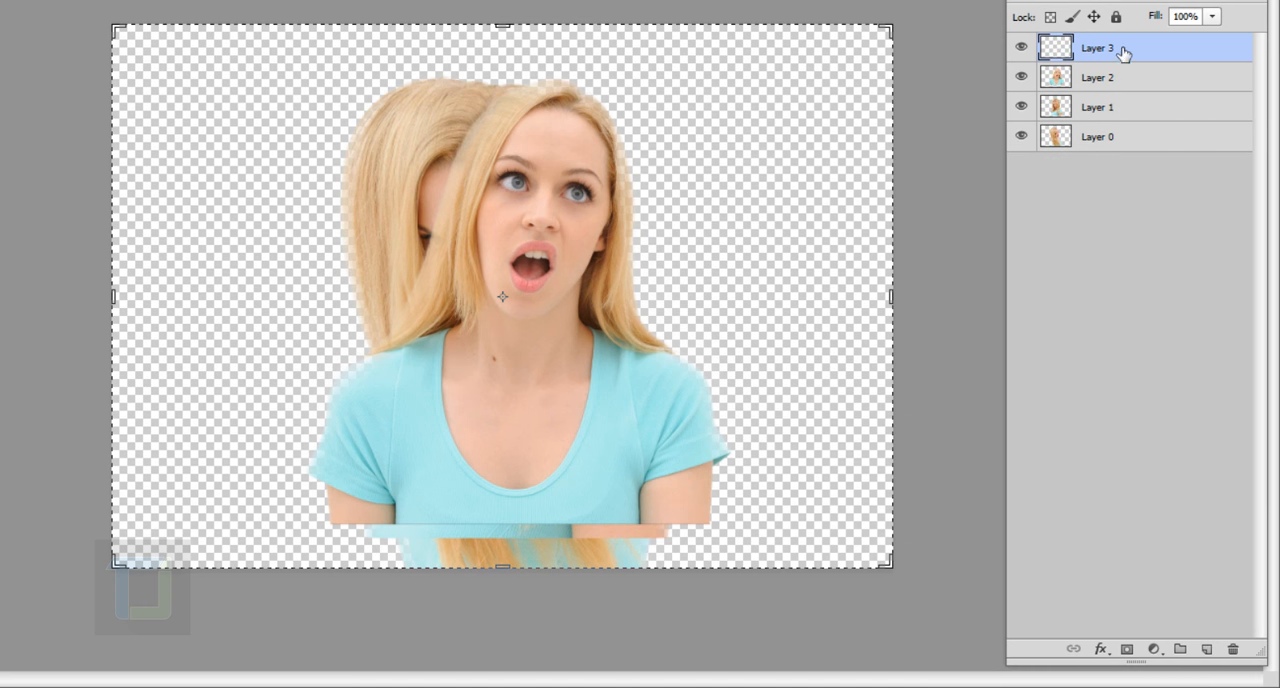
{"action": "left_click_drag", "start_coordinate": [1097, 47], "coordinate": [1097, 143]}
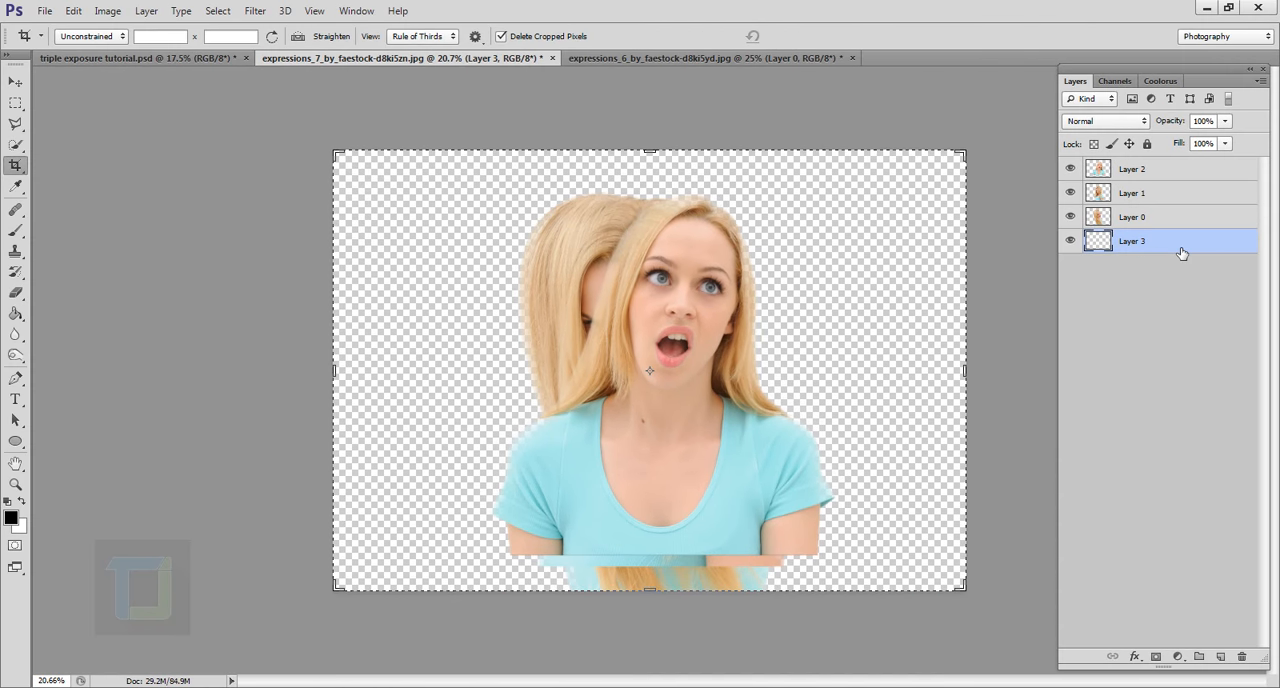
{"action": "left_click", "coordinate": [16, 313]}
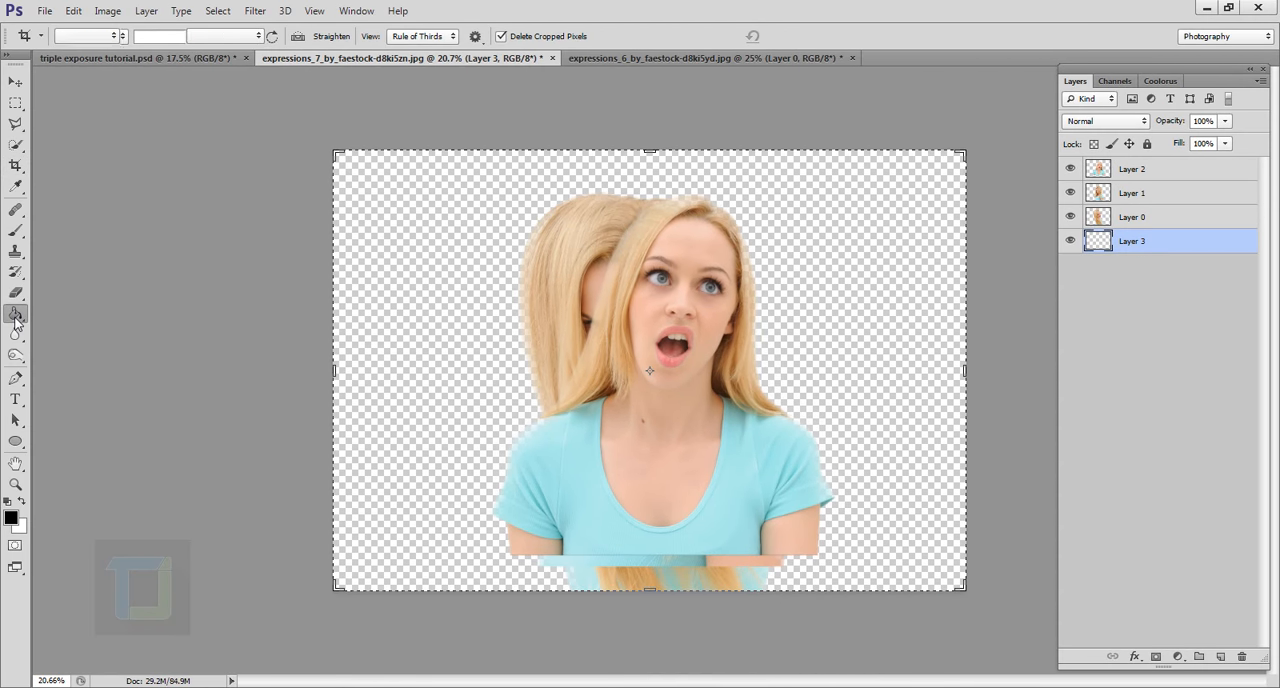
{"action": "left_click", "coordinate": [16, 313]}
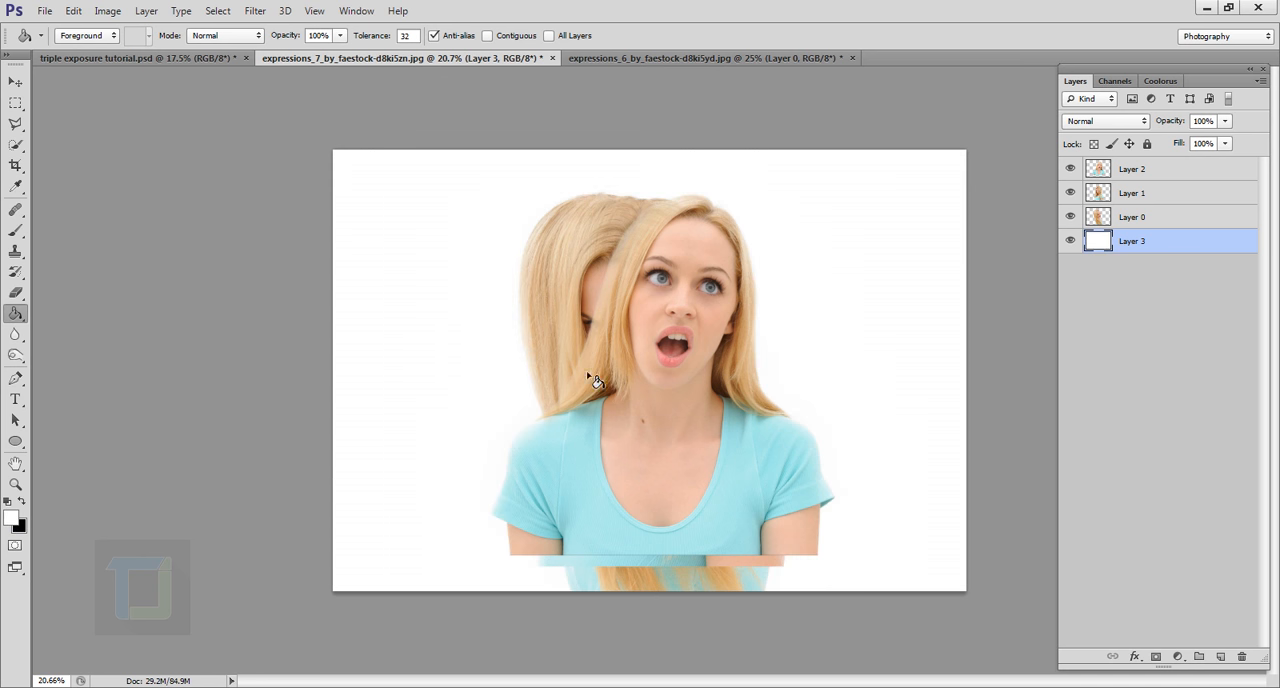
{"action": "left_click", "coordinate": [1131, 168]}
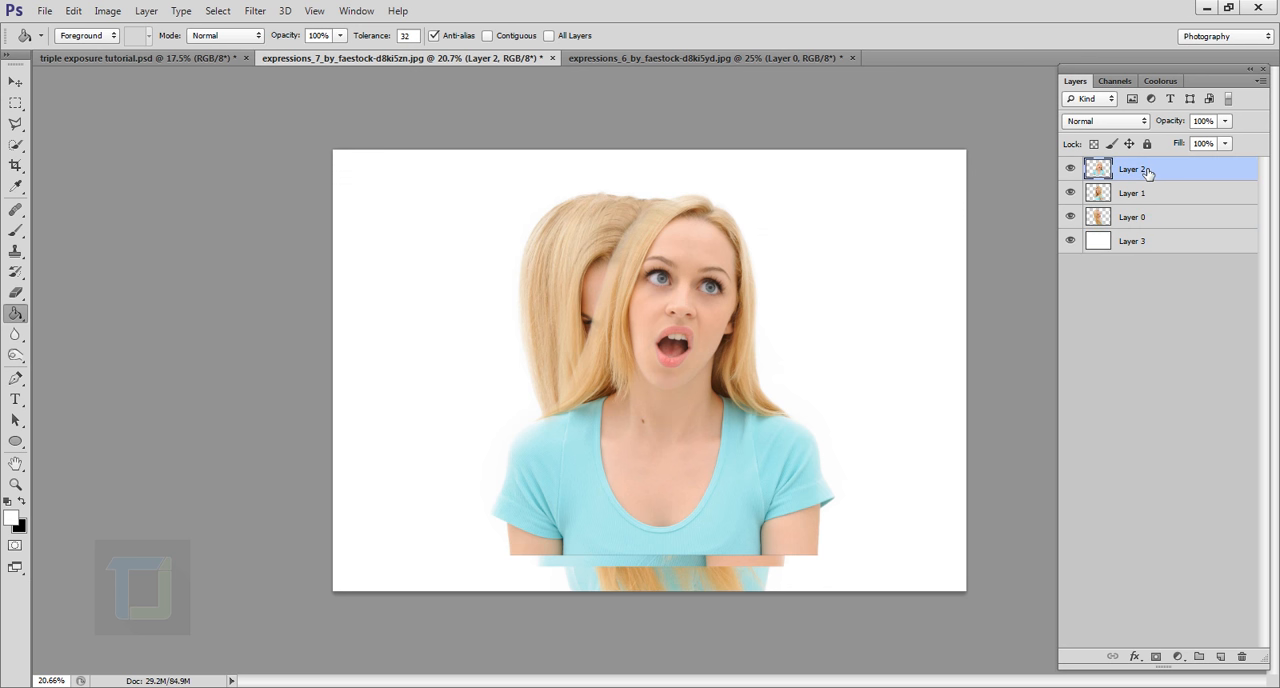
Move the surprised portrait lower into the centre of the canvas
{"action": "left_click", "coordinate": [16, 81]}
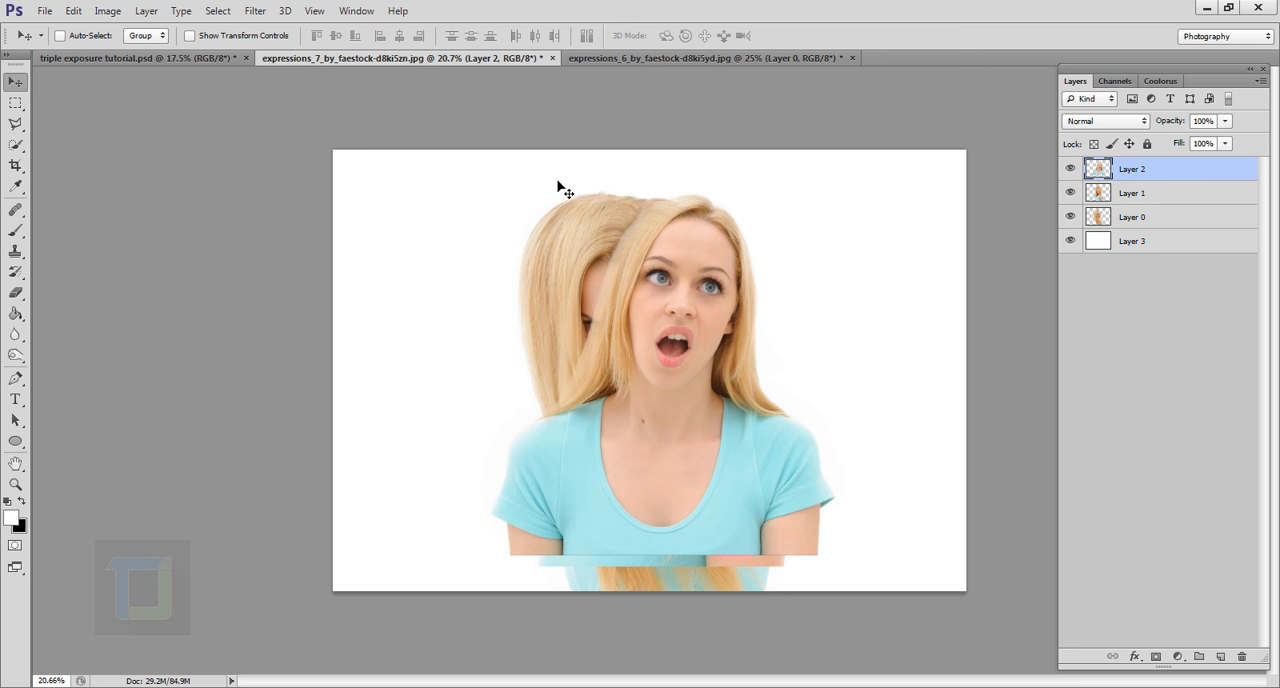
{"action": "left_click_drag", "start_coordinate": [565, 188], "coordinate": [671, 478]}
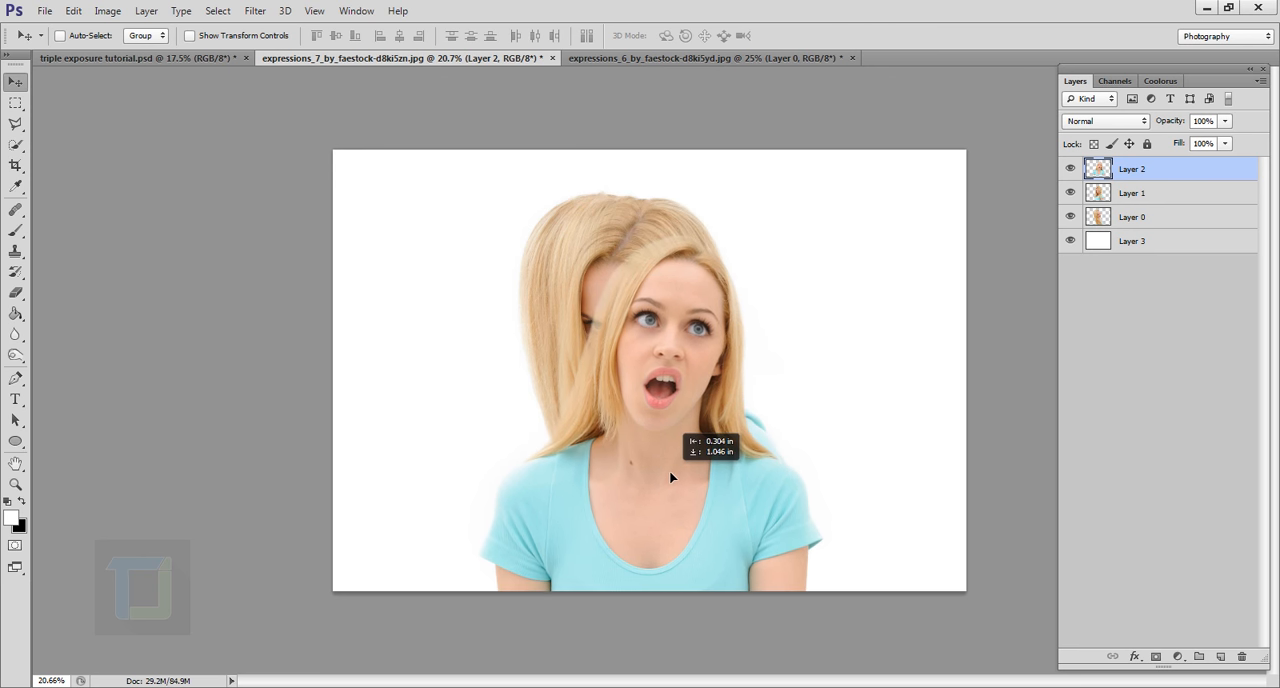
{"action": "left_click_drag", "start_coordinate": [670, 478], "coordinate": [738, 412]}
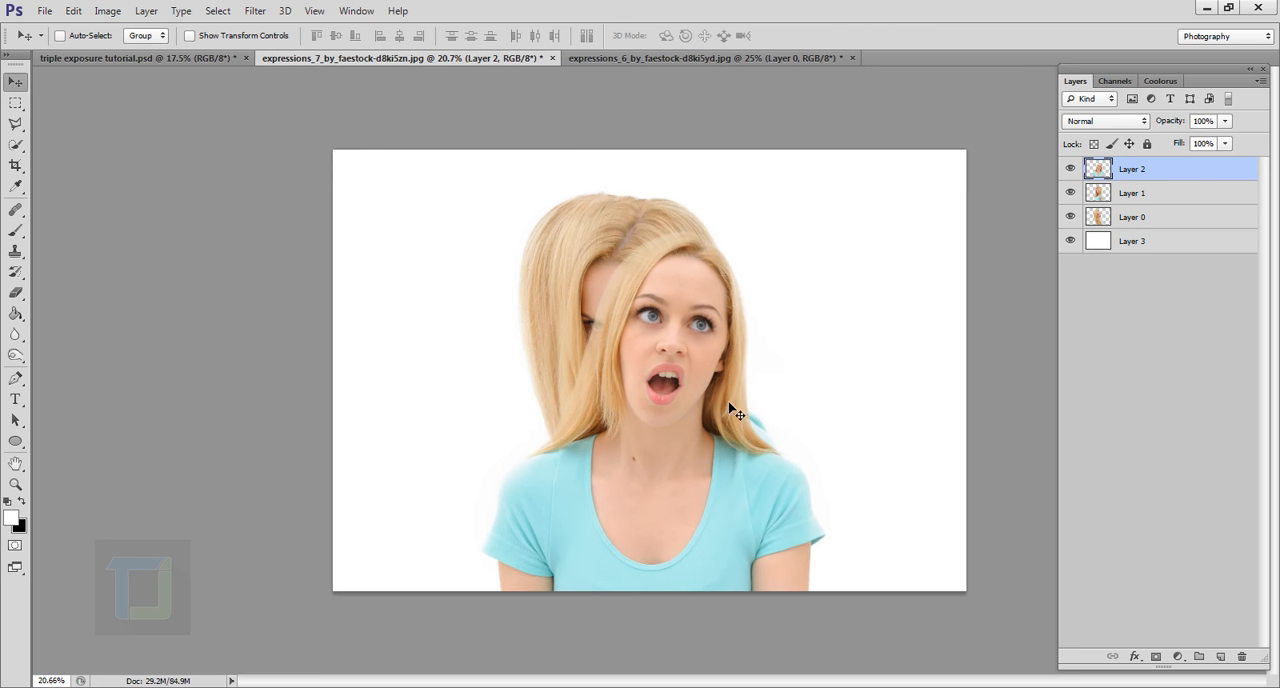
{"action": "left_click", "coordinate": [1070, 168]}
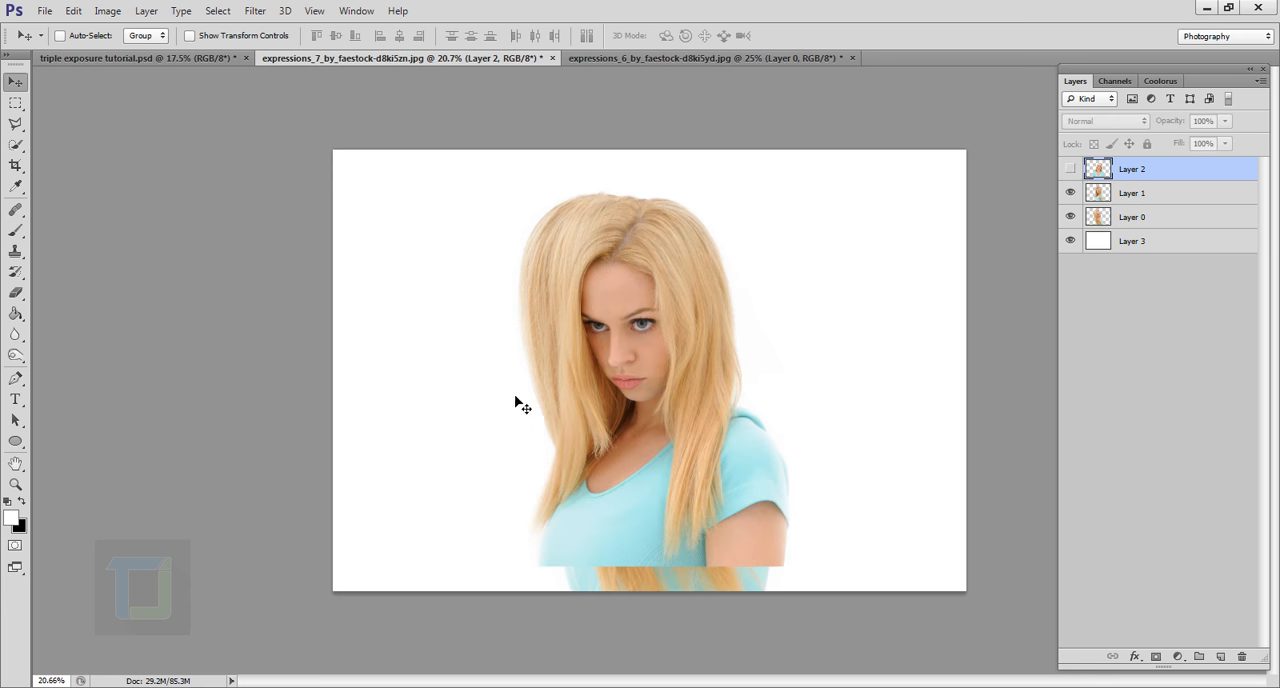
Move the pouting portrait to the left and the smiling portrait to the right
{"action": "left_click", "coordinate": [1131, 193]}
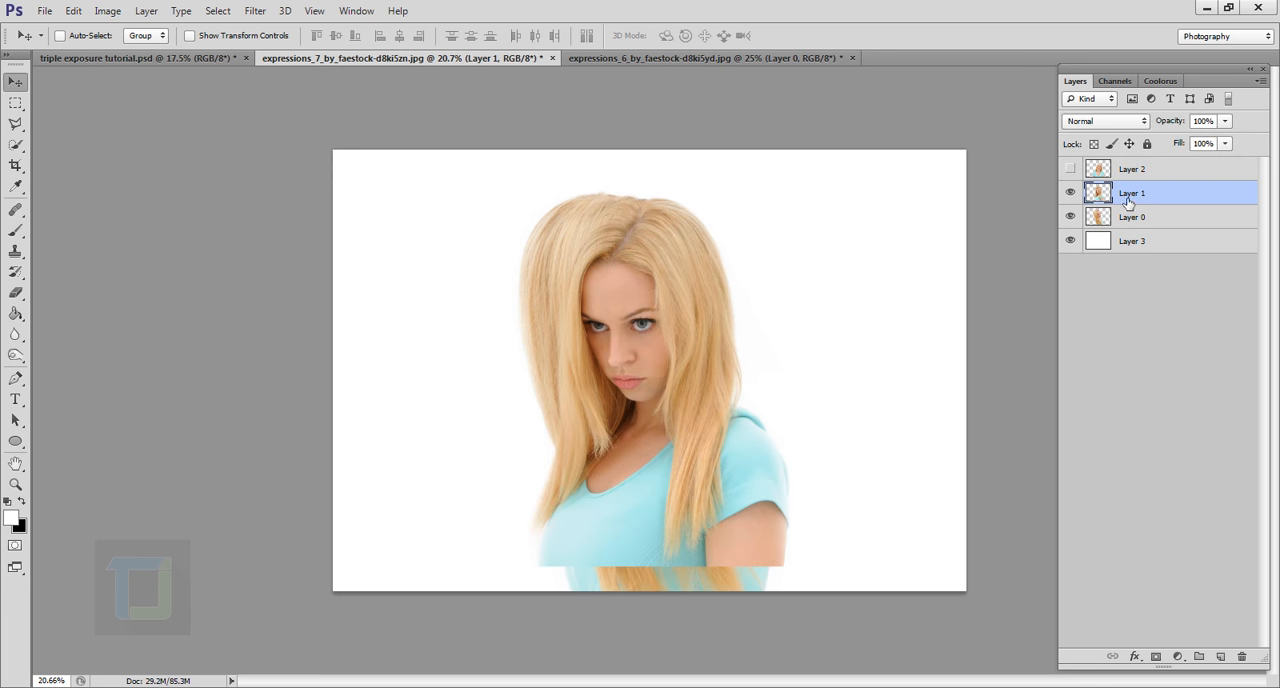
{"action": "left_click", "coordinate": [1070, 193]}
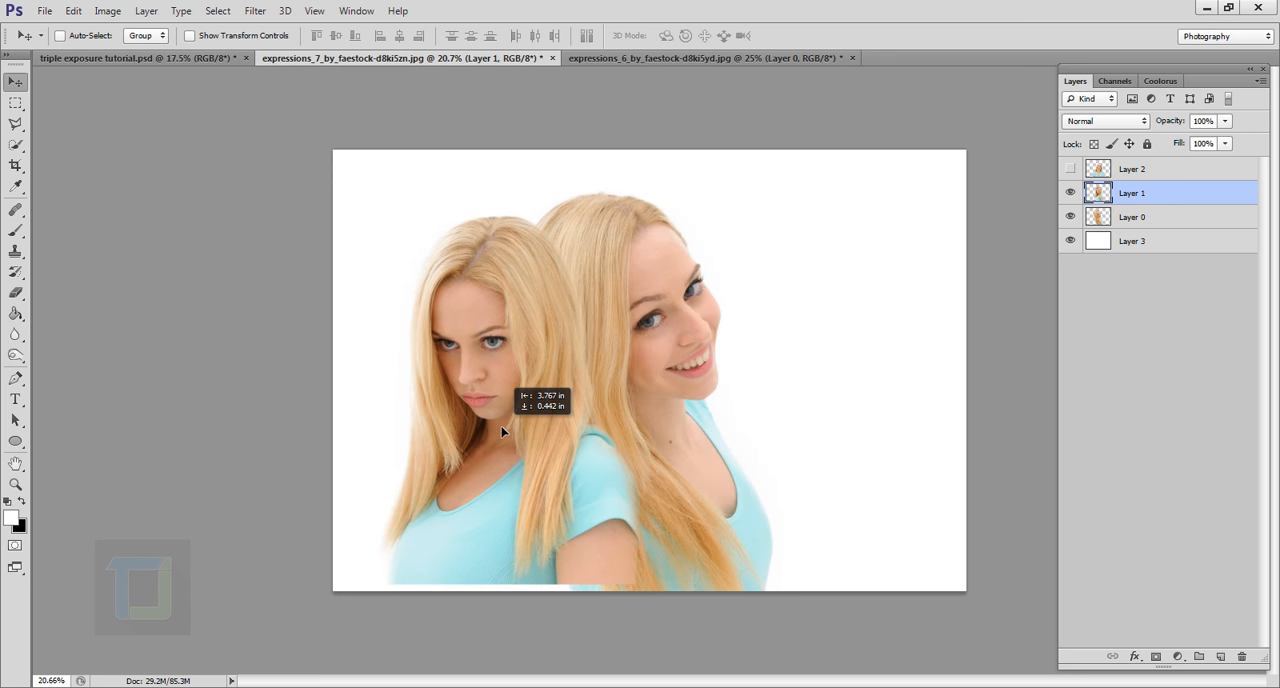
{"action": "left_click_drag", "start_coordinate": [503, 431], "coordinate": [480, 410]}
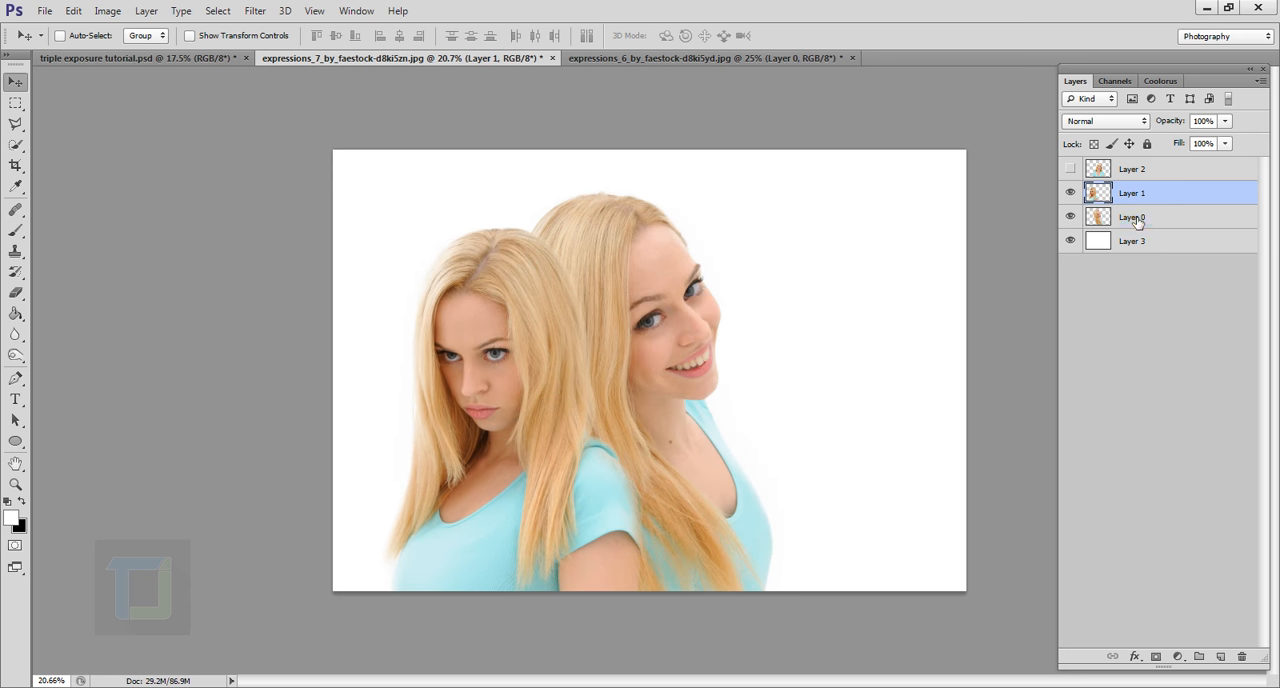
{"action": "left_click", "coordinate": [1070, 192]}
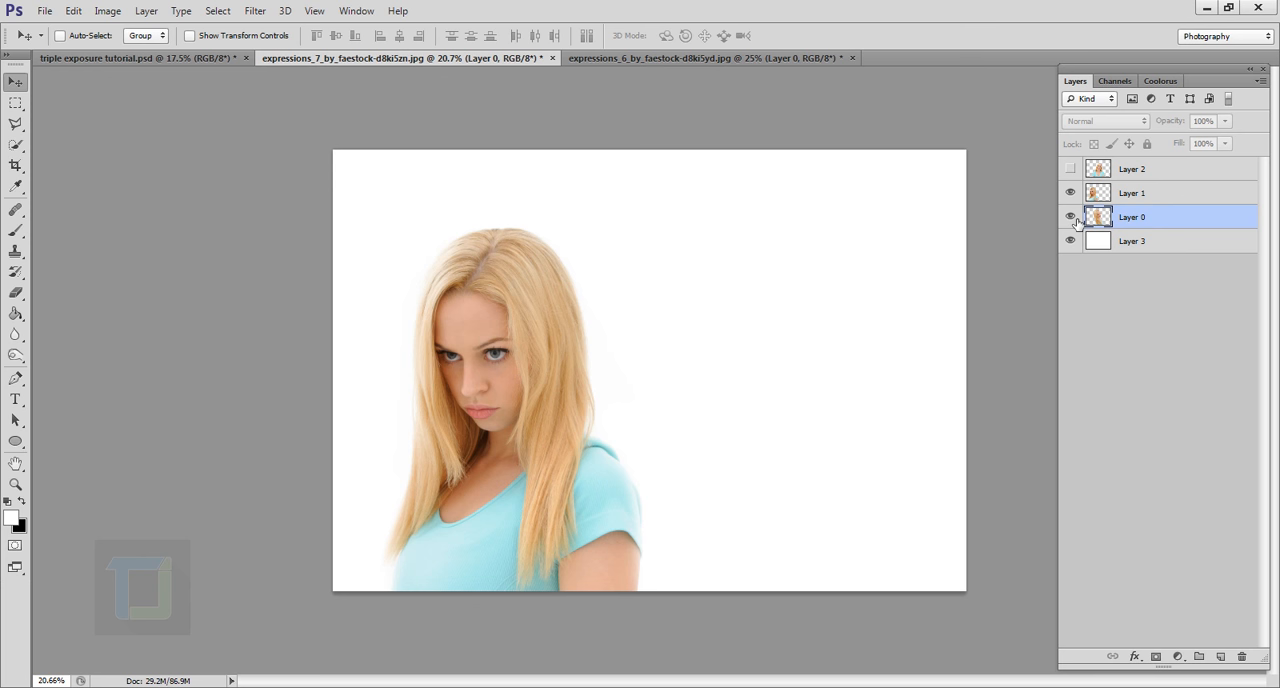
{"action": "left_click_drag", "start_coordinate": [500, 370], "coordinate": [810, 410]}
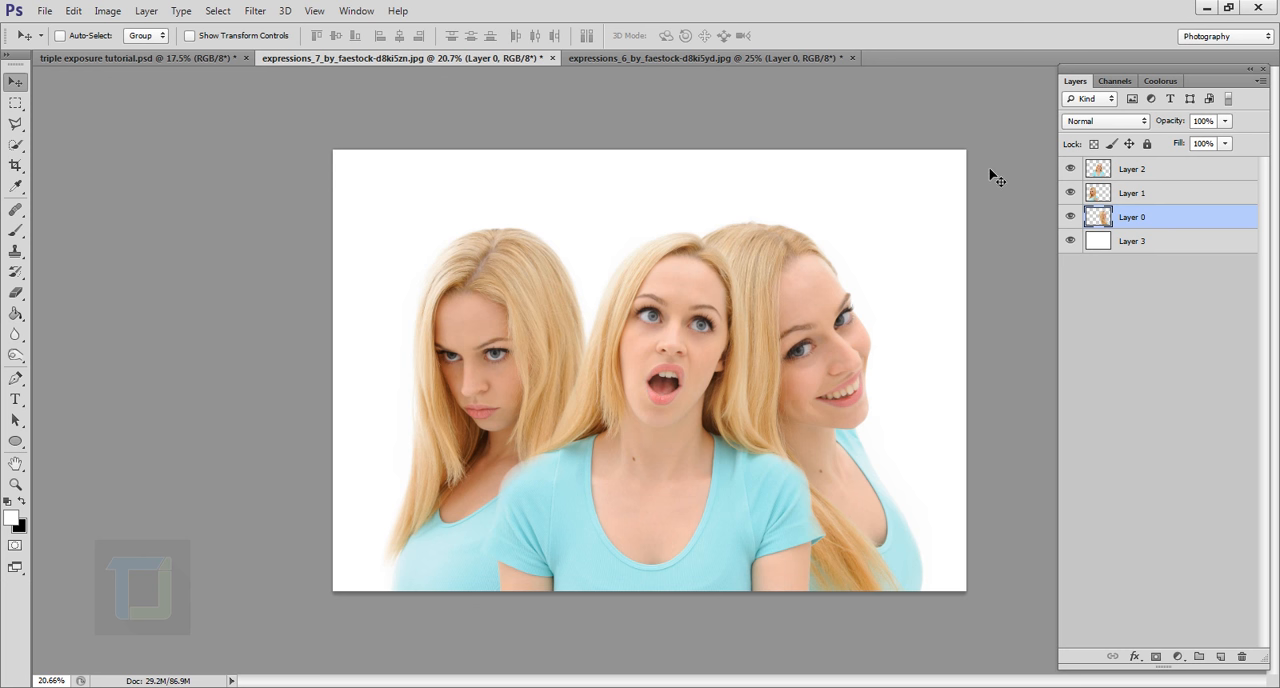
{"action": "mouse_move", "coordinate": [1137, 187]}
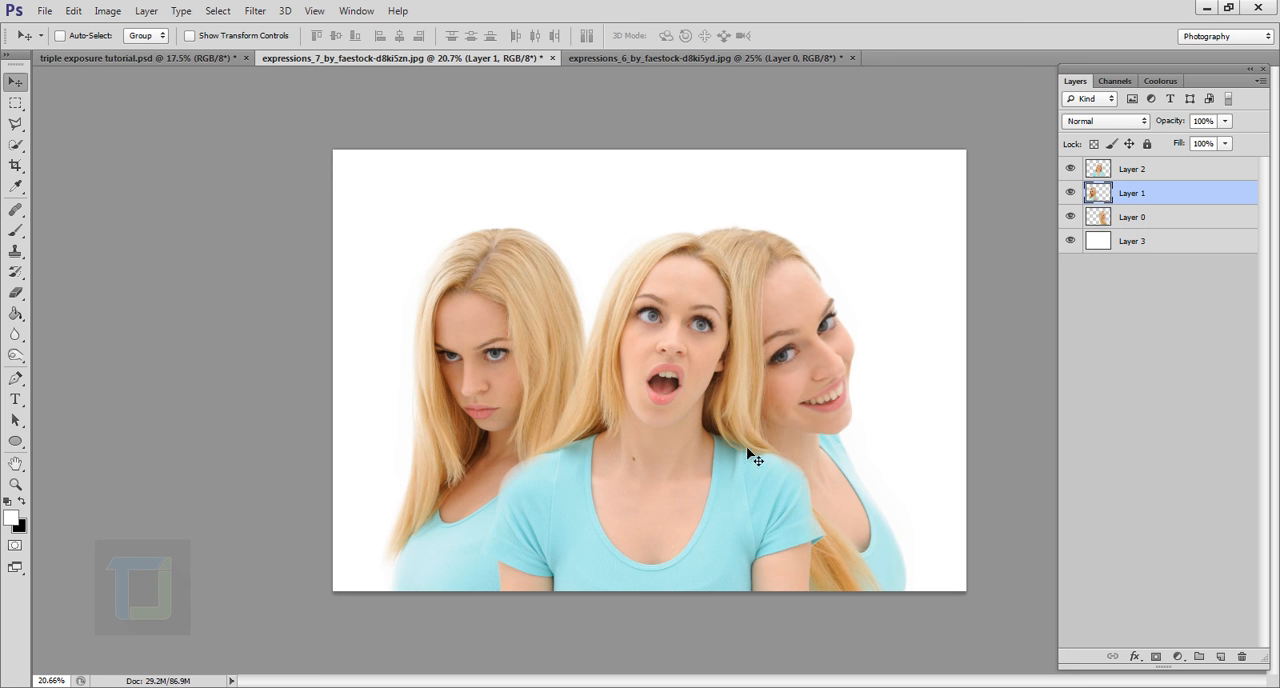
{"action": "left_click", "coordinate": [1132, 217]}
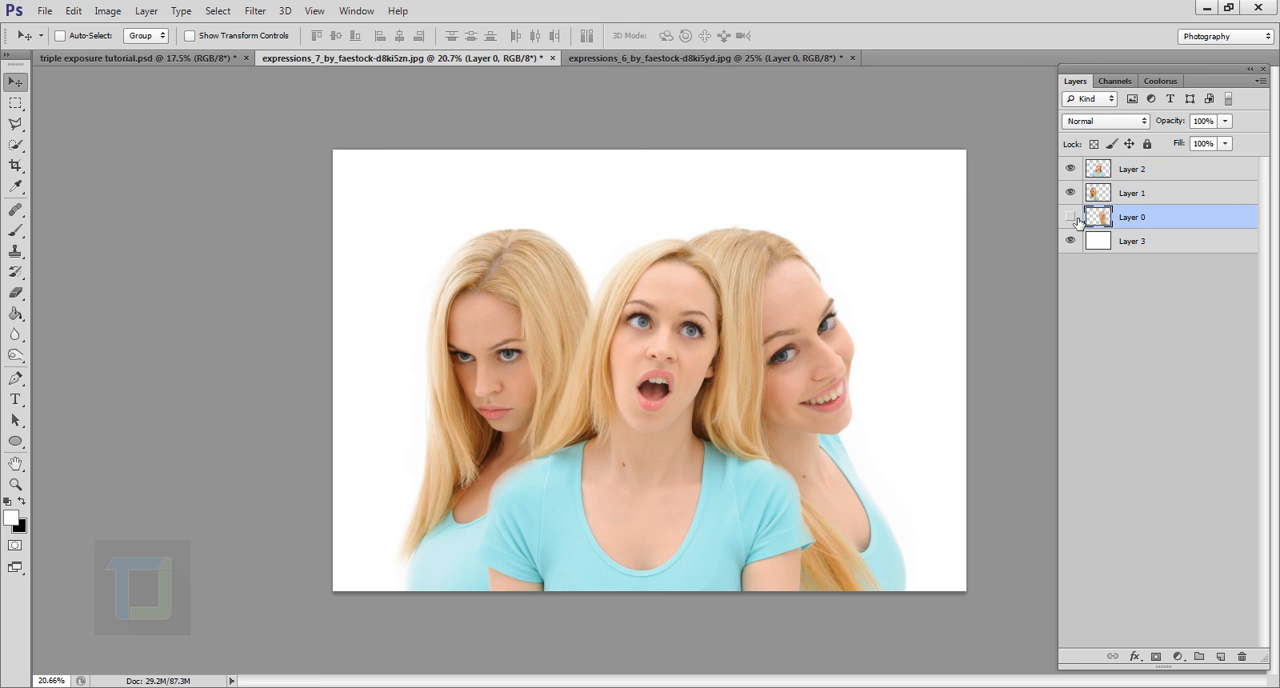
Free-transform Layer 0, moving the smiling portrait right and scaling it down slightly
{"action": "key", "text": "ctrl+t"}
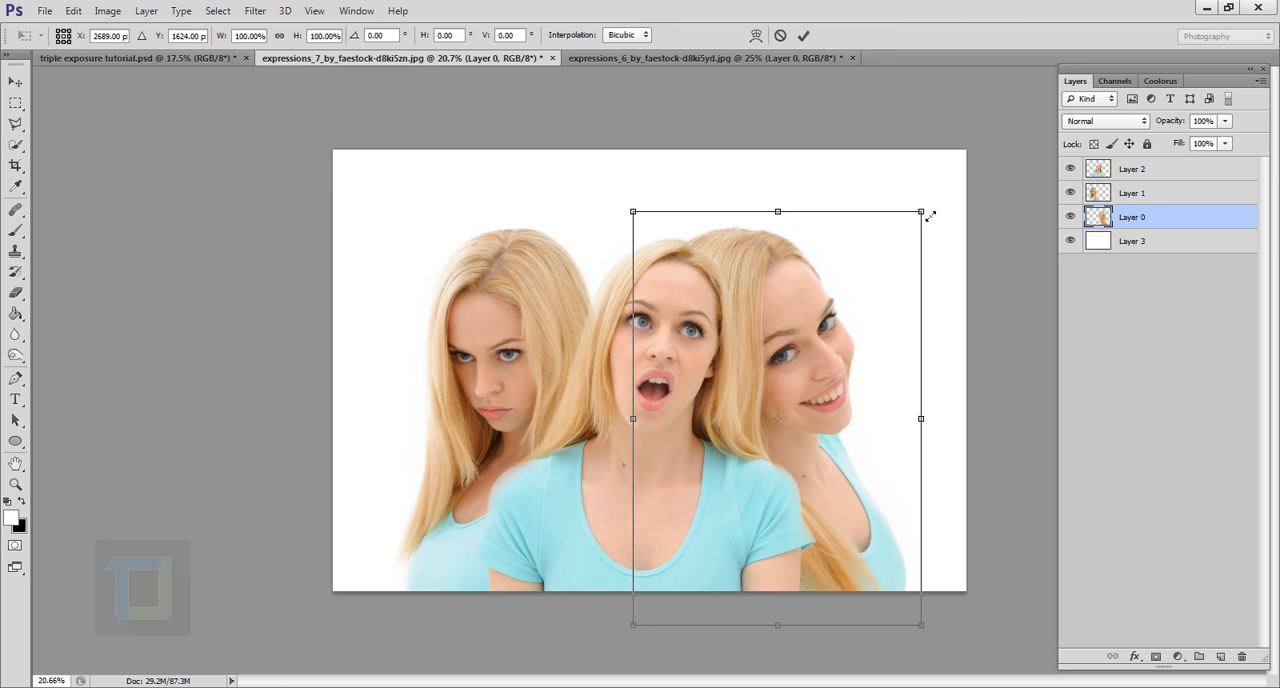
{"action": "left_click_drag", "start_coordinate": [921, 213], "coordinate": [877, 275]}
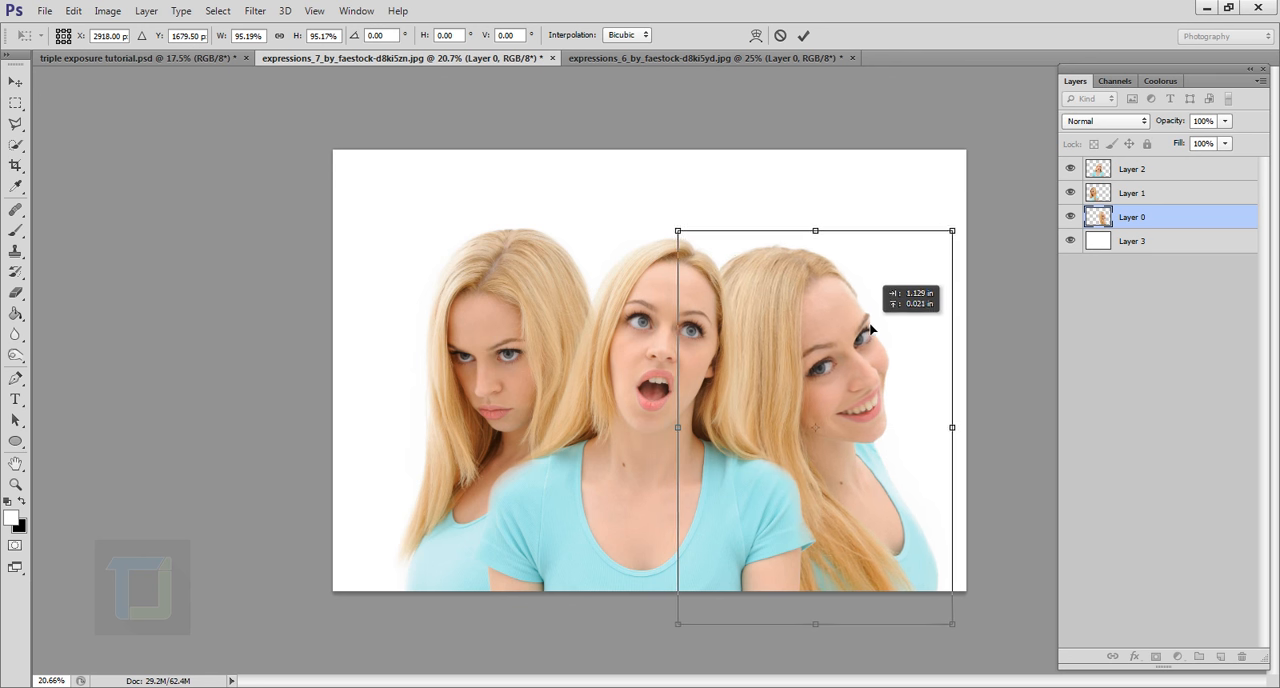
{"action": "left_click_drag", "start_coordinate": [951, 231], "coordinate": [934, 231]}
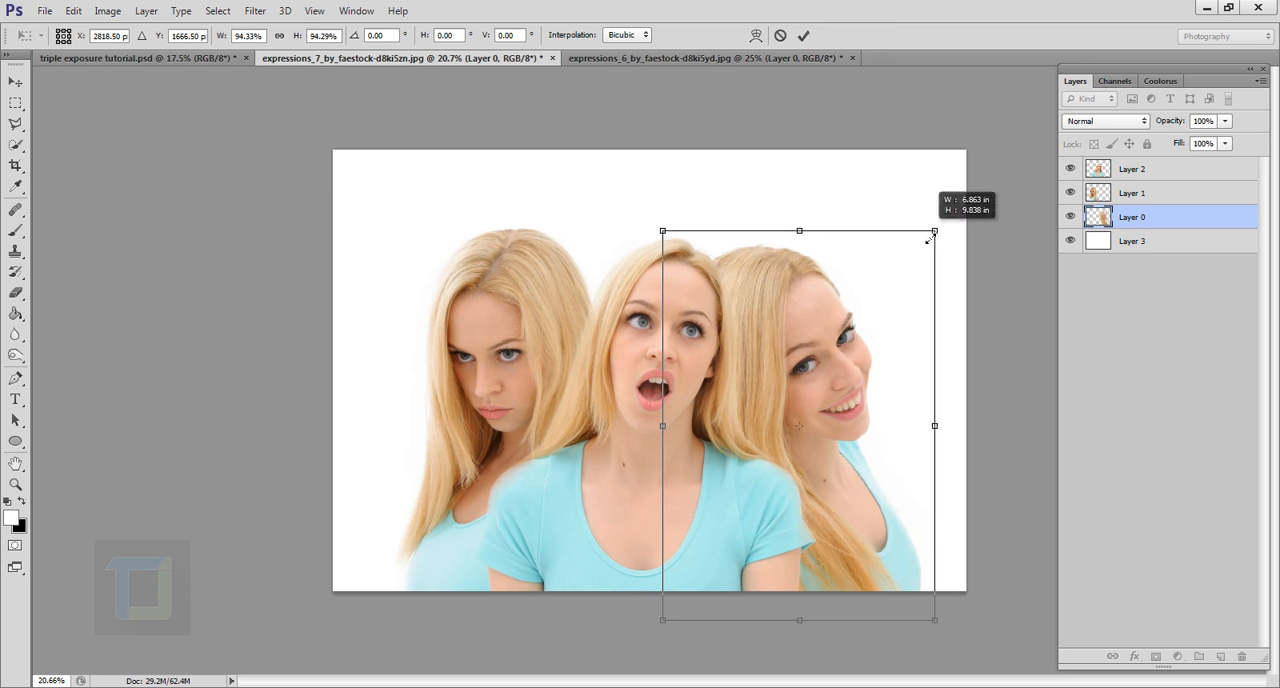
{"action": "left_click_drag", "start_coordinate": [933, 231], "coordinate": [939, 224]}
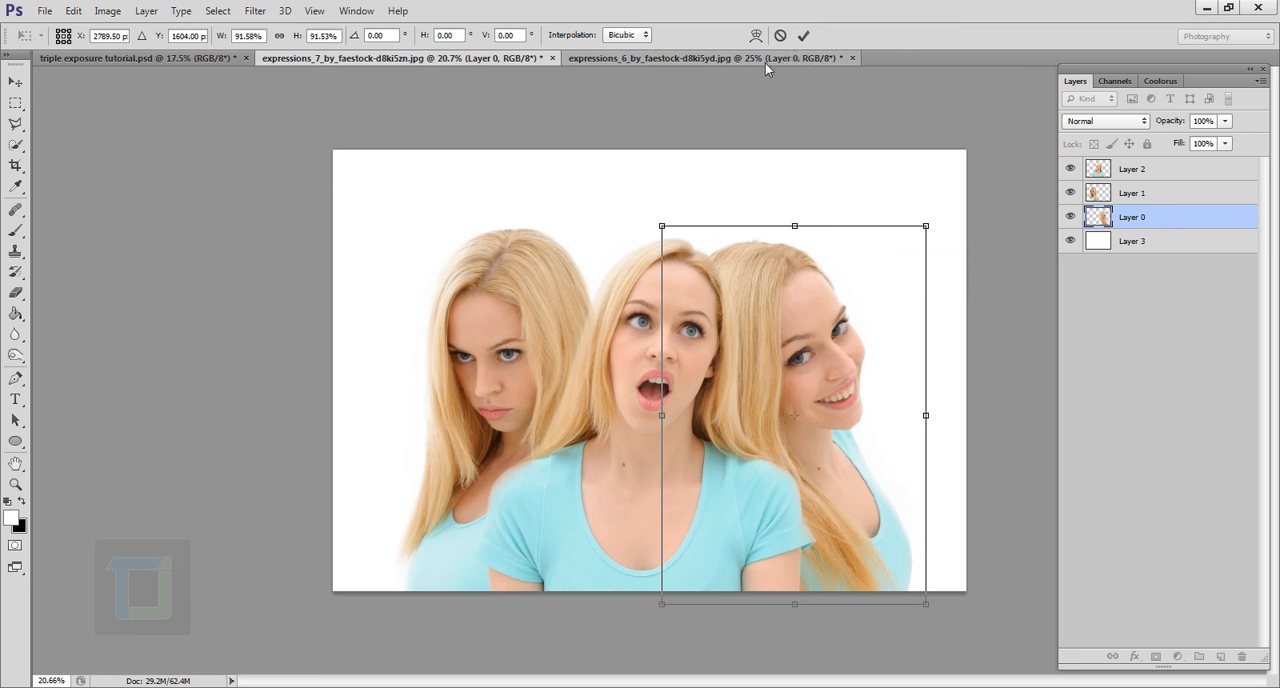
{"action": "left_click", "coordinate": [803, 35]}
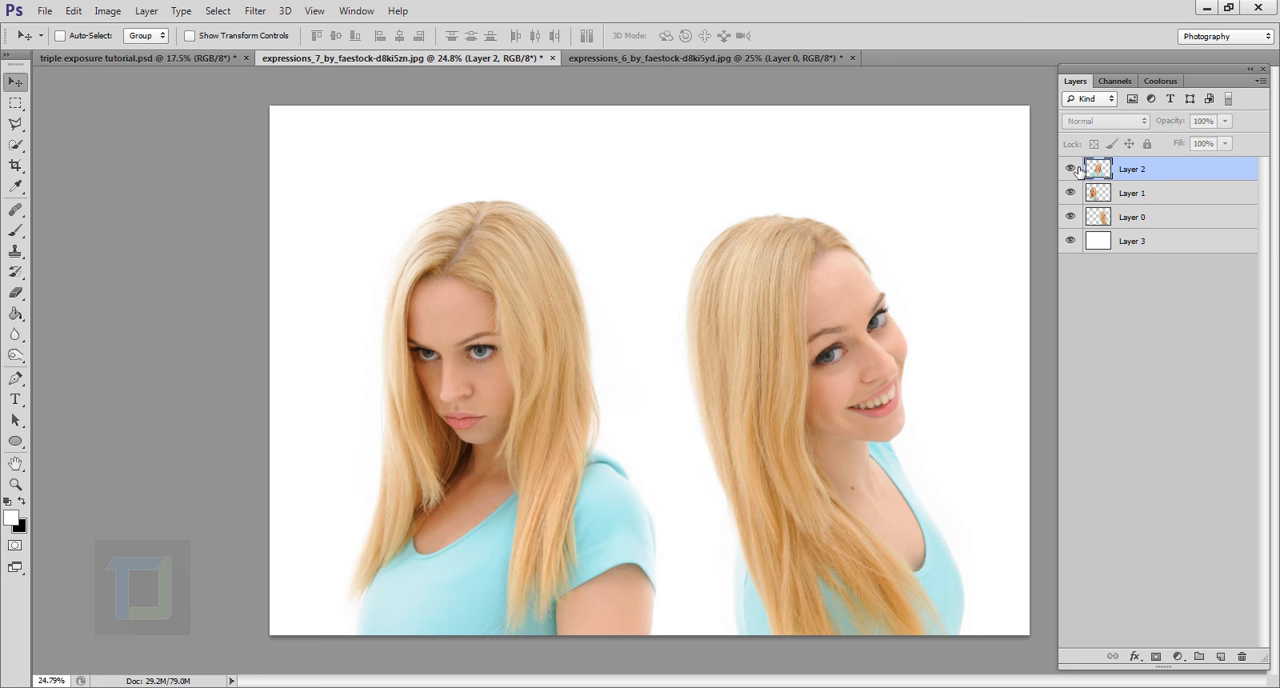
{"action": "double_click", "coordinate": [1131, 168]}
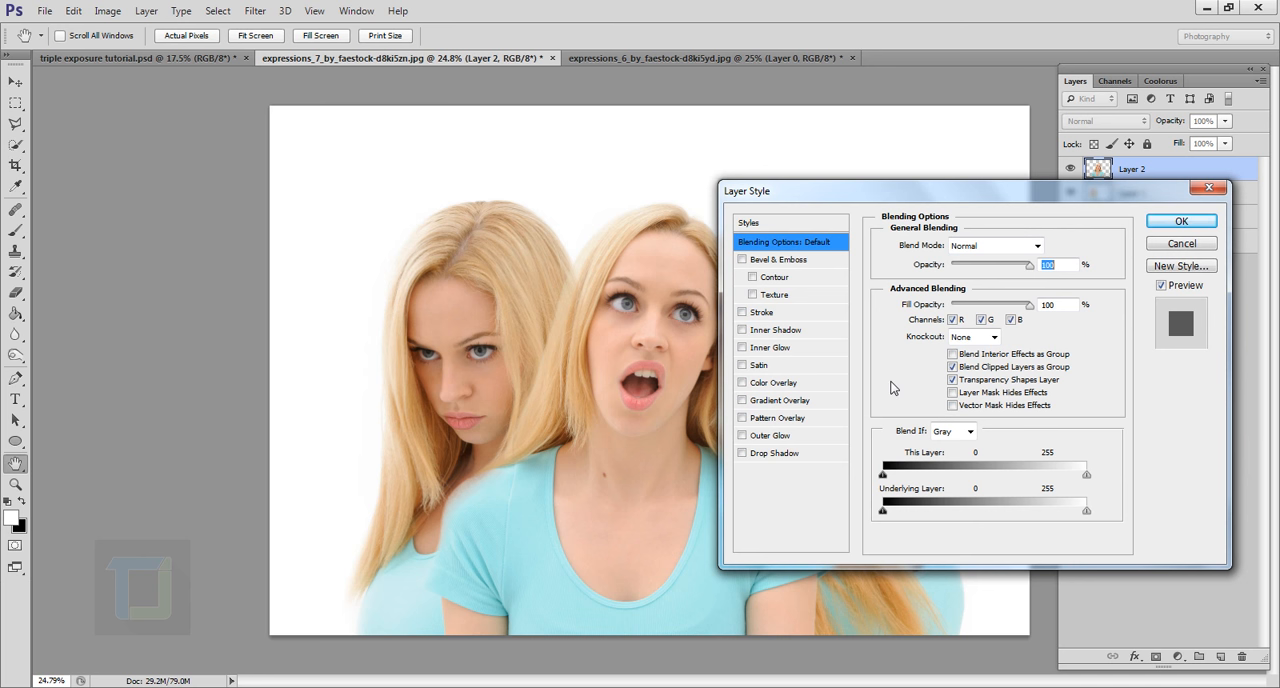
{"action": "mouse_move", "coordinate": [940, 333]}
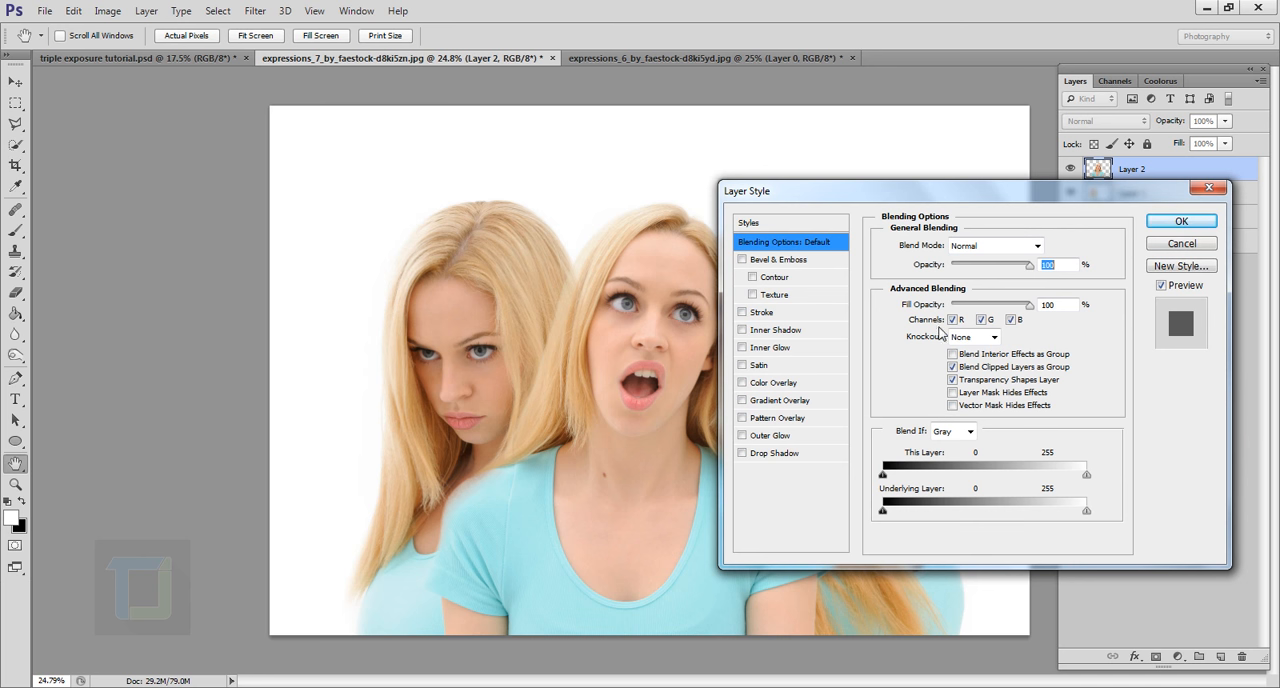
{"action": "left_click", "coordinate": [989, 319]}
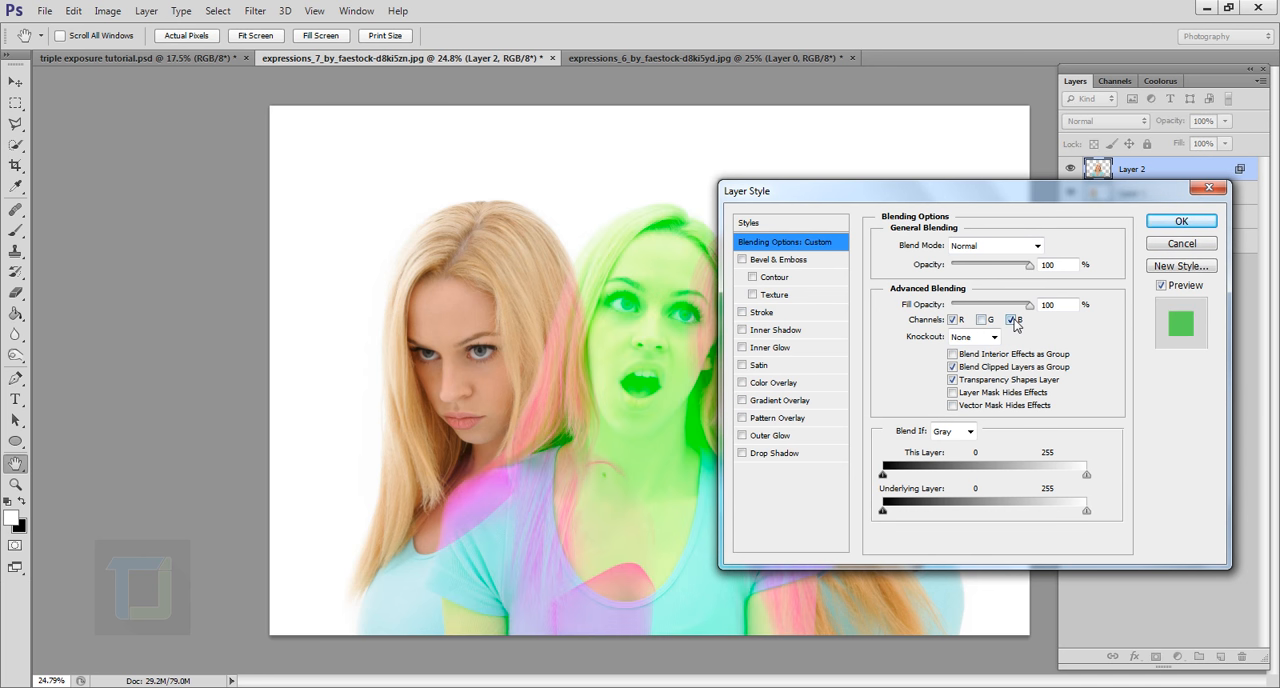
{"action": "left_click", "coordinate": [981, 319]}
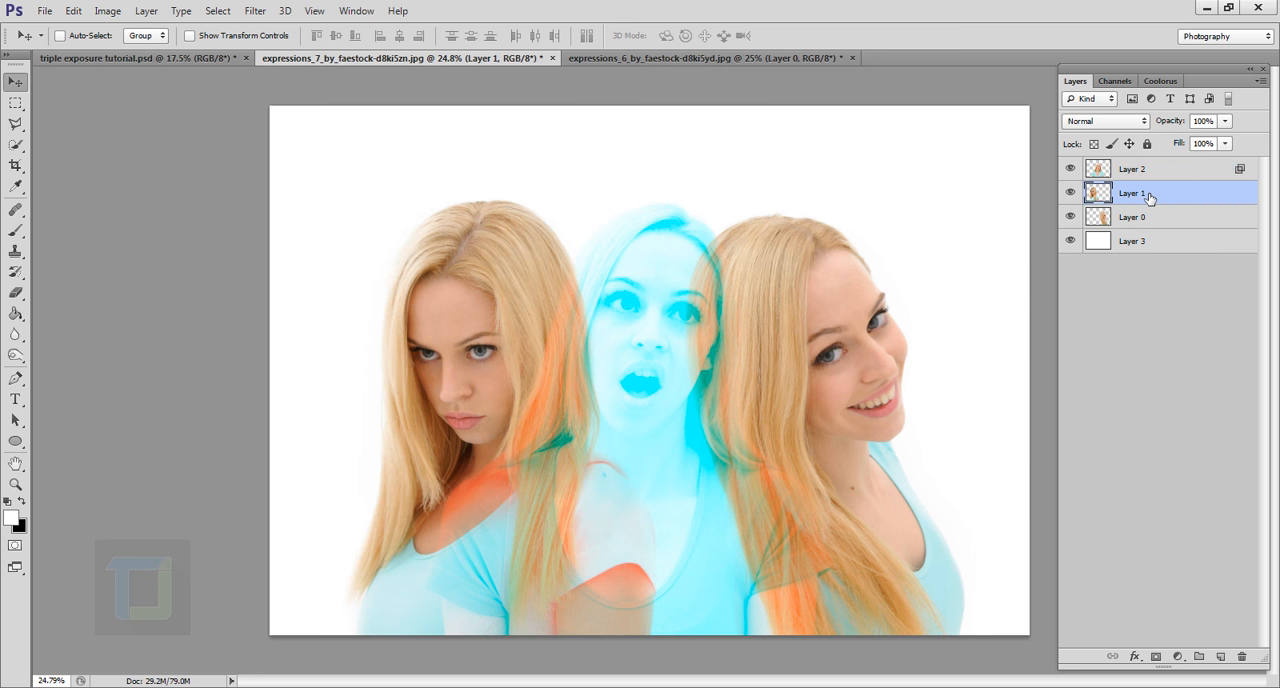
{"action": "mouse_move", "coordinate": [1232, 197]}
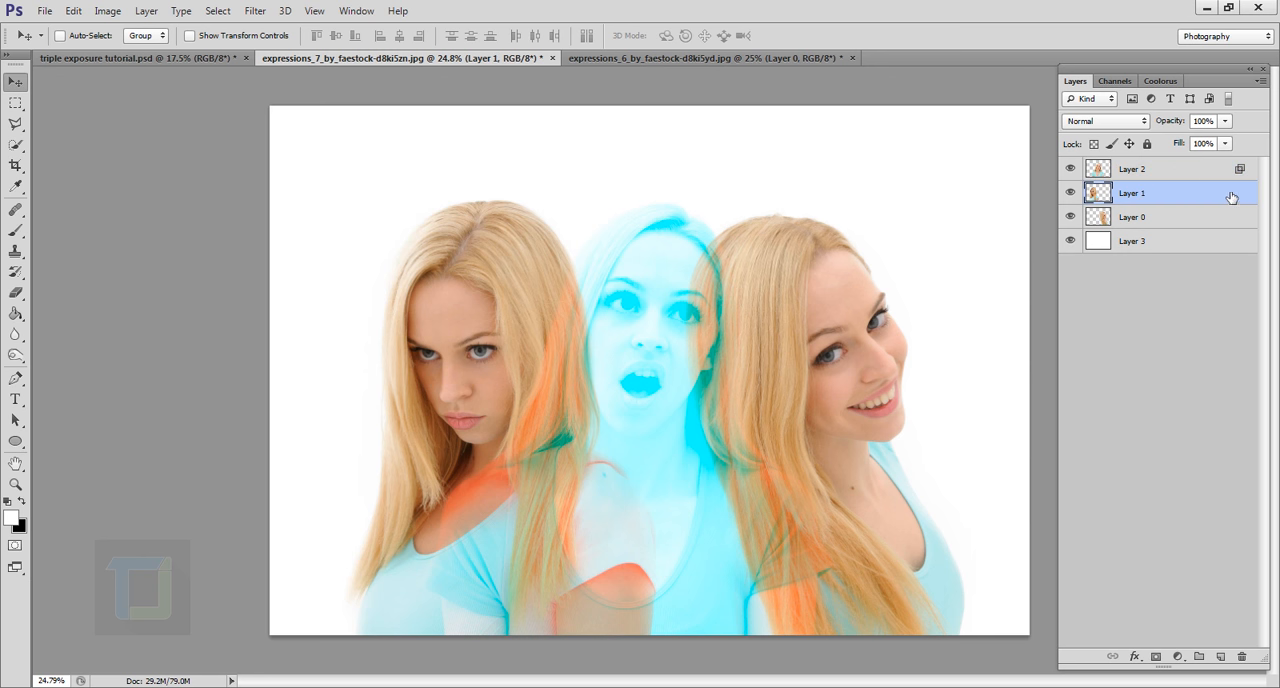
Tint the left portrait magenta by leaving only the G channel checked in Layer 1's blending options
{"action": "double_click", "coordinate": [1160, 192]}
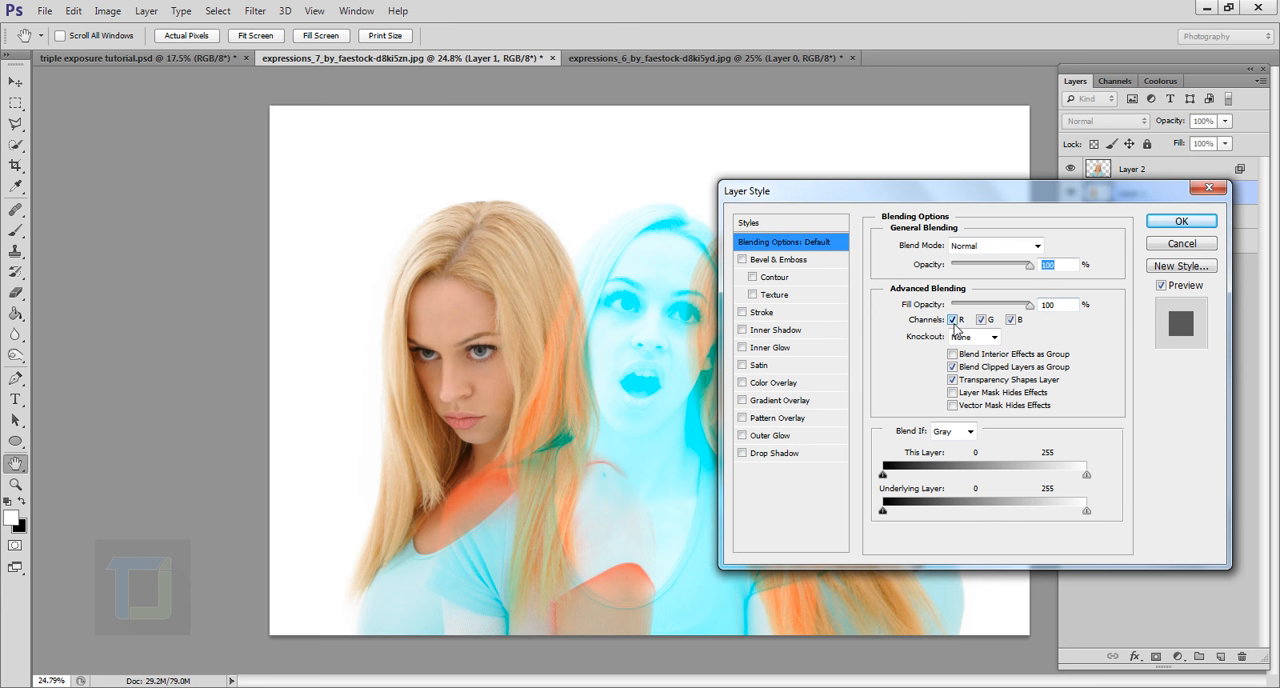
{"action": "left_click", "coordinate": [953, 319]}
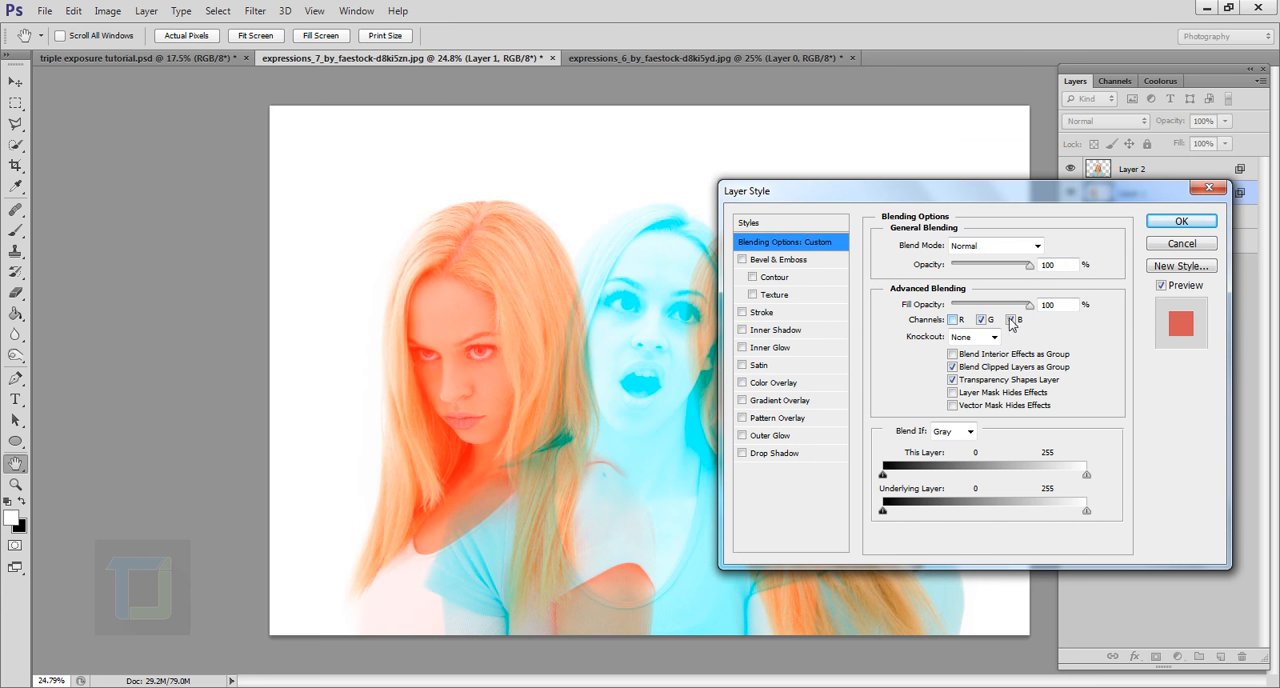
{"action": "left_click", "coordinate": [1012, 319]}
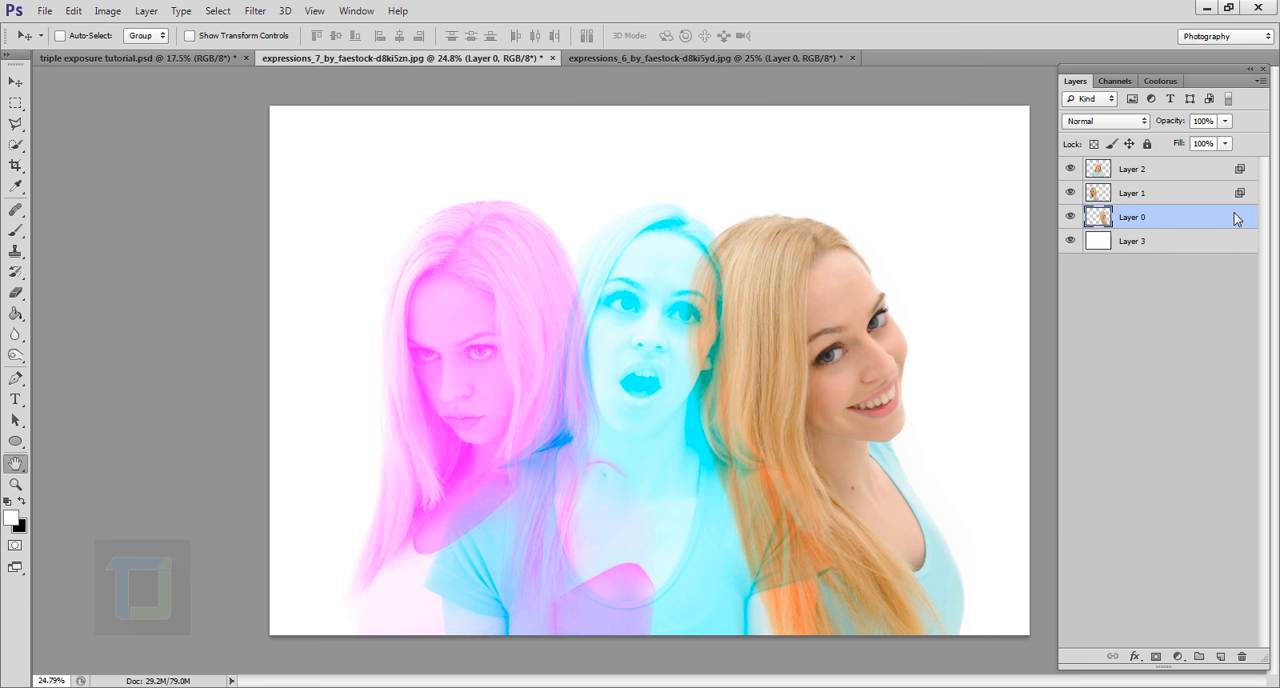
Tint the right portrait yellow by leaving only the B channel checked for Layer 0
{"action": "double_click", "coordinate": [1160, 168]}
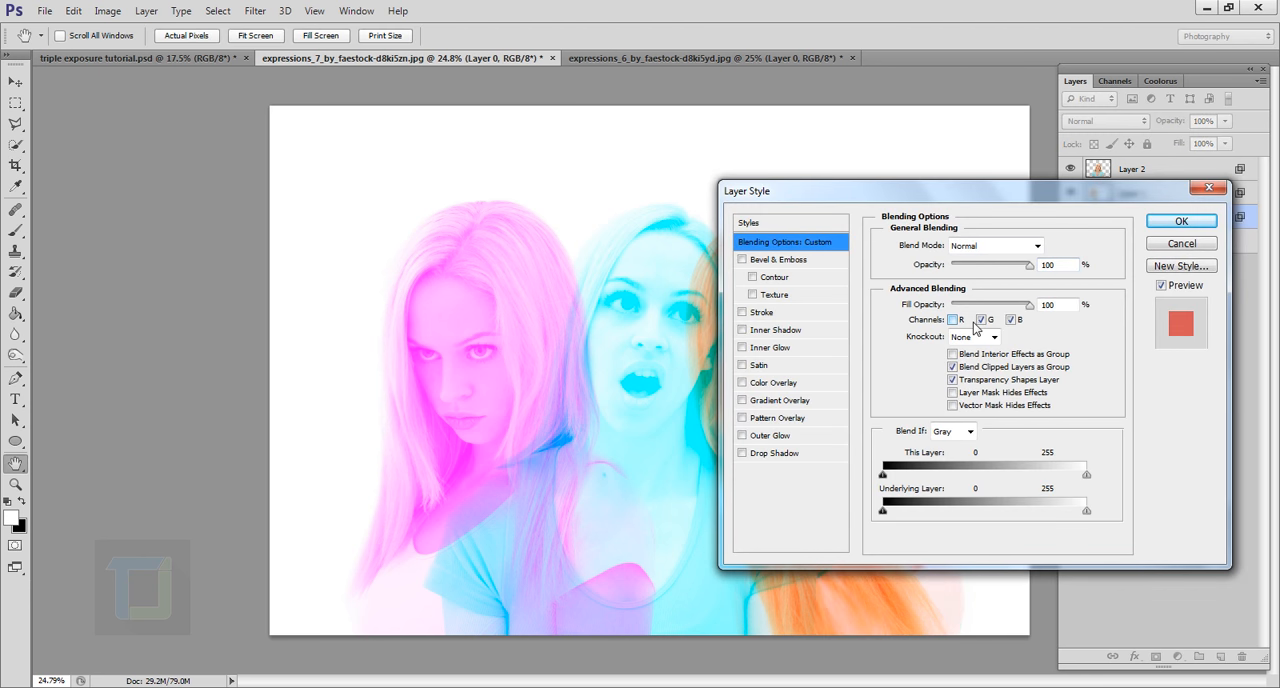
{"action": "left_click", "coordinate": [989, 319]}
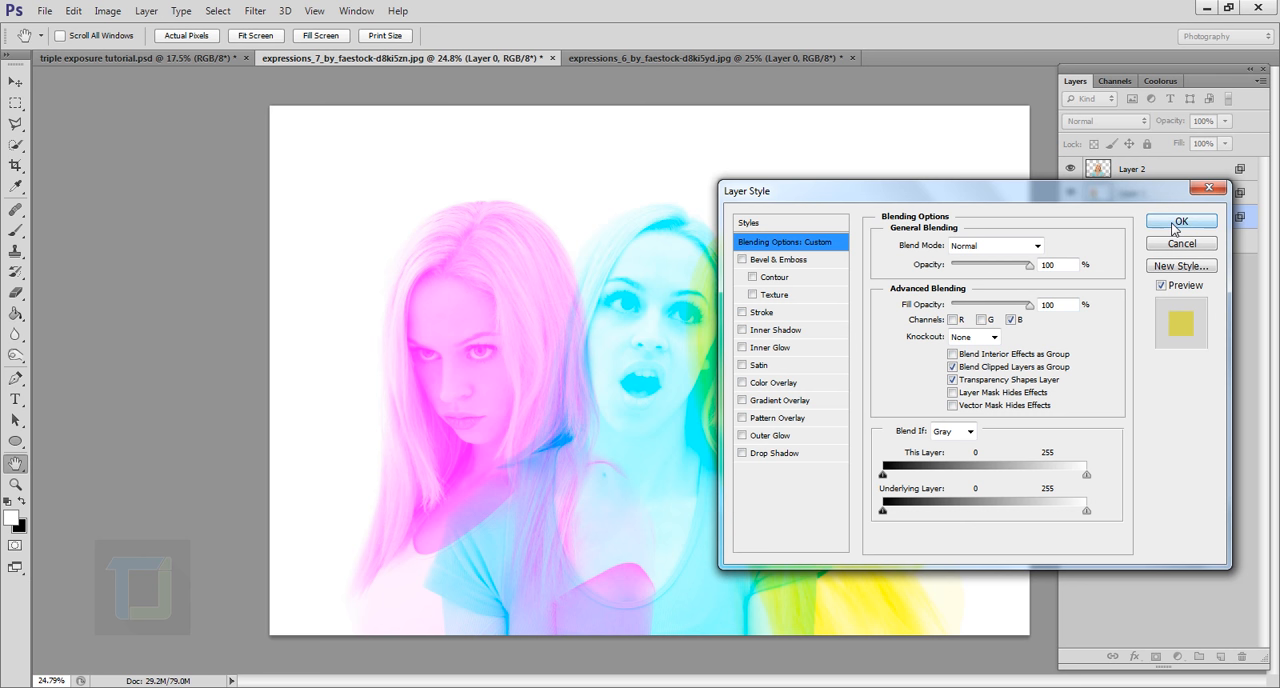
{"action": "left_click", "coordinate": [1181, 221]}
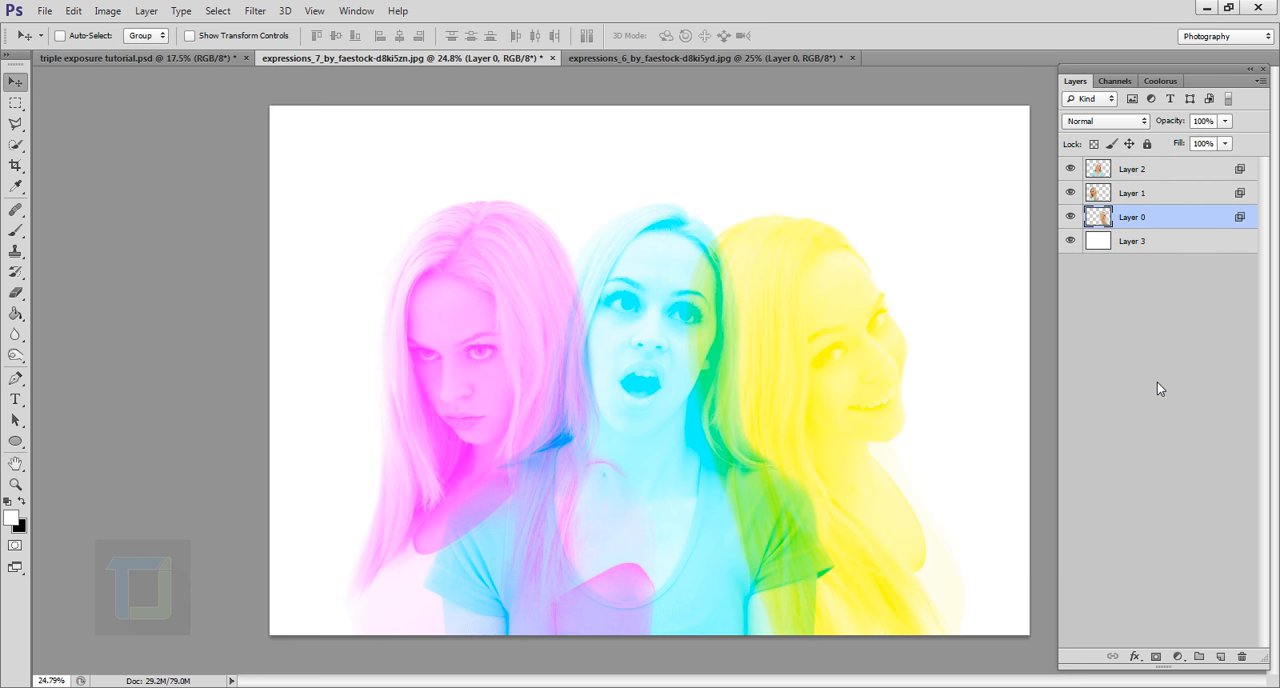
{"action": "mouse_move", "coordinate": [843, 483]}
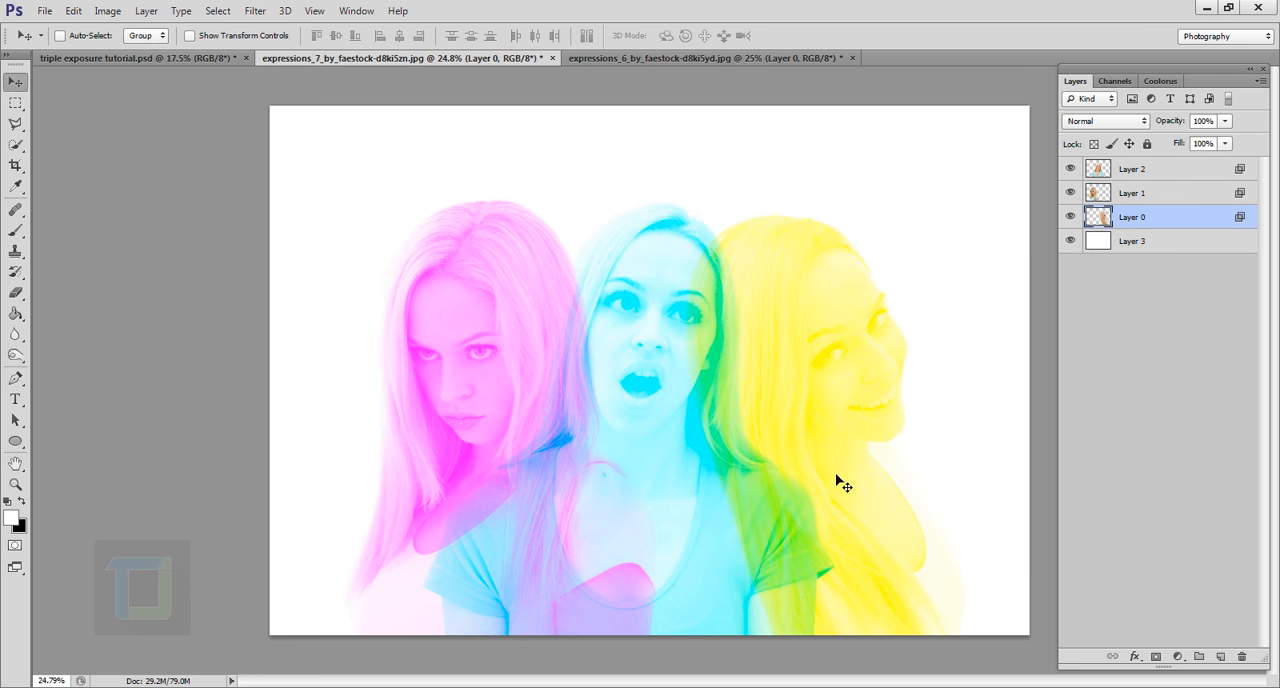
{"action": "mouse_move", "coordinate": [876, 380]}
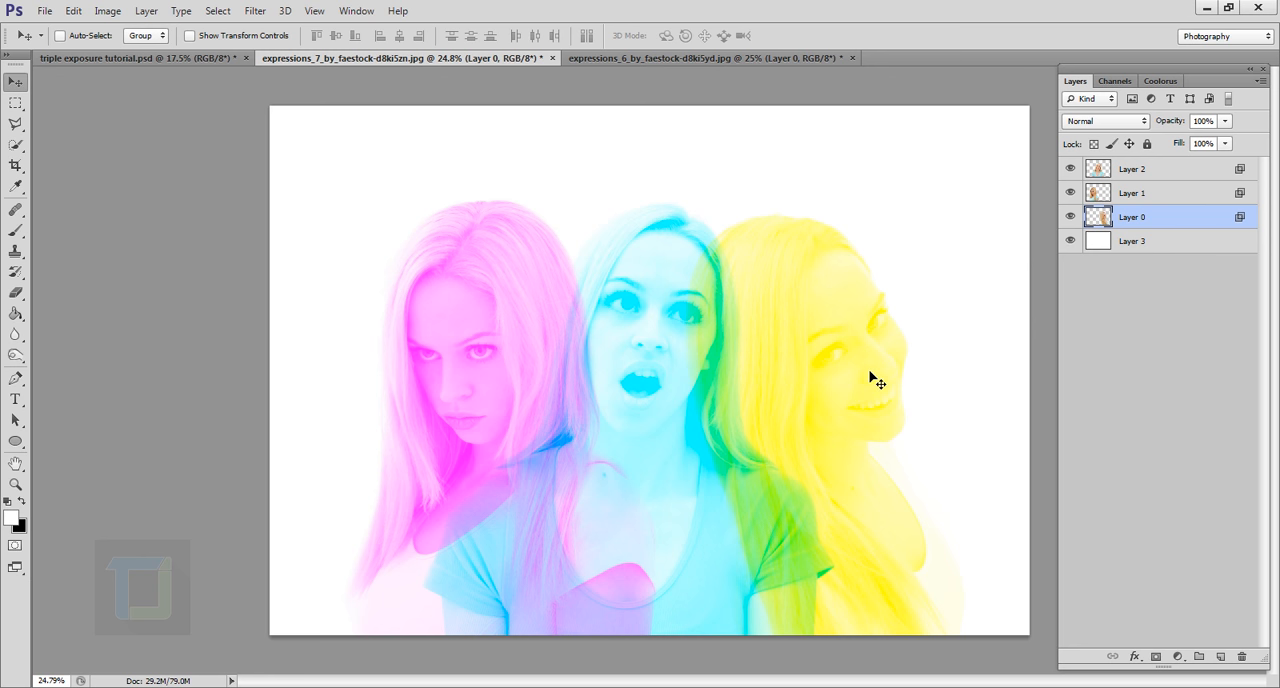
{"action": "mouse_move", "coordinate": [1244, 218]}
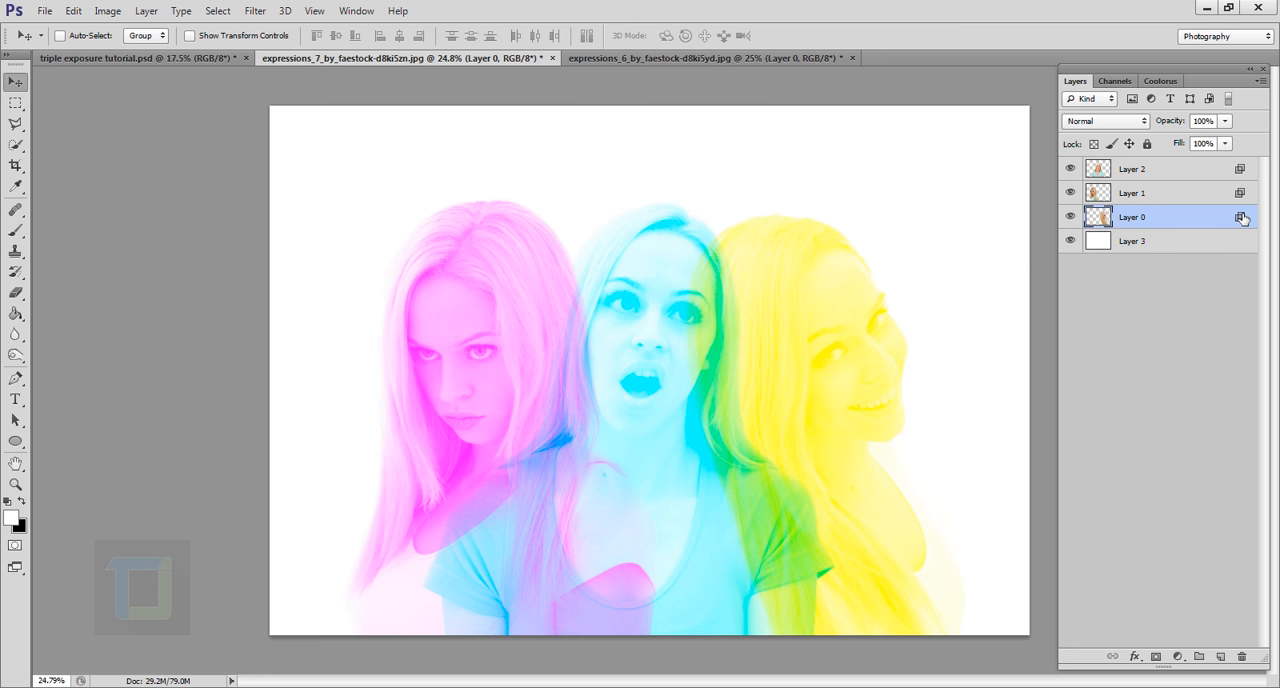
Split Layer 0's This Layer white slider to fade highlights from 159 to 255
{"action": "double_click", "coordinate": [1165, 217]}
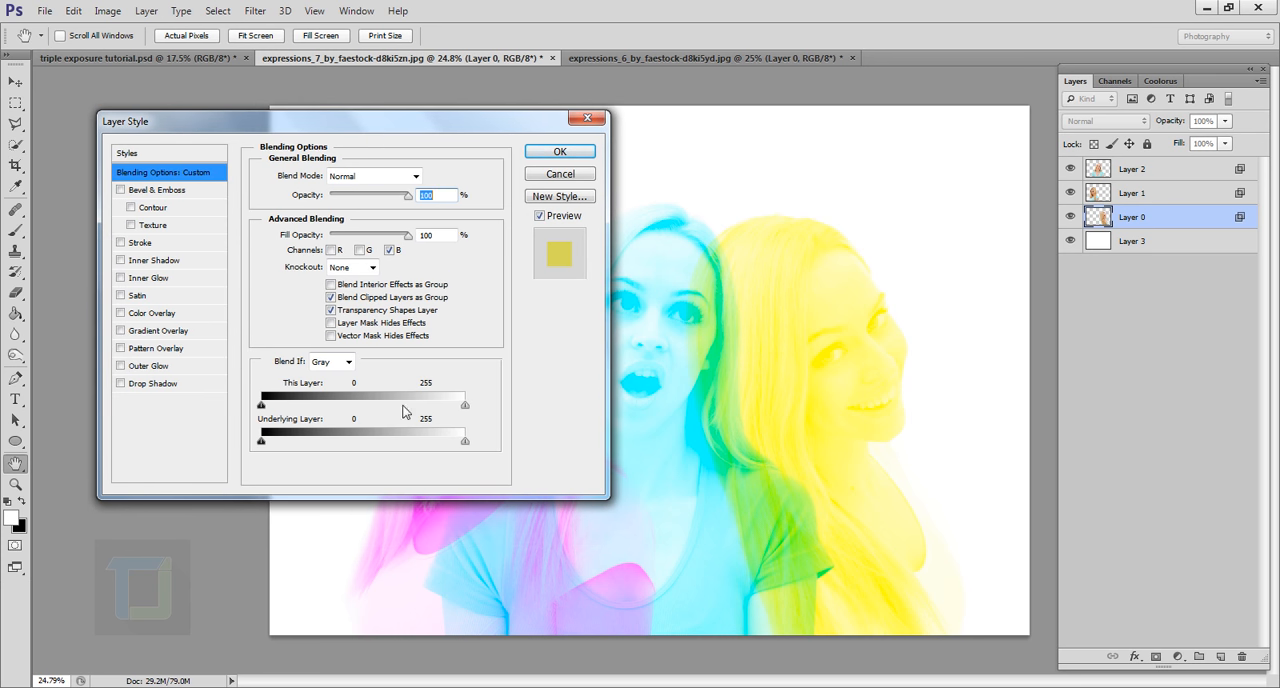
{"action": "mouse_move", "coordinate": [473, 390]}
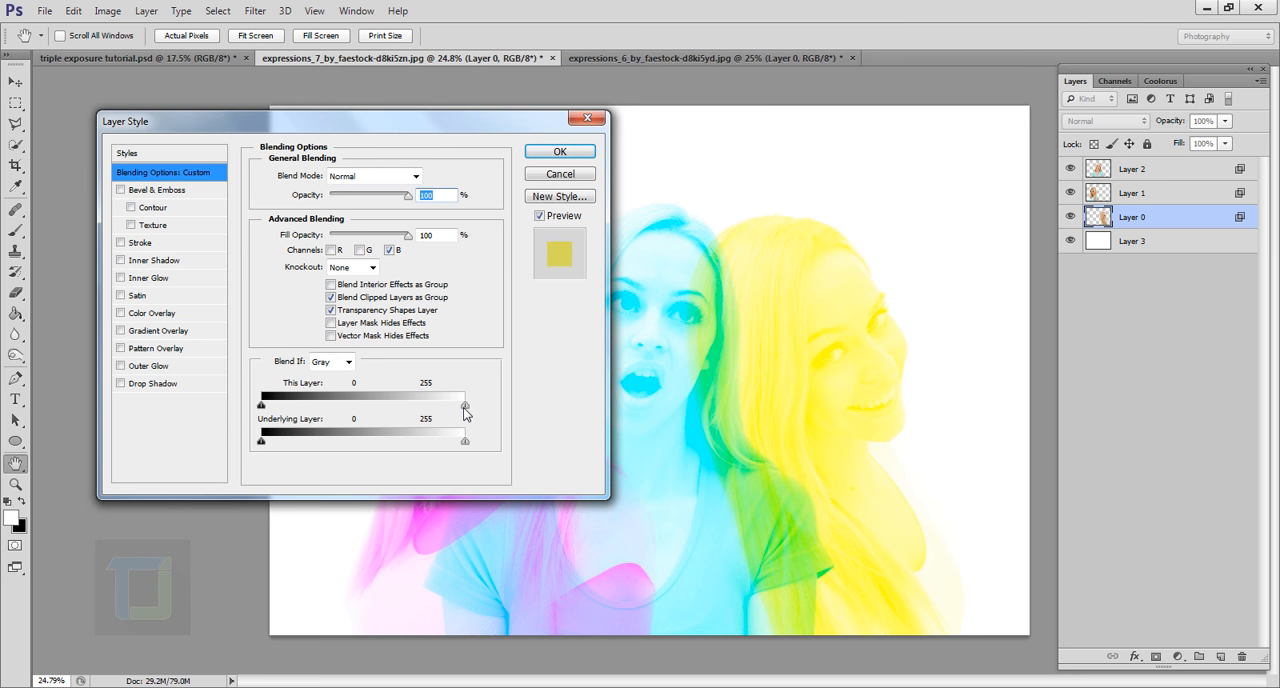
{"action": "key", "text": "alt"}
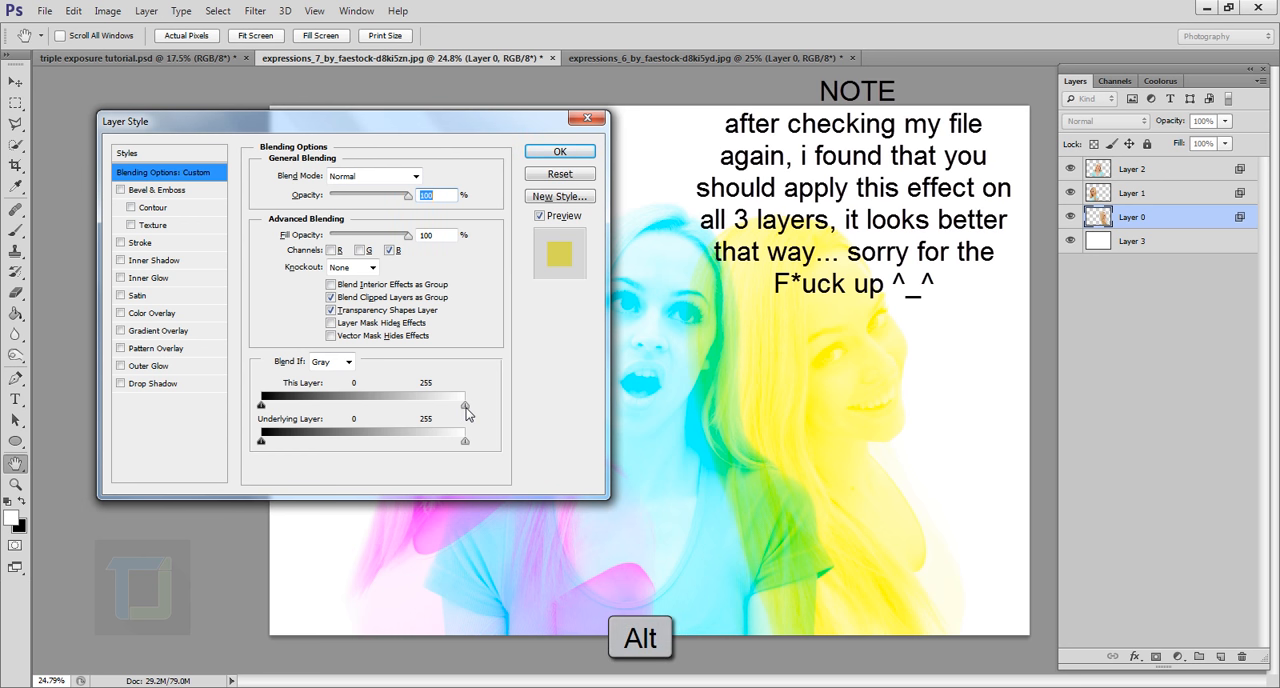
{"action": "left_click_drag", "start_coordinate": [465, 405], "coordinate": [421, 405]}
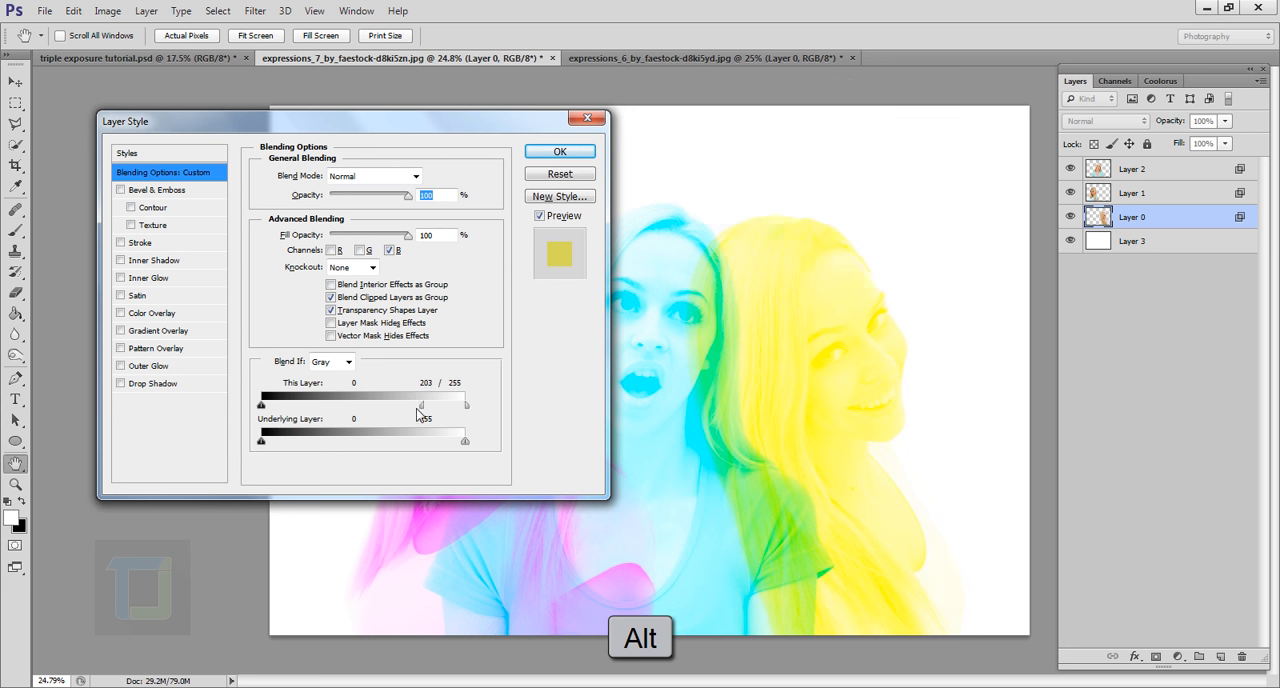
{"action": "left_click_drag", "start_coordinate": [420, 404], "coordinate": [437, 404]}
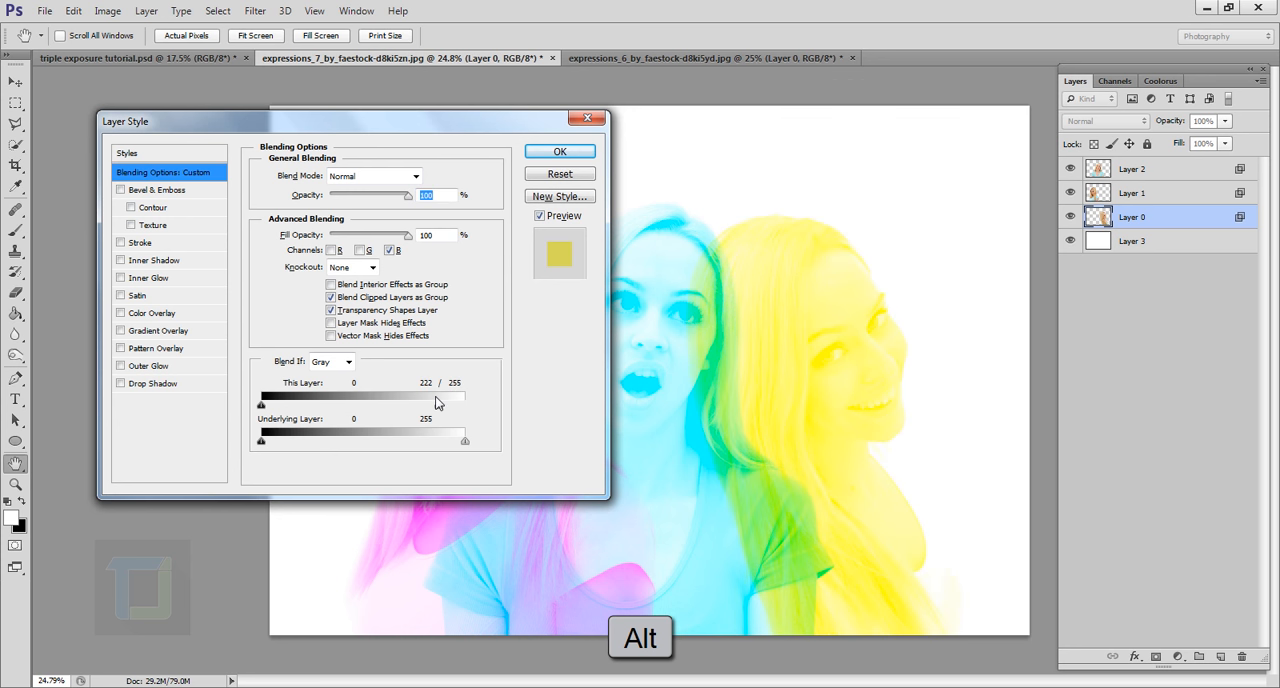
{"action": "left_click_drag", "start_coordinate": [410, 407], "coordinate": [465, 407]}
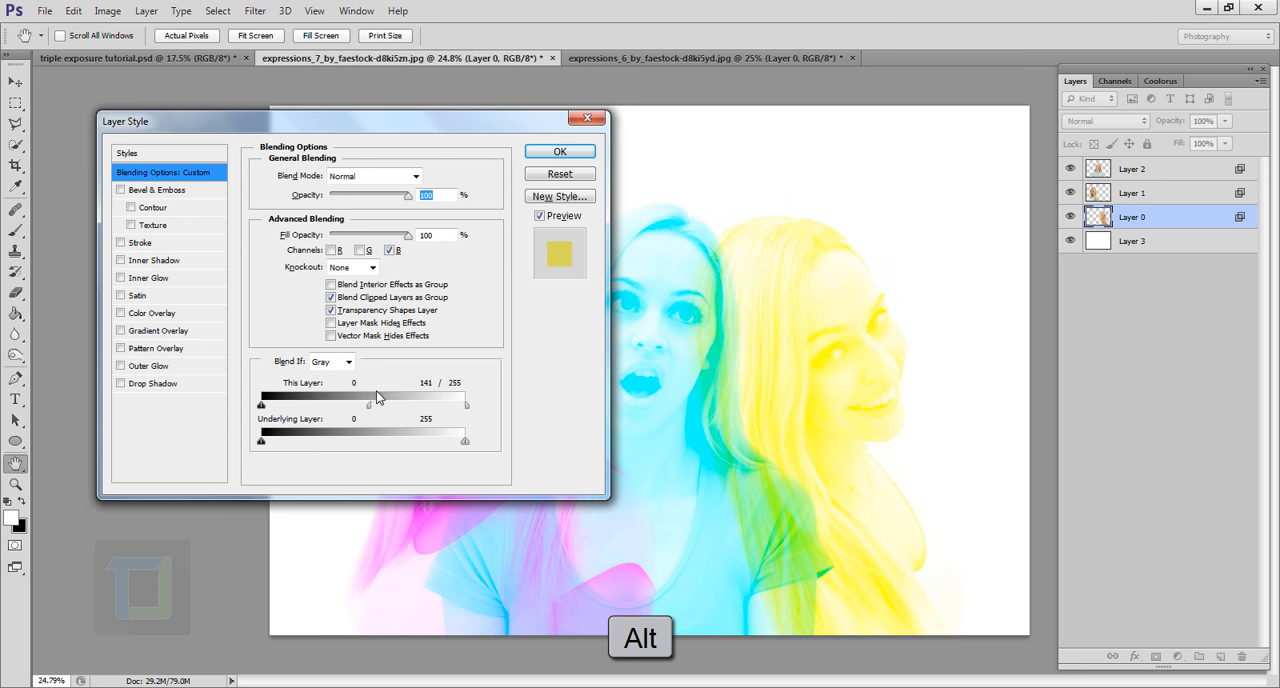
{"action": "left_click_drag", "start_coordinate": [369, 399], "coordinate": [385, 399]}
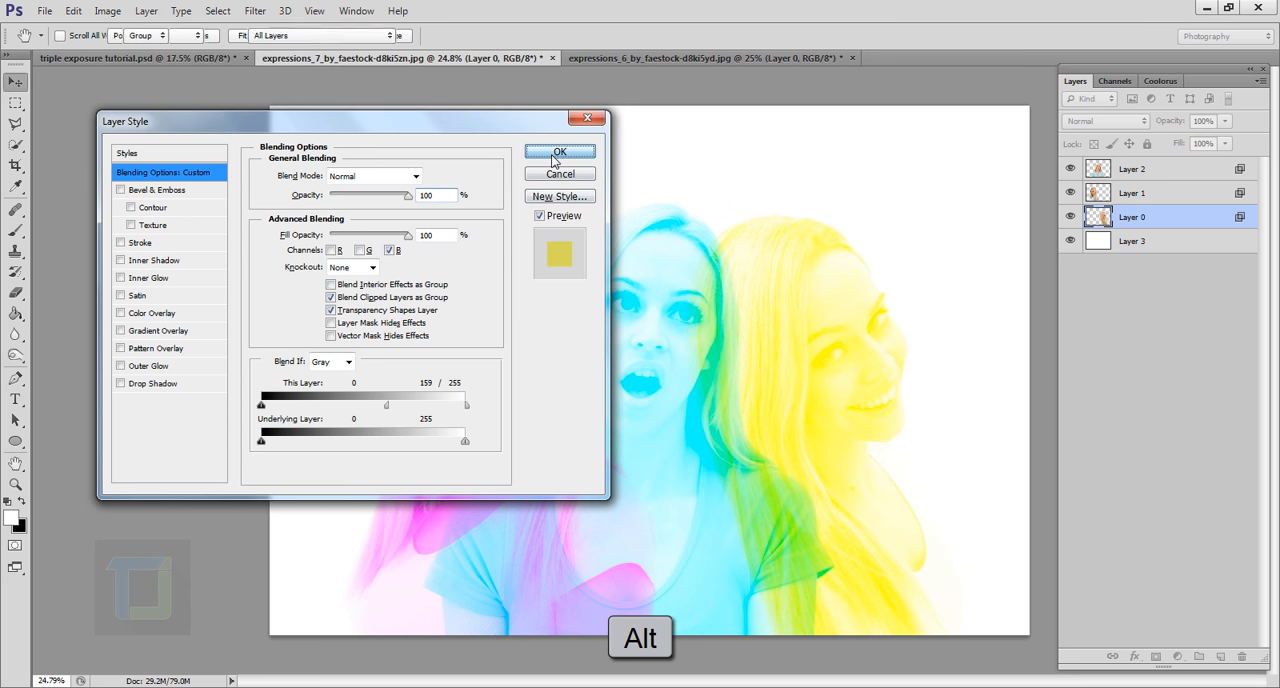
{"action": "left_click", "coordinate": [560, 152]}
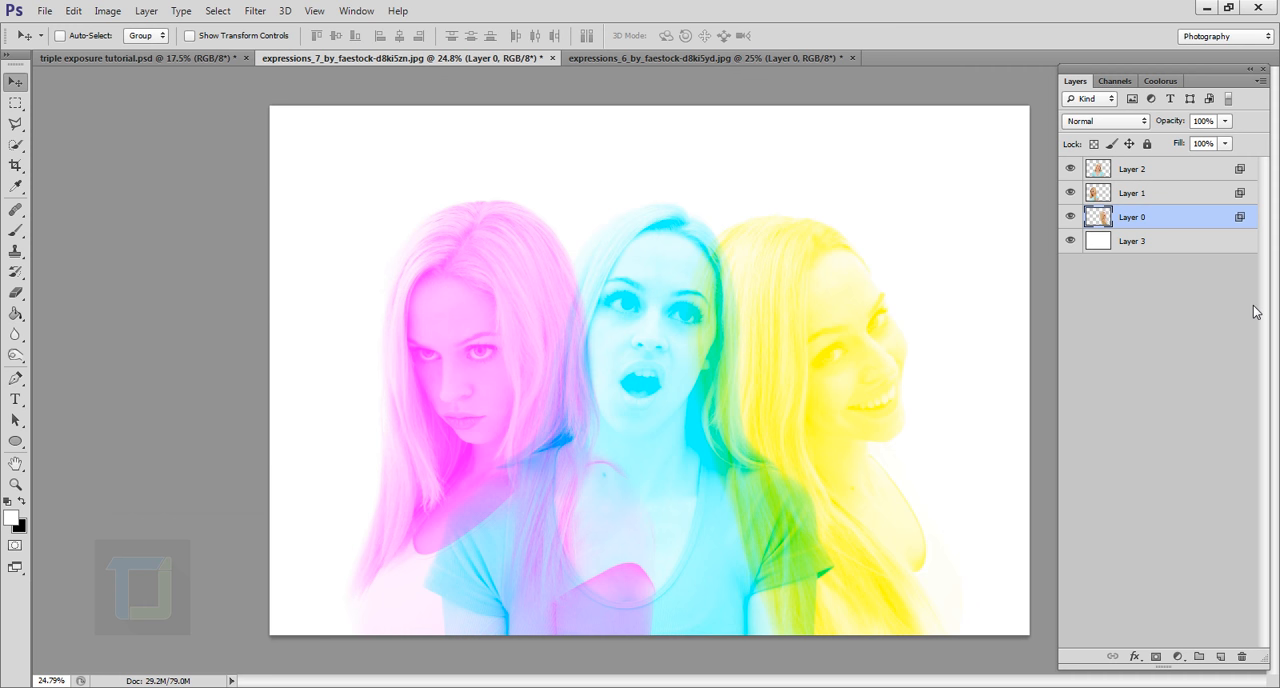
{"action": "mouse_move", "coordinate": [763, 385]}
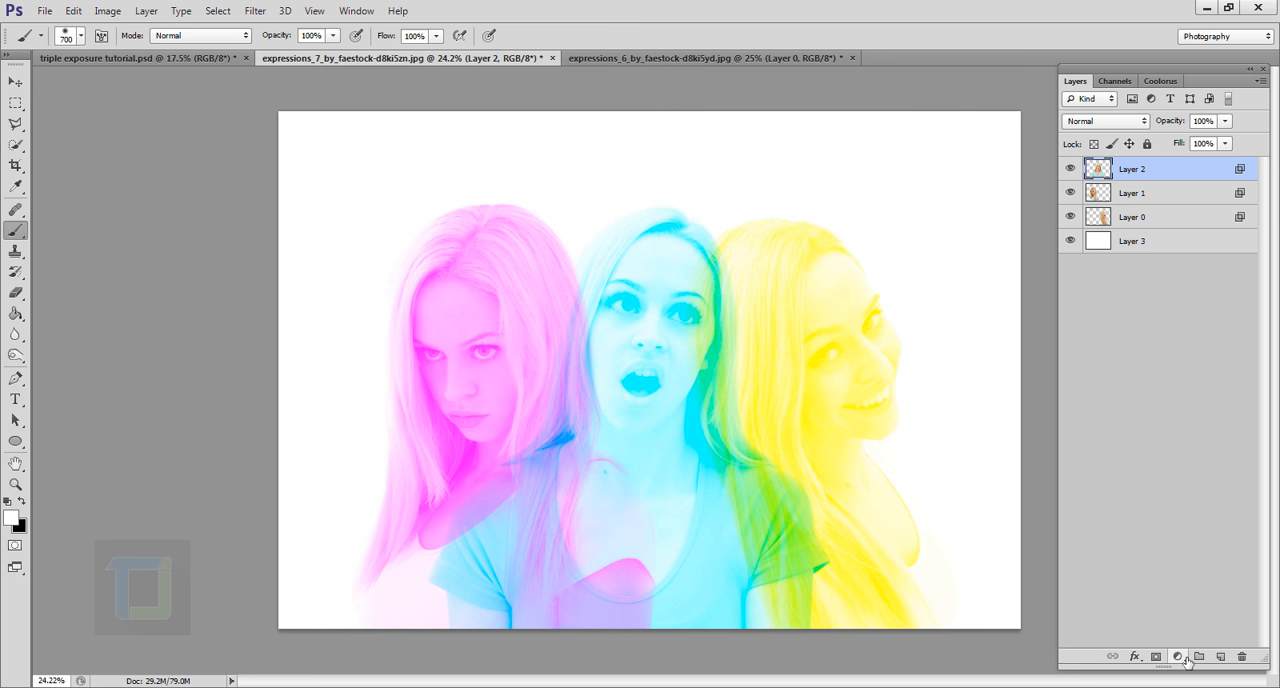
Add a Levels adjustment layer at about 39 / 1.35 / 255, toggling its visibility to compare
{"action": "left_click", "coordinate": [1178, 657]}
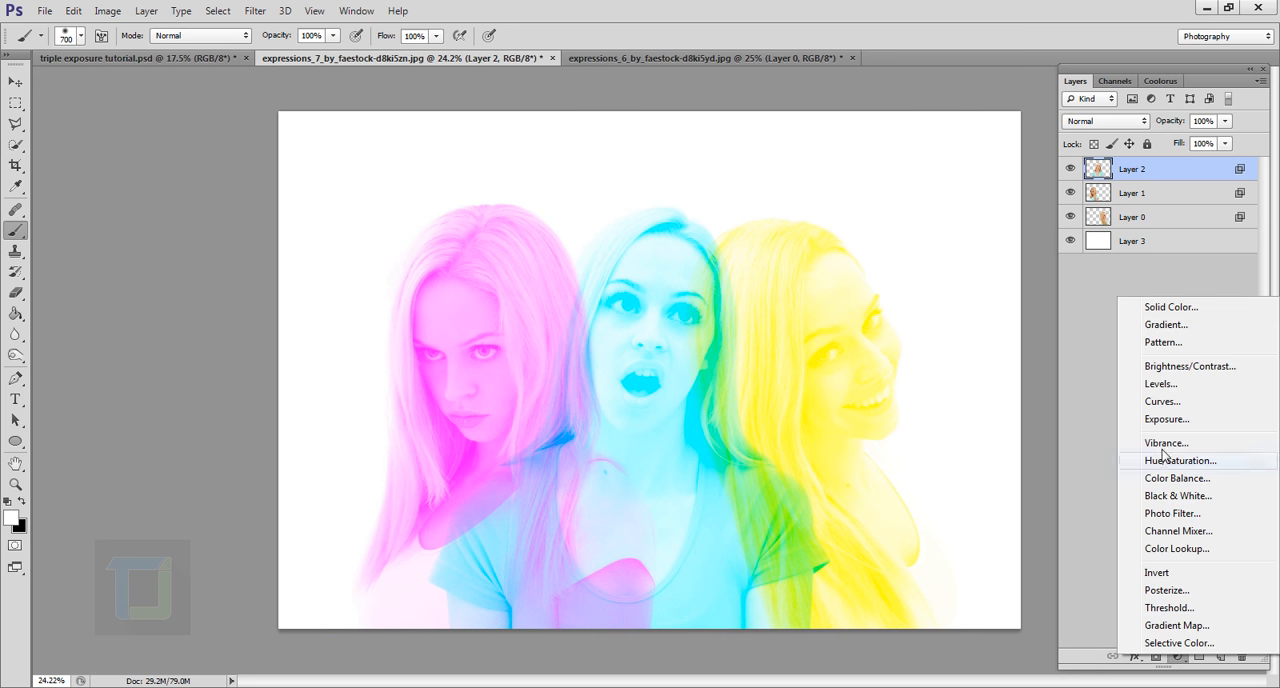
{"action": "left_click", "coordinate": [1160, 383]}
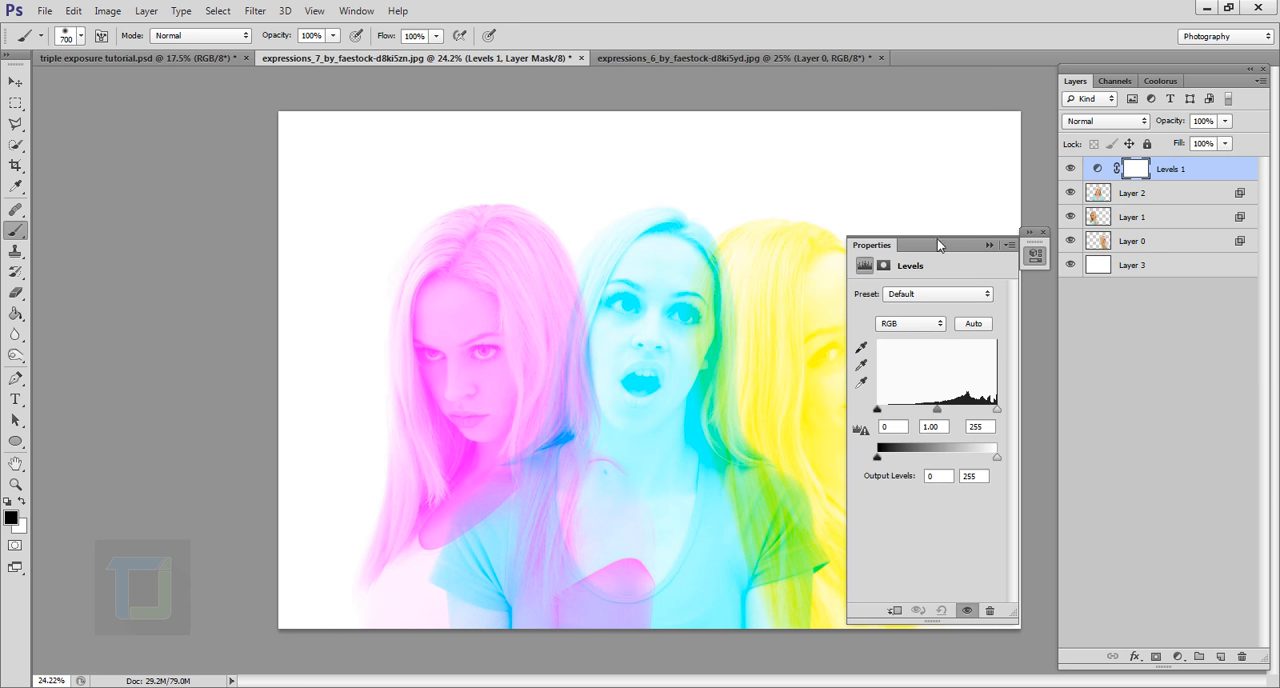
{"action": "left_click_drag", "start_coordinate": [935, 245], "coordinate": [1140, 234]}
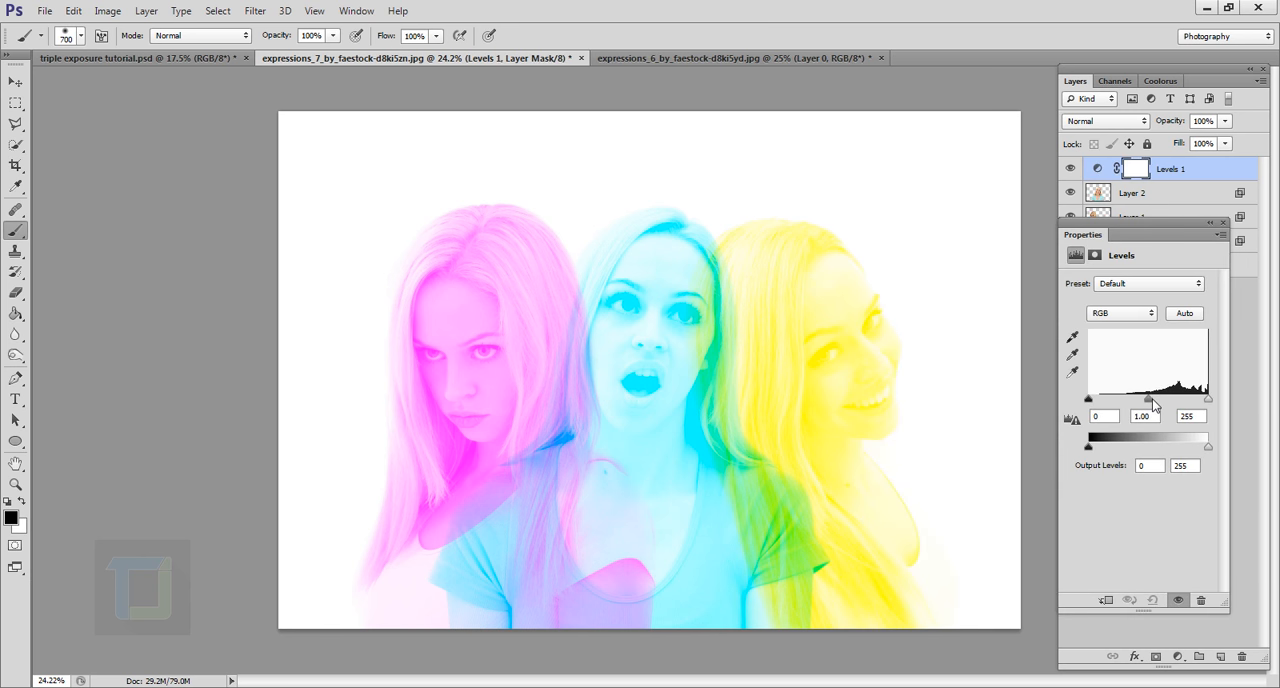
{"action": "left_click_drag", "start_coordinate": [1147, 415], "coordinate": [1135, 415]}
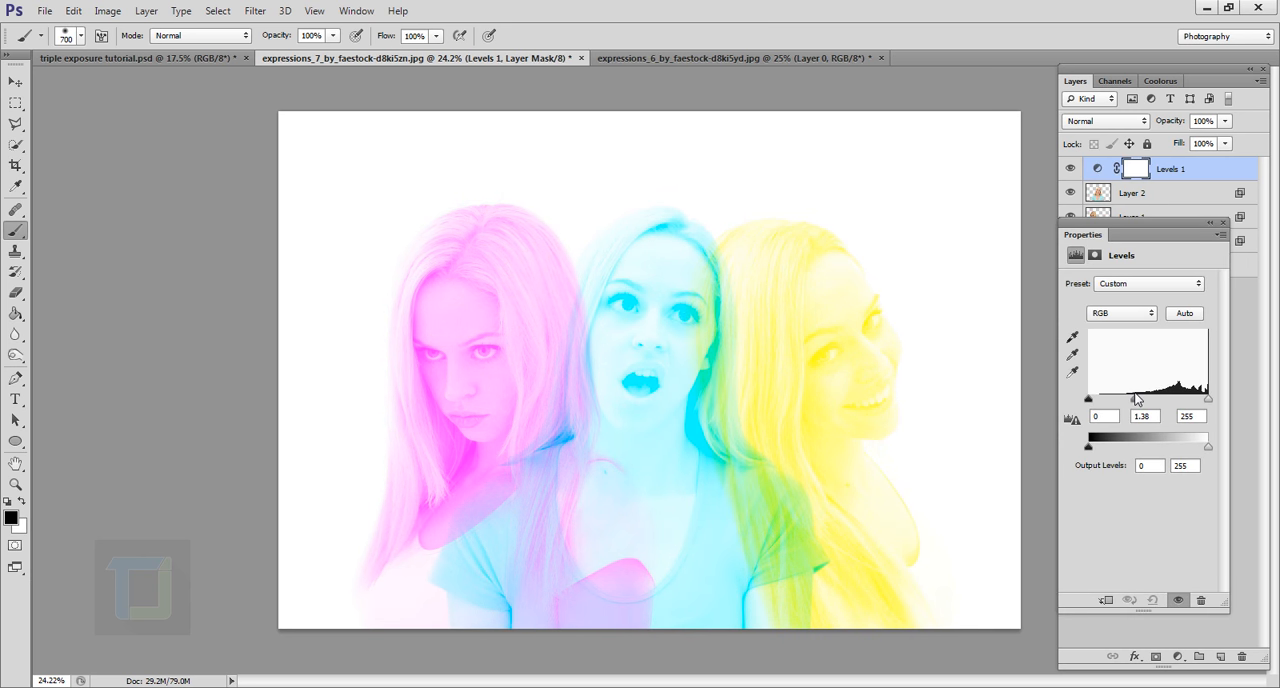
{"action": "left_click_drag", "start_coordinate": [1088, 398], "coordinate": [1102, 398]}
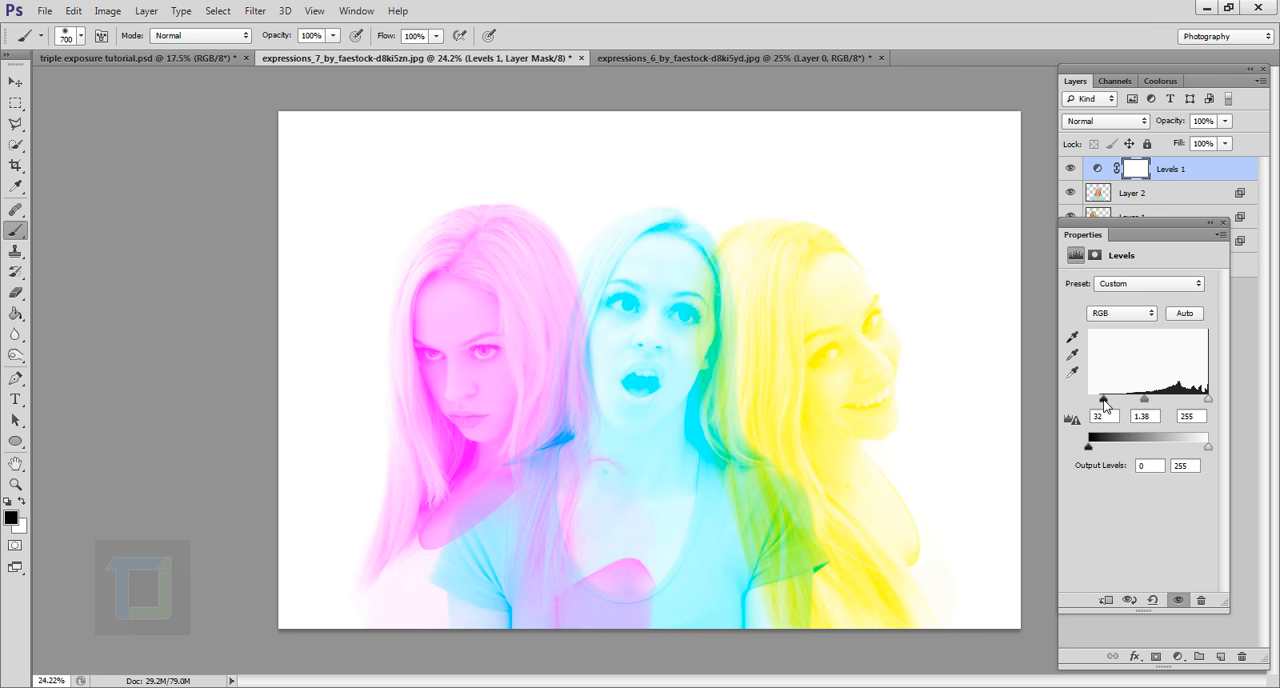
{"action": "left_click_drag", "start_coordinate": [1102, 399], "coordinate": [1106, 399]}
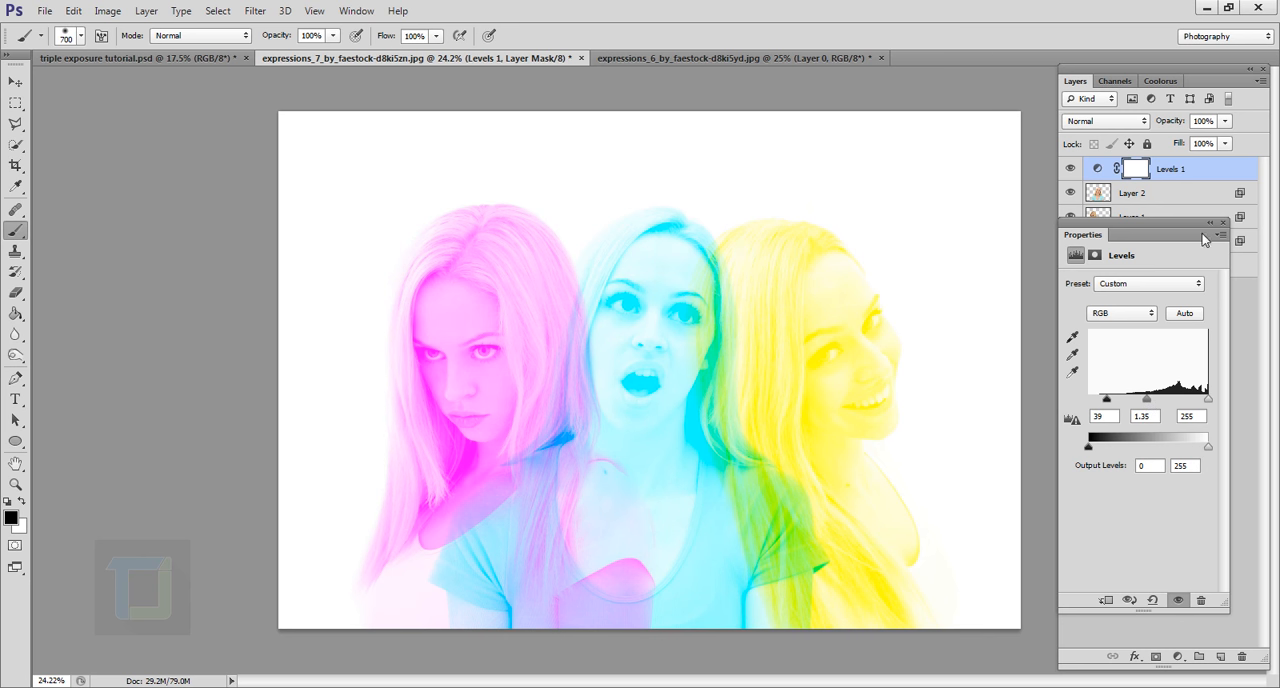
{"action": "left_click", "coordinate": [1223, 223]}
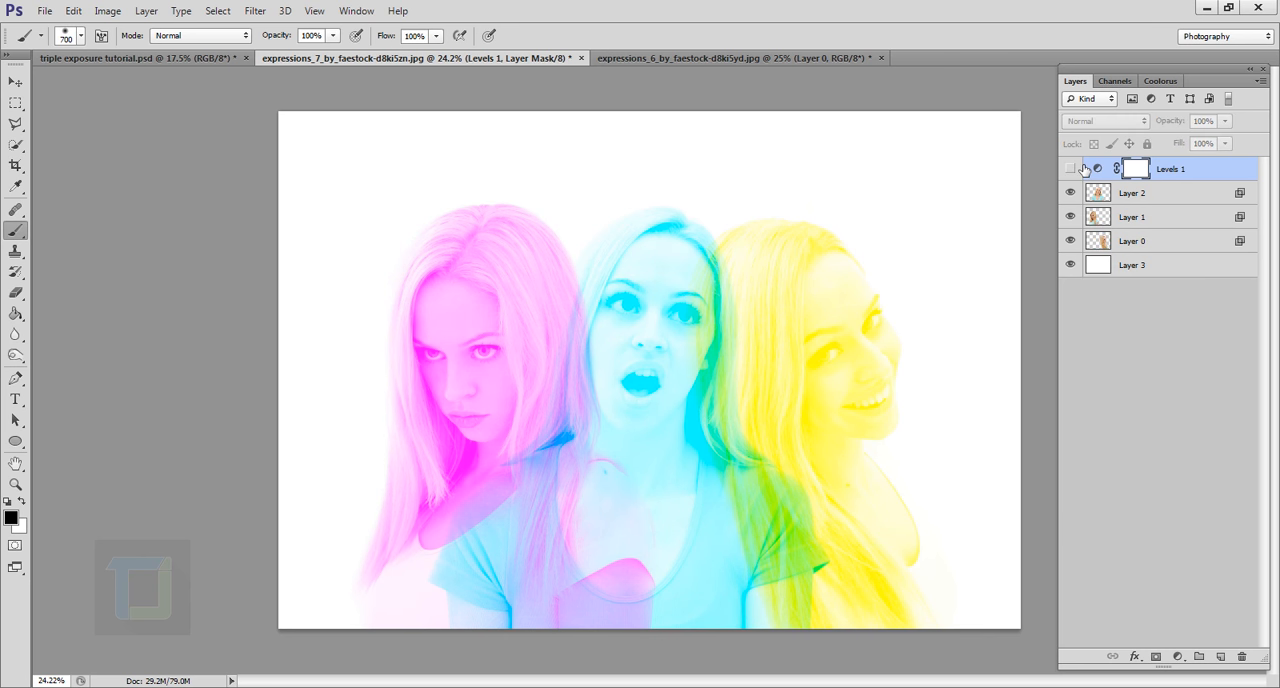
{"action": "left_click", "coordinate": [1070, 168]}
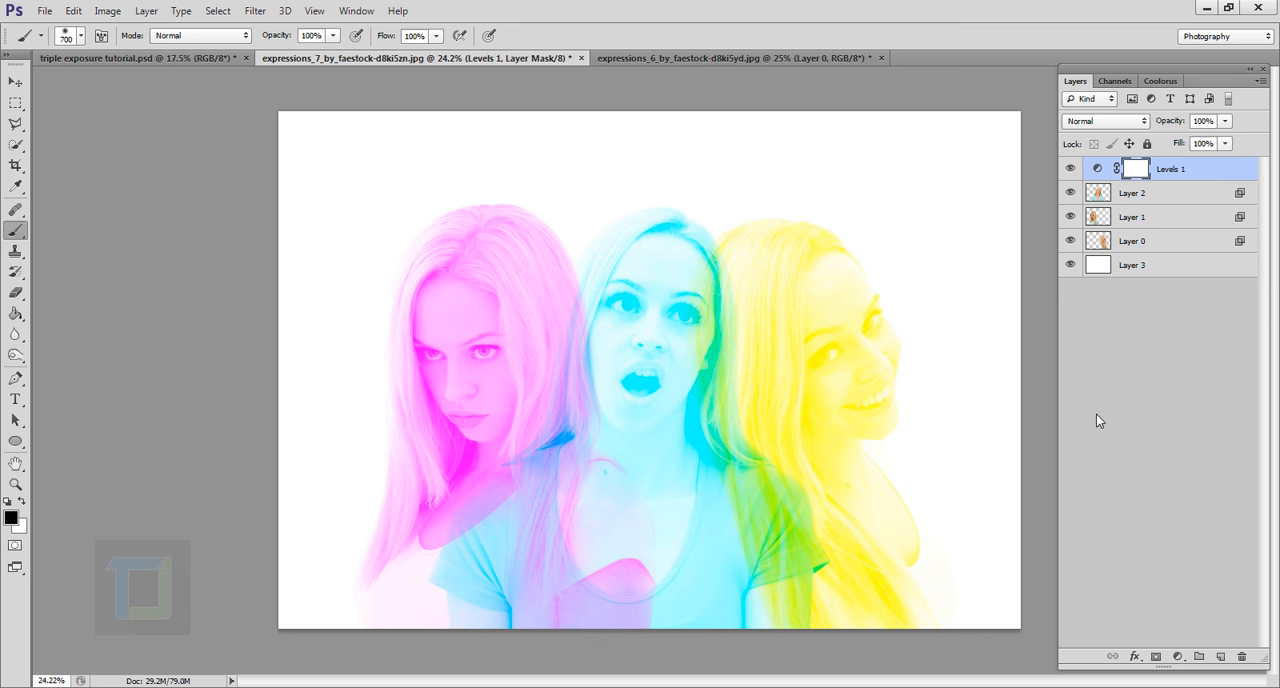